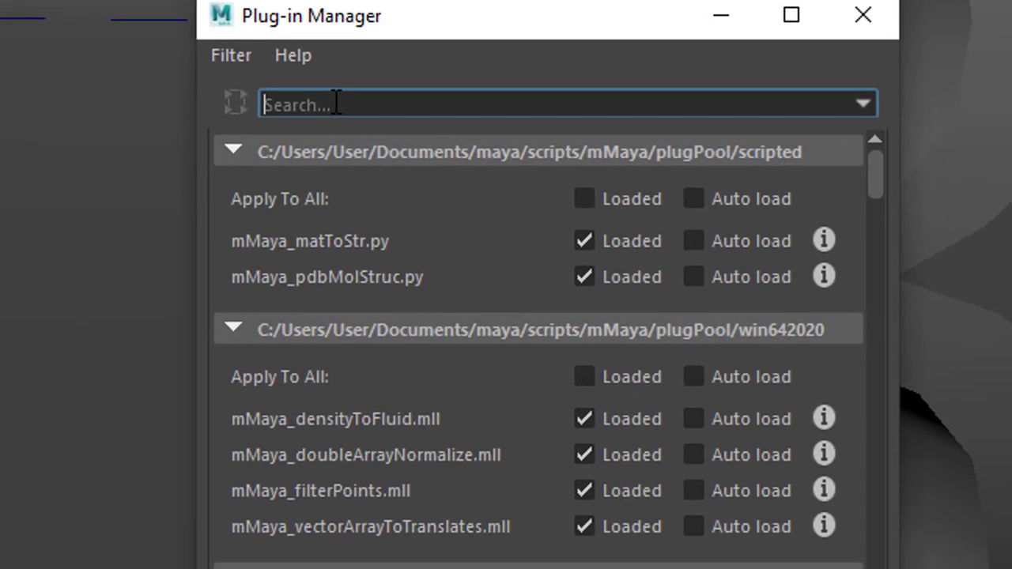
# Filter the Plug-in Manager by 'mt' to show the Arnold mtoa.mll plug-in.
pyautogui.write('m')
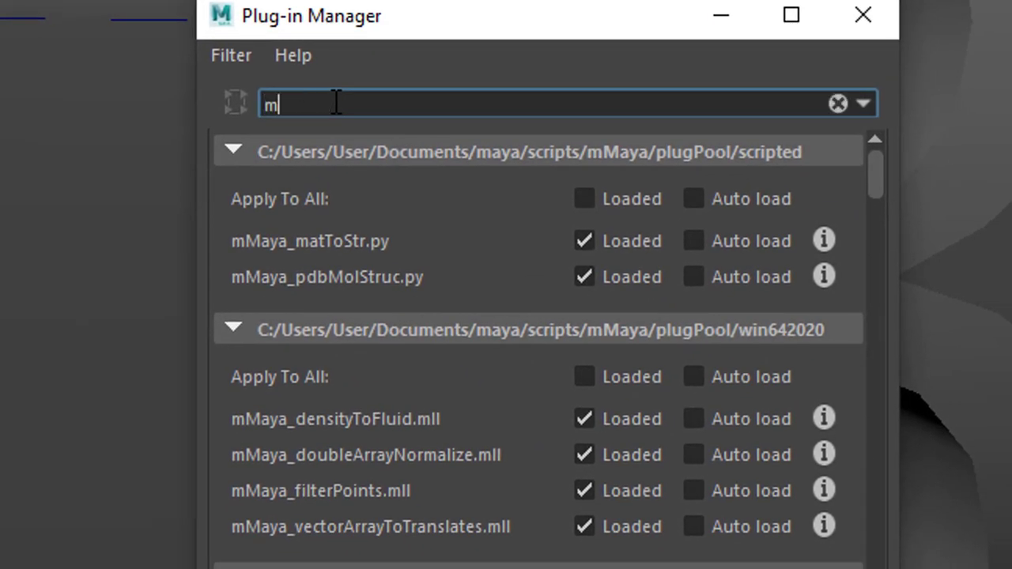
pyautogui.write('t')
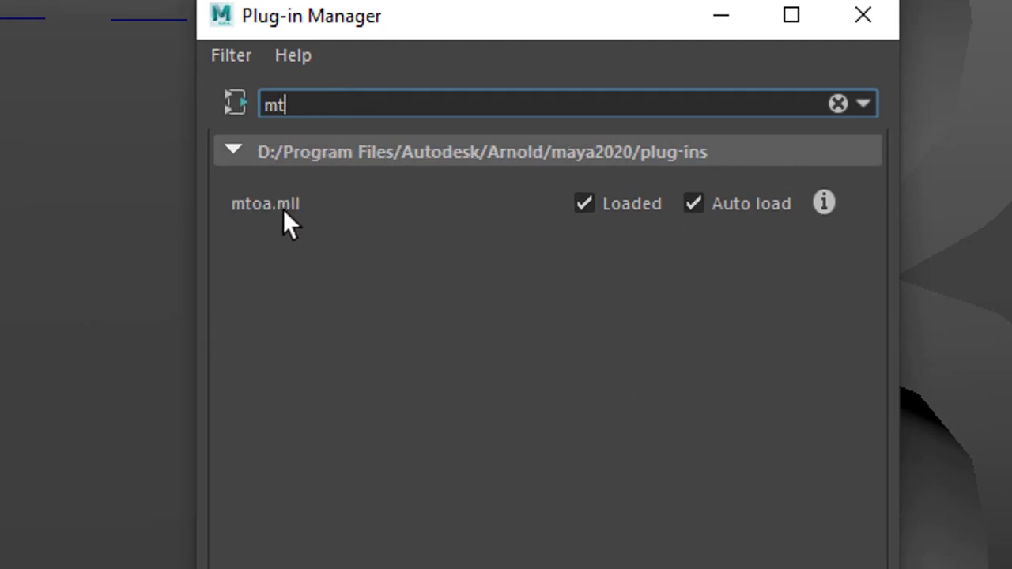
pyautogui.moveTo(291, 234)
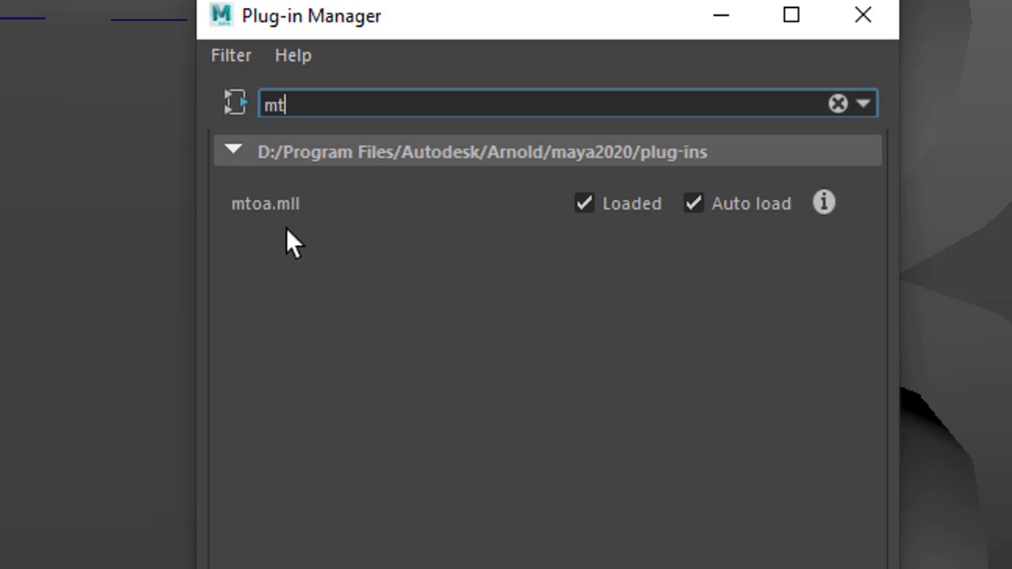
pyautogui.moveTo(726, 250)
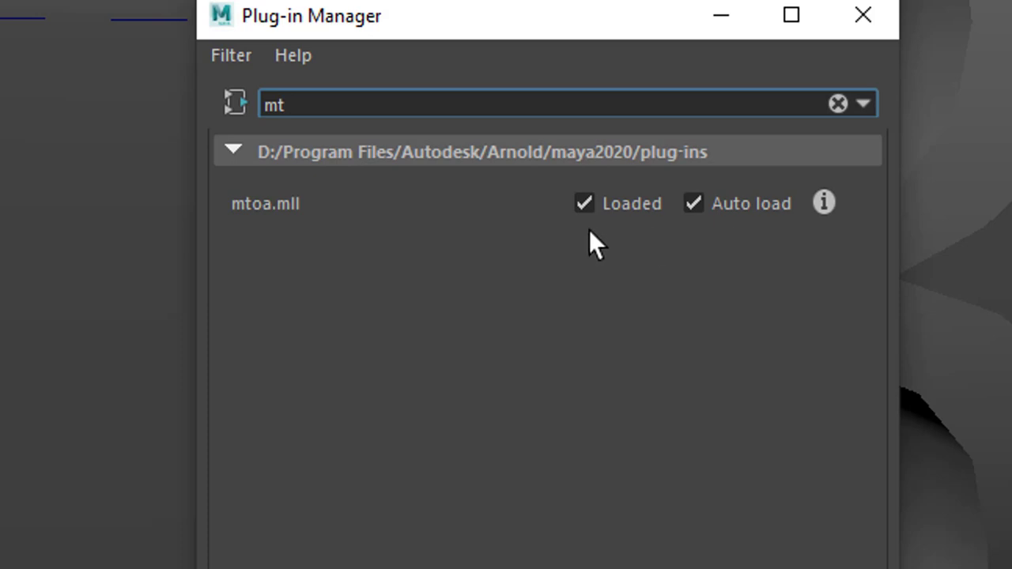
pyautogui.moveTo(508, 278)
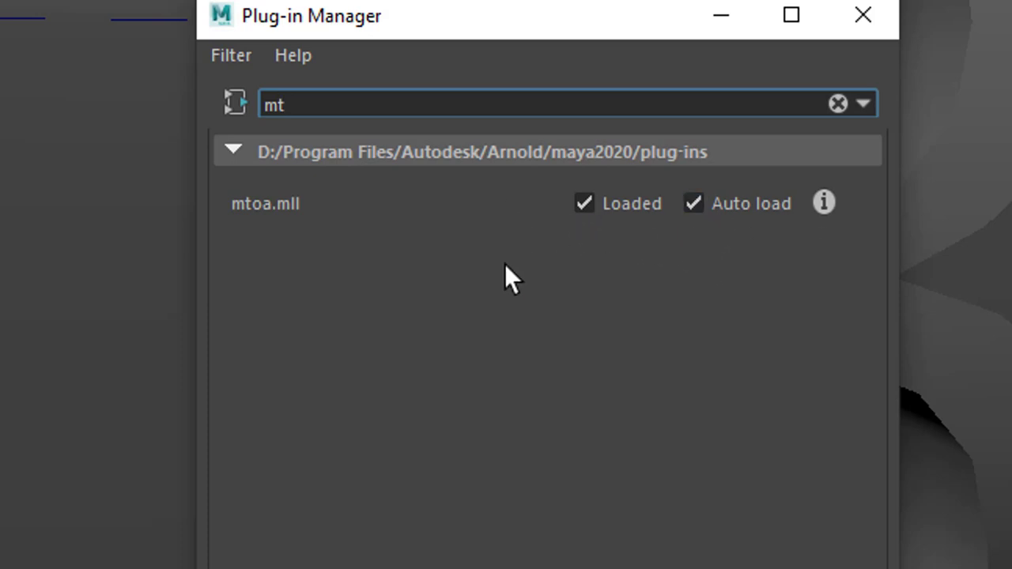
pyautogui.moveTo(680, 241)
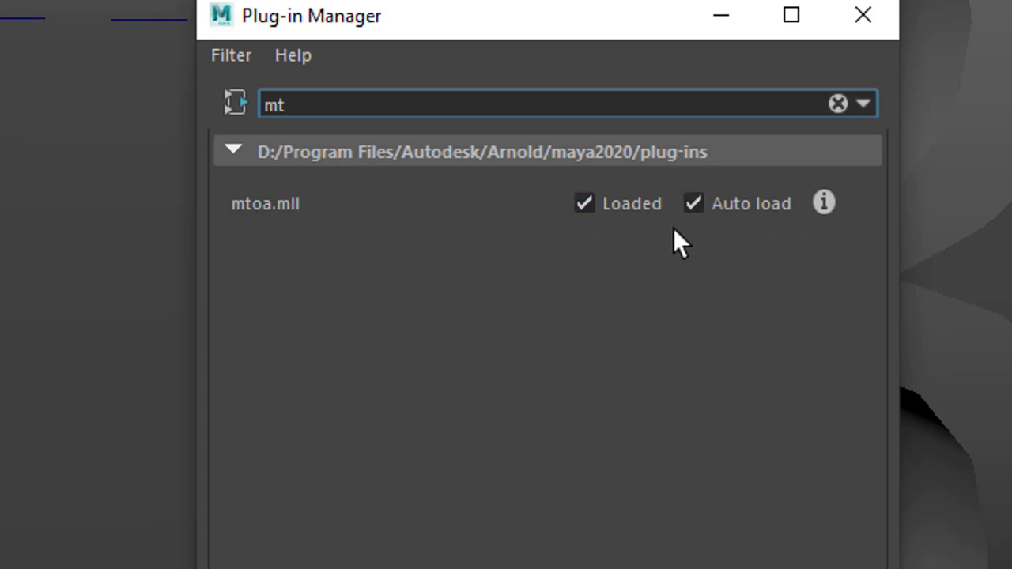
pyautogui.moveTo(819, 240)
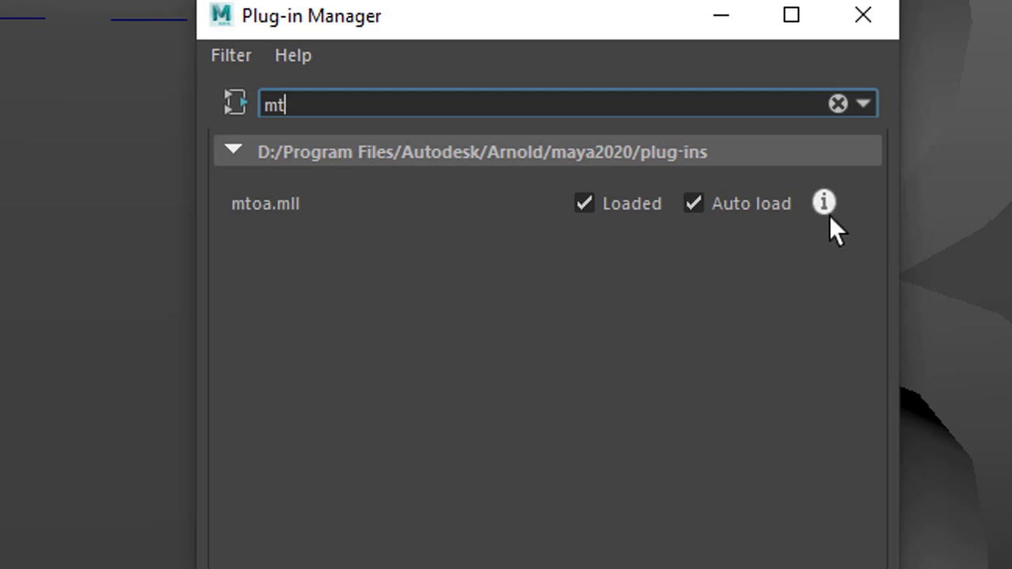
# View mtoa.mll's plug-in information (version 4.1.0) and dismiss the Plug-in Manager.
pyautogui.click(822, 203)
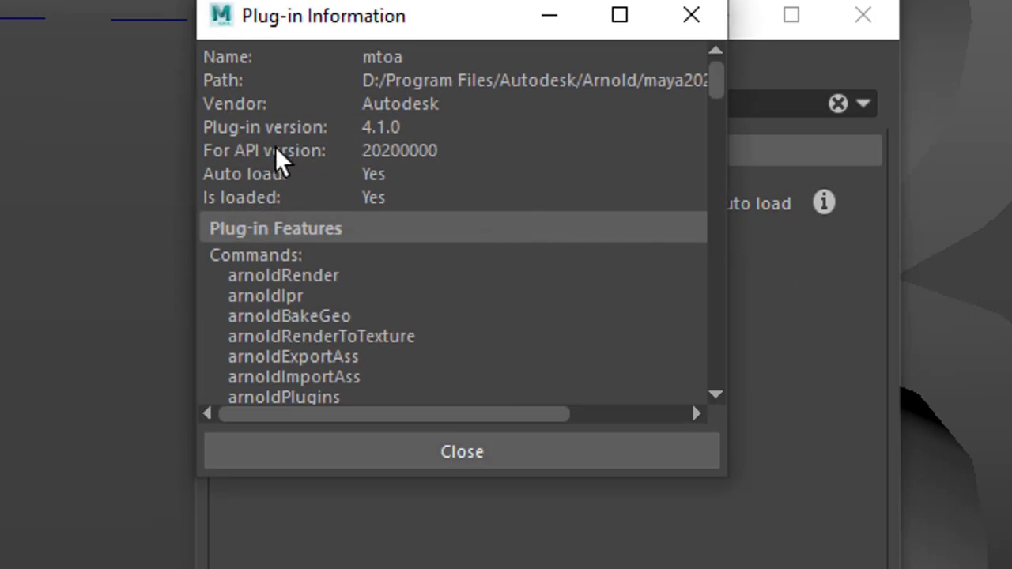
pyautogui.moveTo(269, 155)
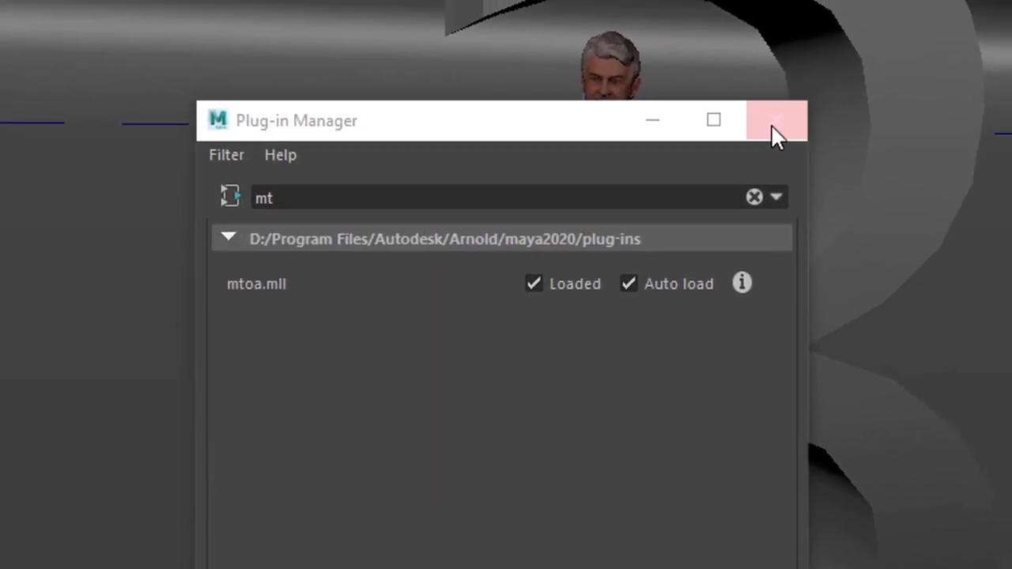
pyautogui.click(775, 120)
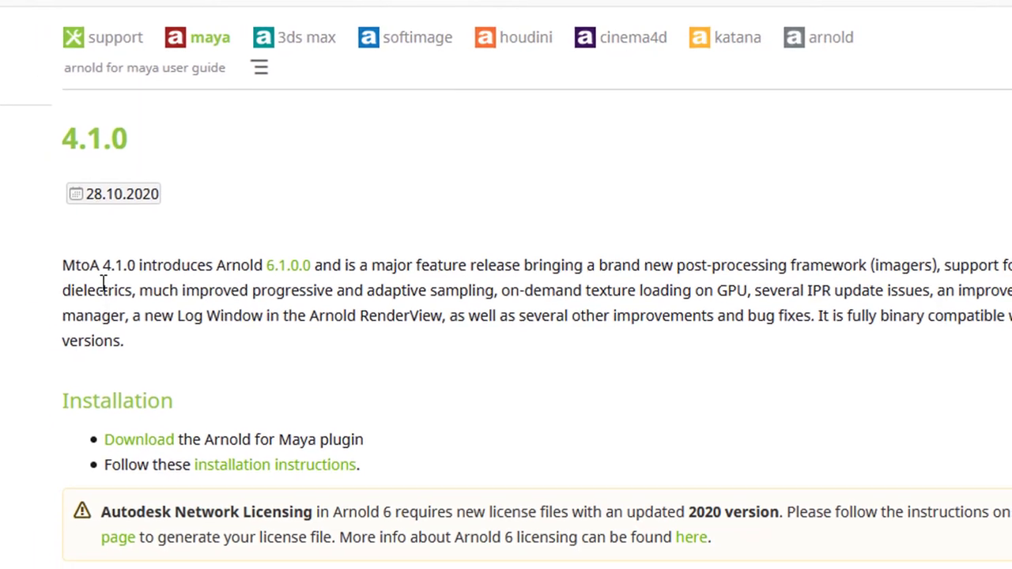
# Scroll the MtoA 4.1.0 release notes describing the new imagers framework.
pyautogui.scroll(-3)
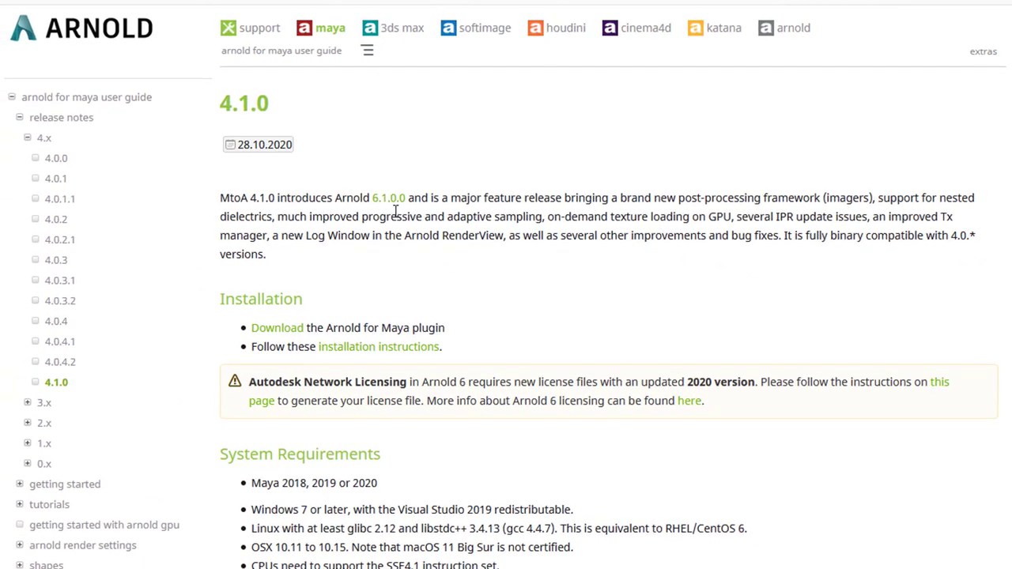
pyautogui.moveTo(541, 72)
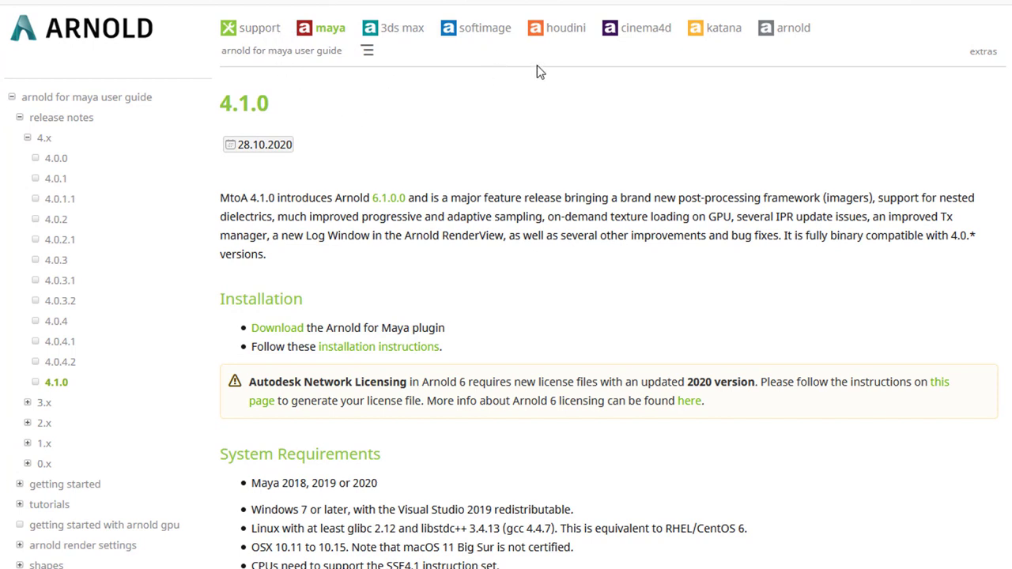
pyautogui.moveTo(693, 98)
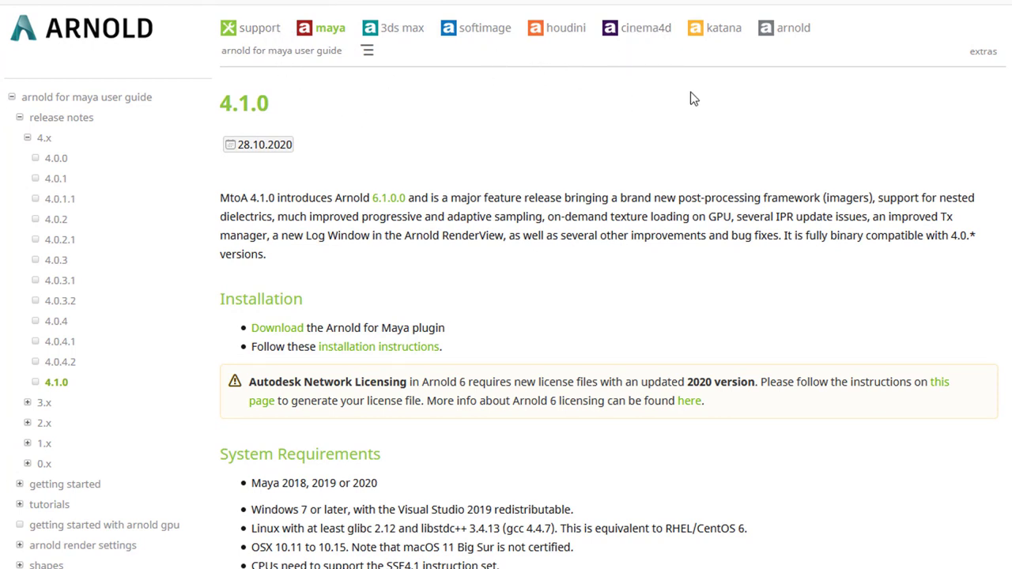
pyautogui.moveTo(446, 118)
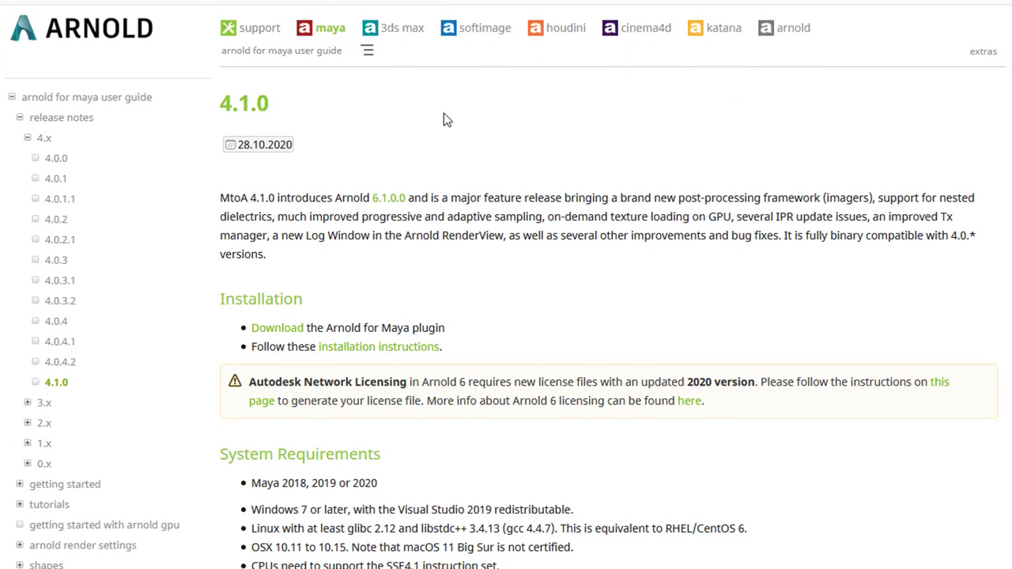
pyautogui.moveTo(269, 215)
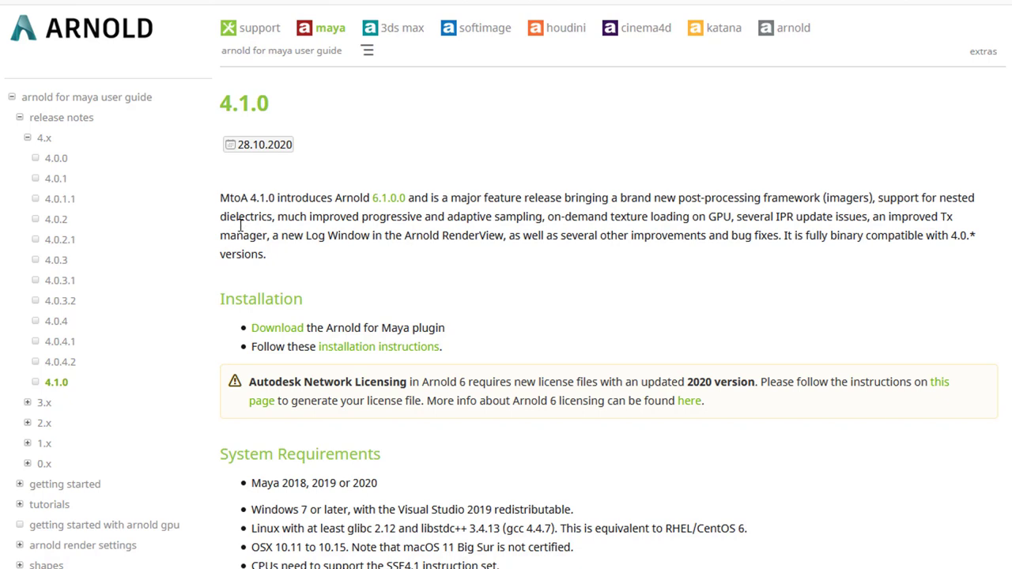
pyautogui.moveTo(234, 218)
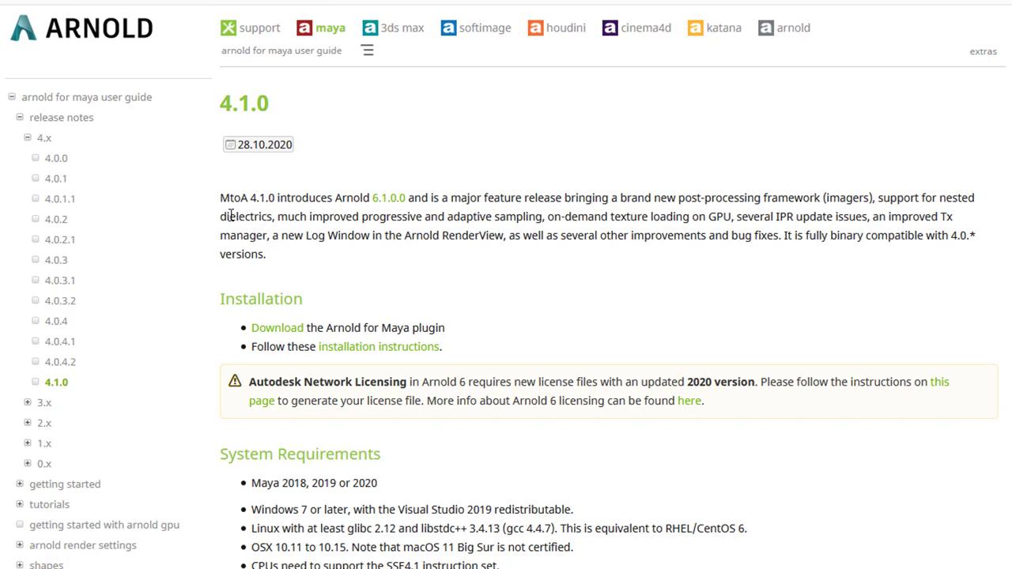
pyautogui.moveTo(263, 213)
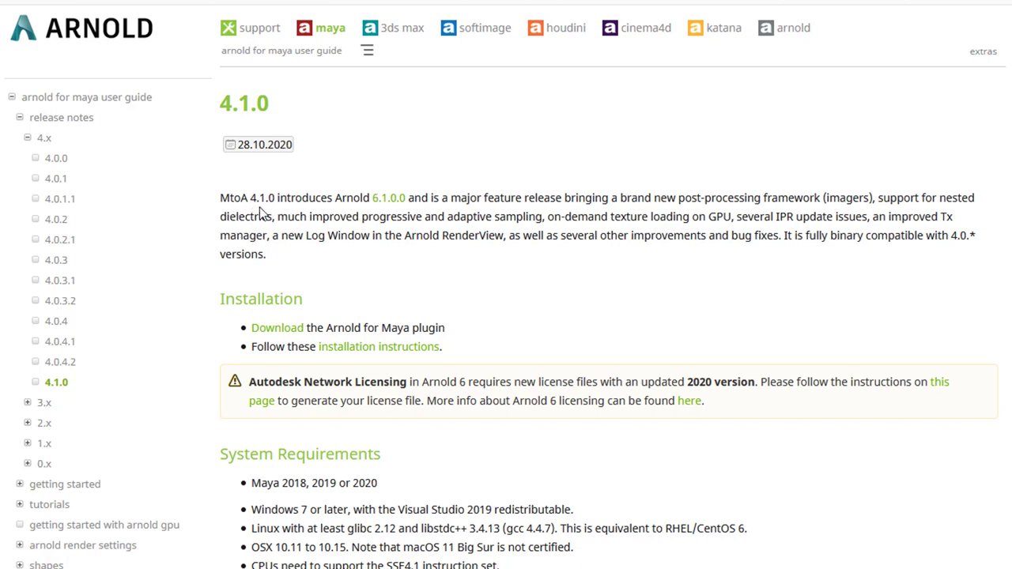
pyautogui.moveTo(914, 142)
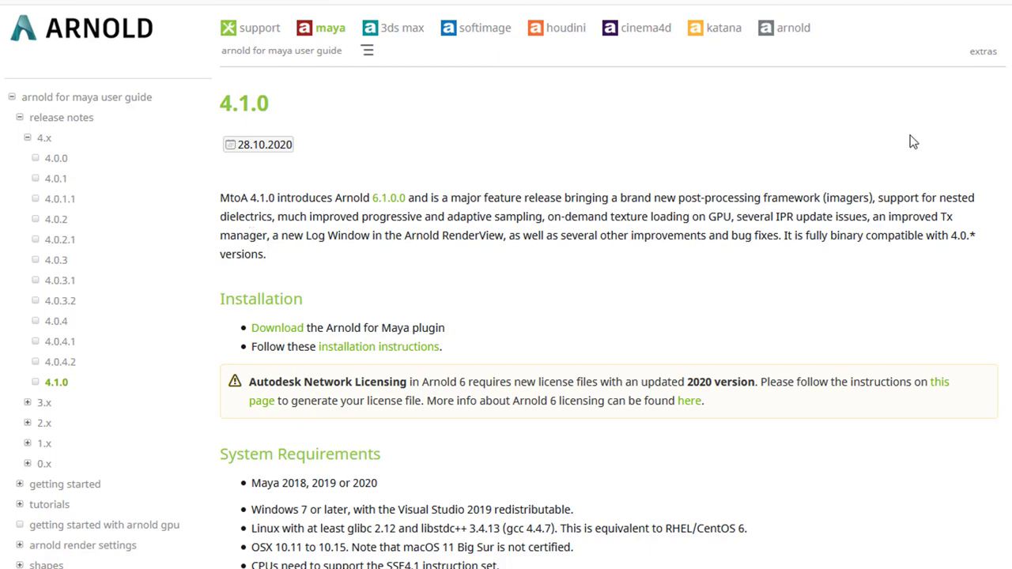
# Scroll the 4.1.0 release notes down to the Imagers list, comparison images and Nested dielectrics.
pyautogui.scroll(-3)
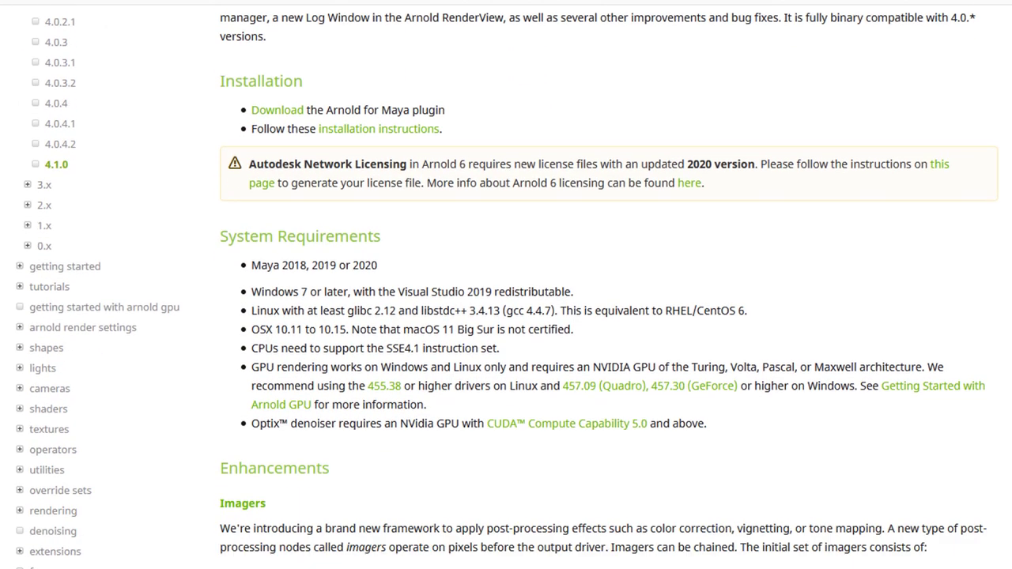
pyautogui.scroll(-3)
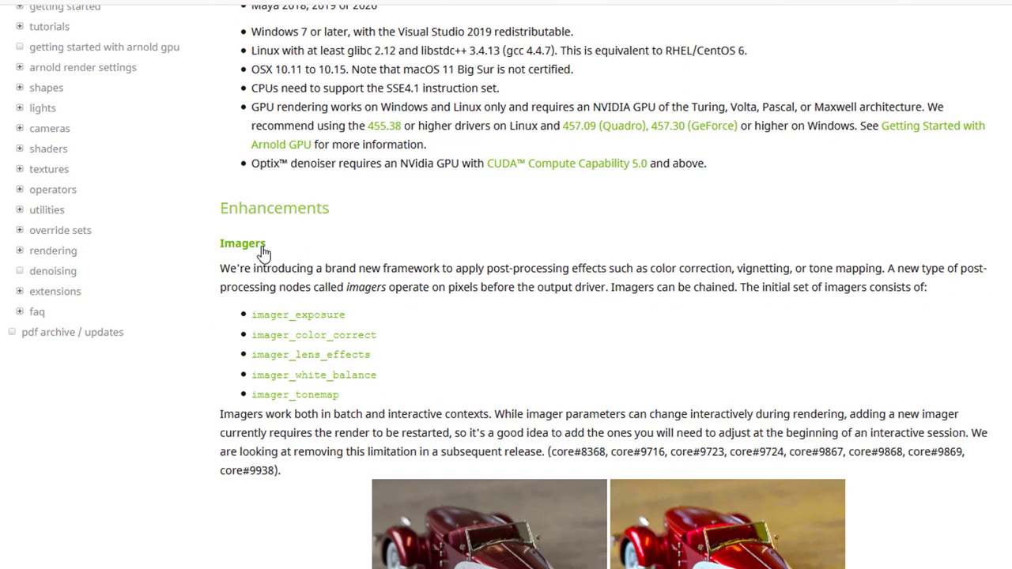
pyautogui.moveTo(445, 396)
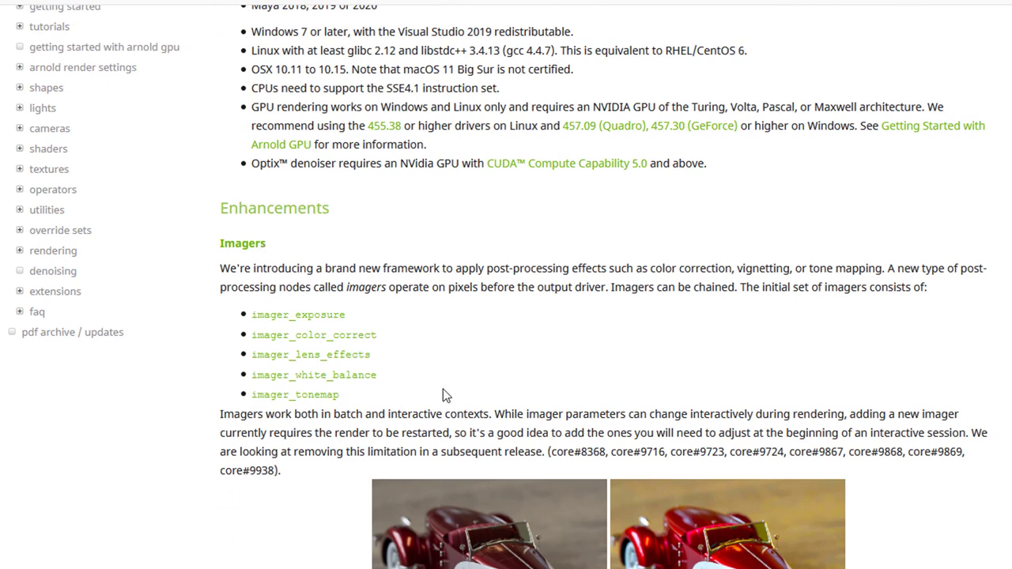
pyautogui.moveTo(315, 348)
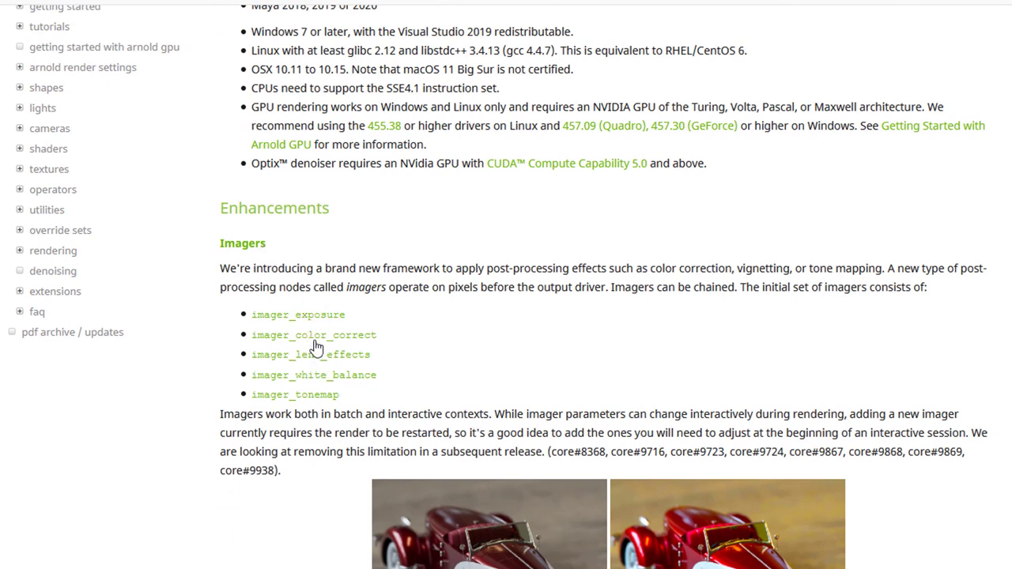
pyautogui.moveTo(756, 364)
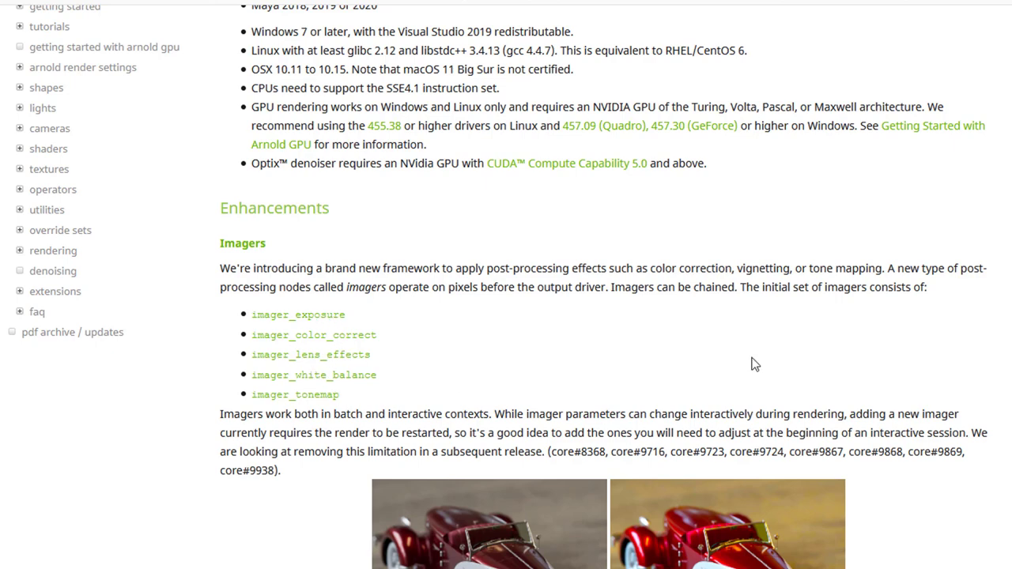
pyautogui.scroll(-3)
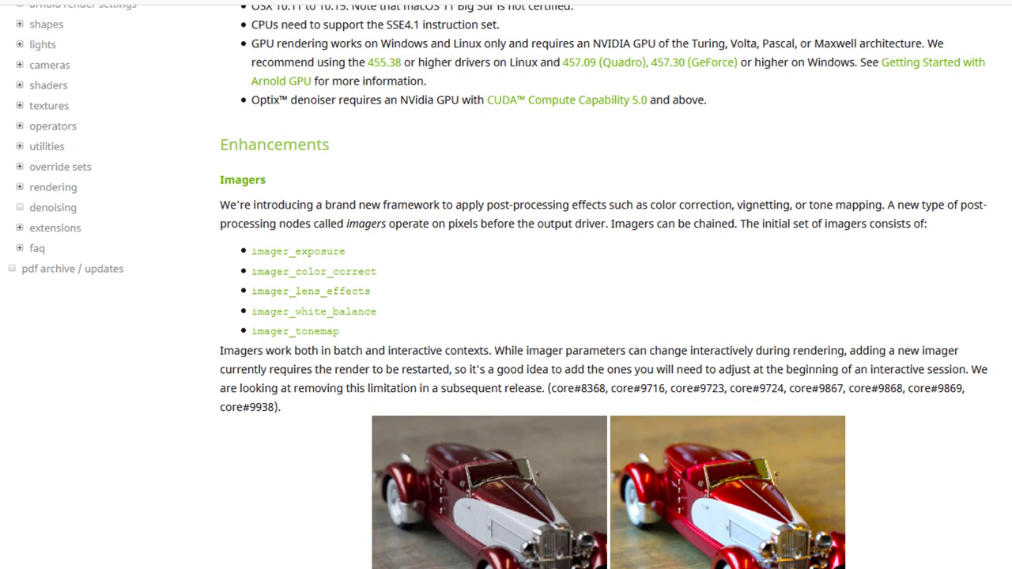
pyautogui.scroll(-3)
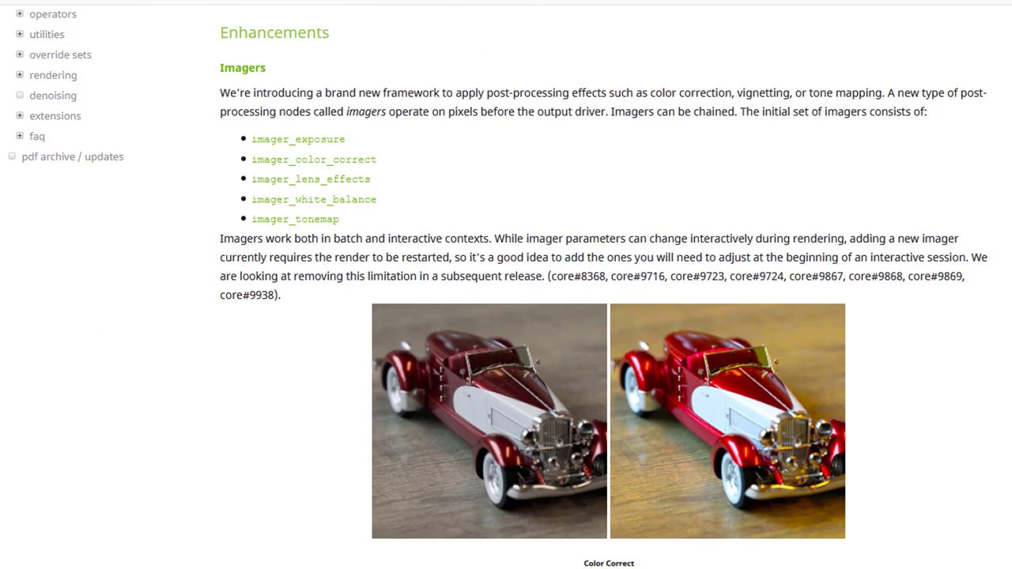
pyautogui.scroll(-3)
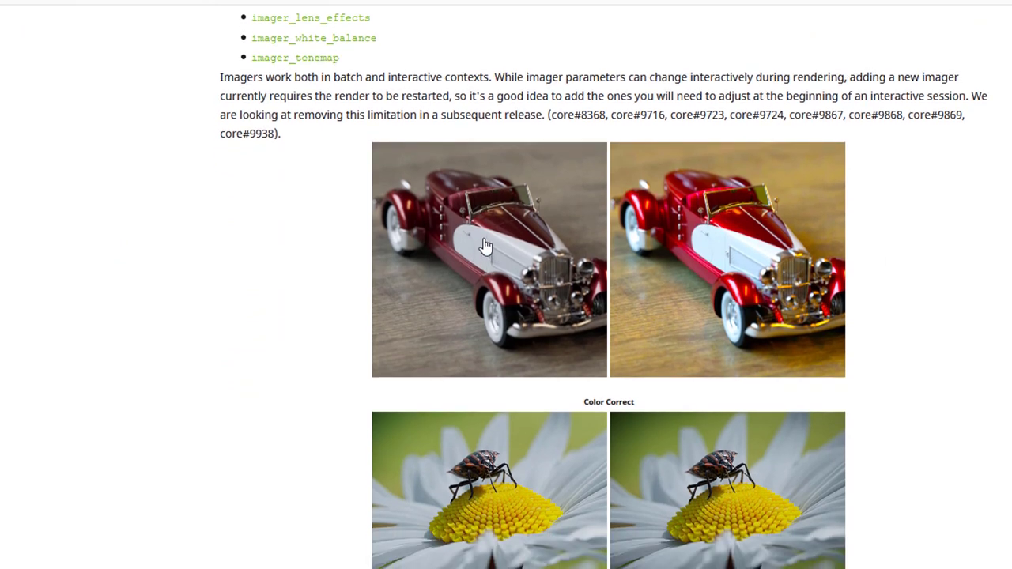
pyautogui.moveTo(490, 257)
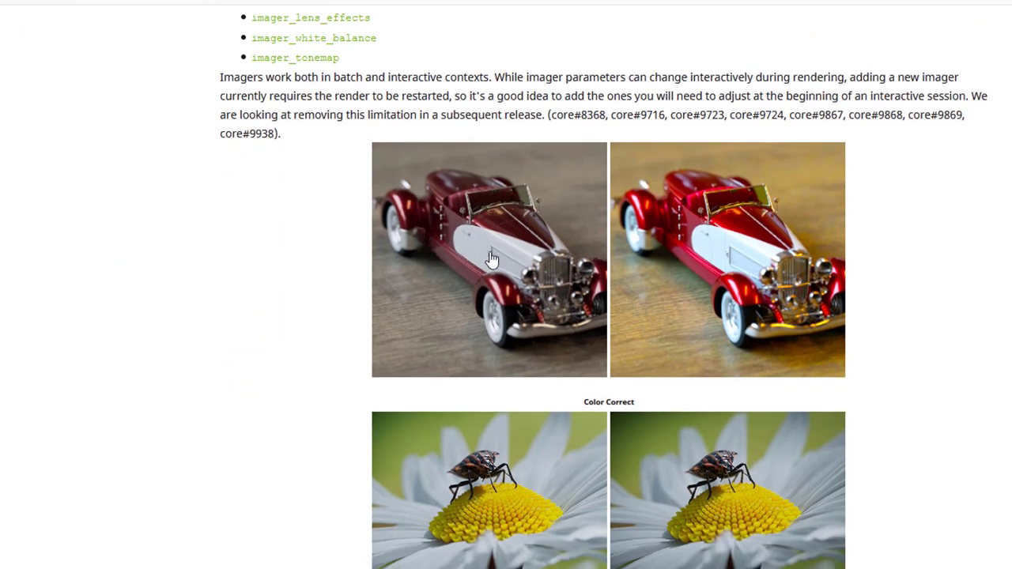
pyautogui.moveTo(482, 310)
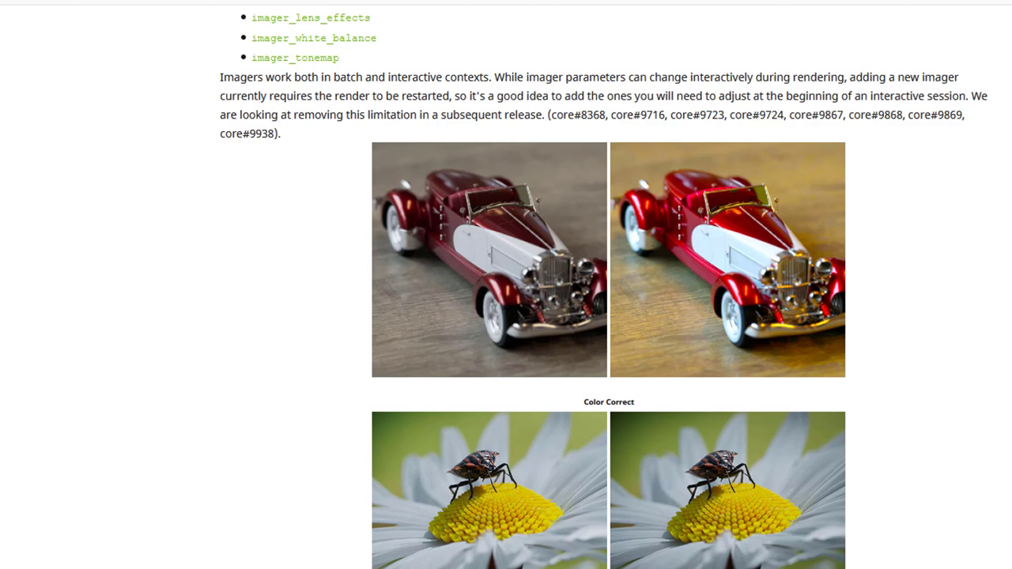
pyautogui.scroll(-3)
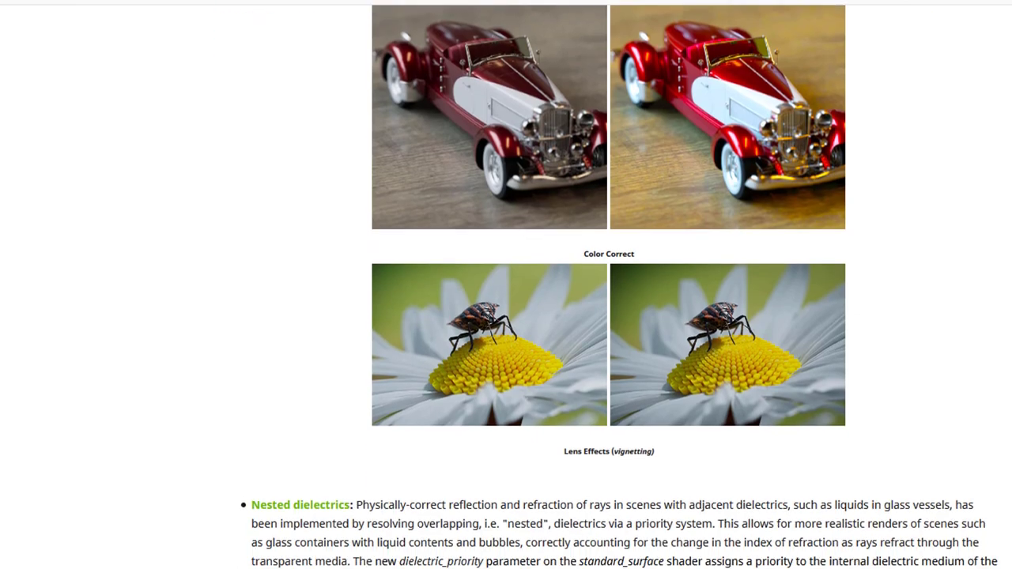
pyautogui.scroll(-3)
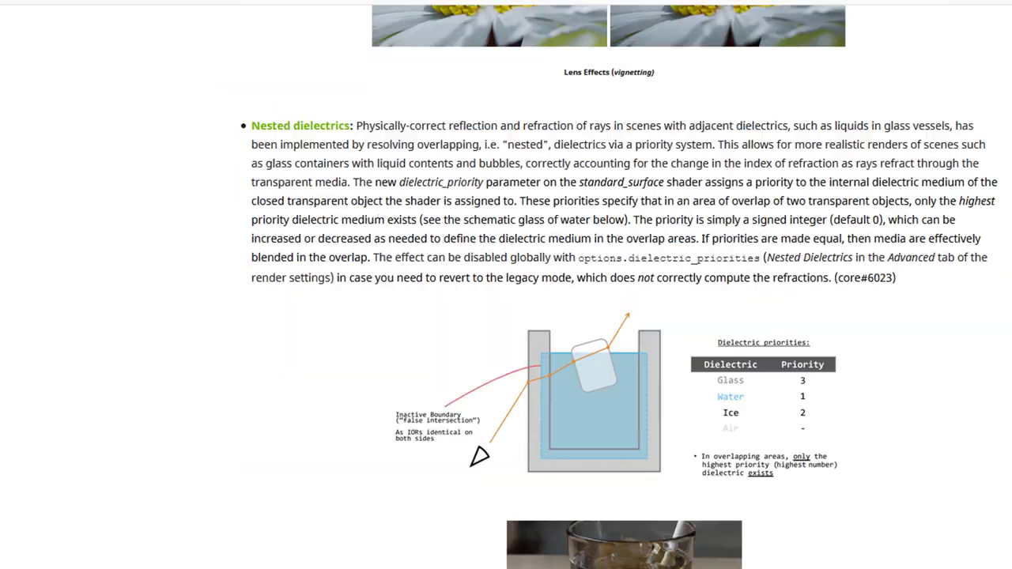
pyautogui.scroll(-3)
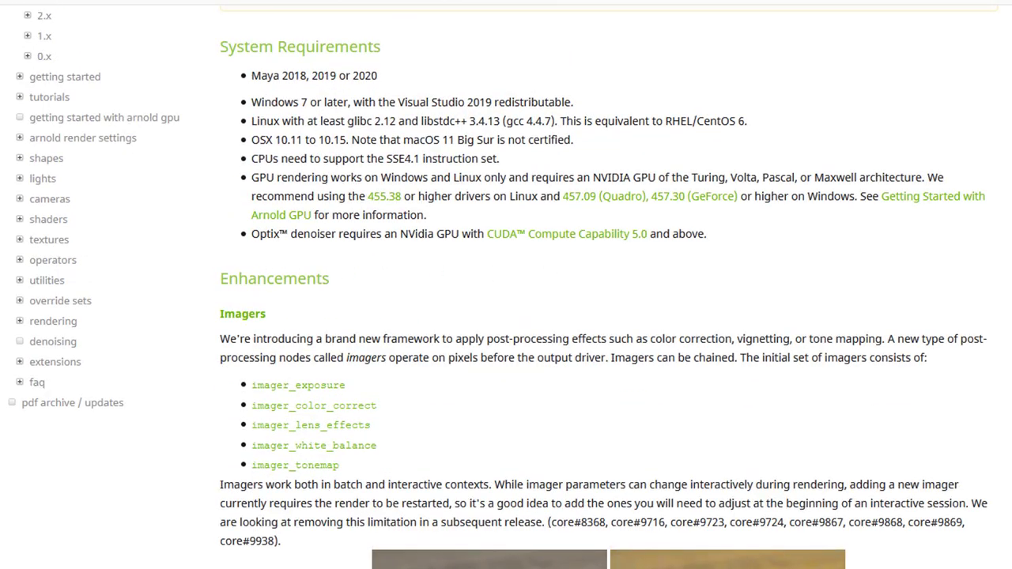
pyautogui.scroll(-3)
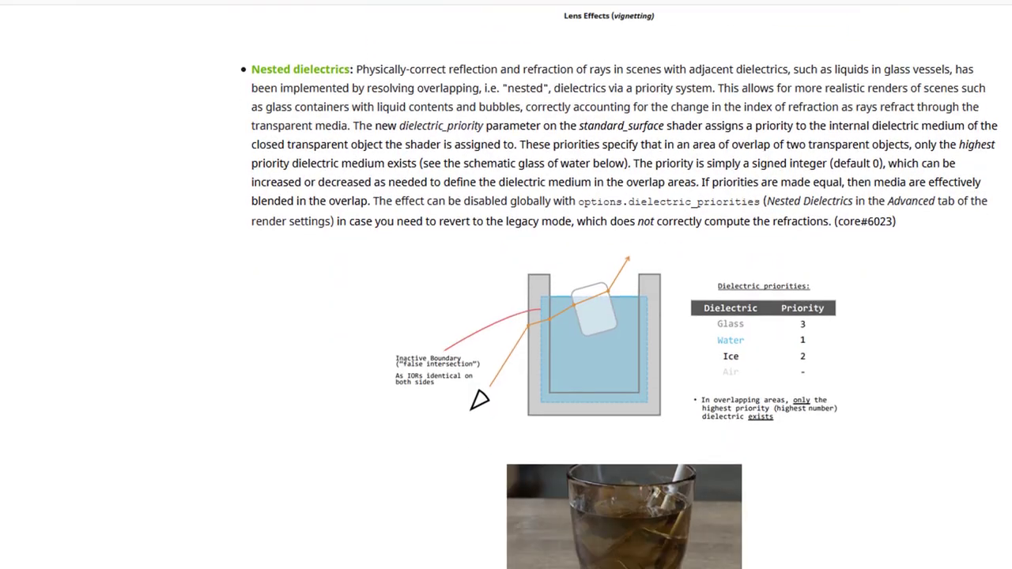
pyautogui.scroll(-3)
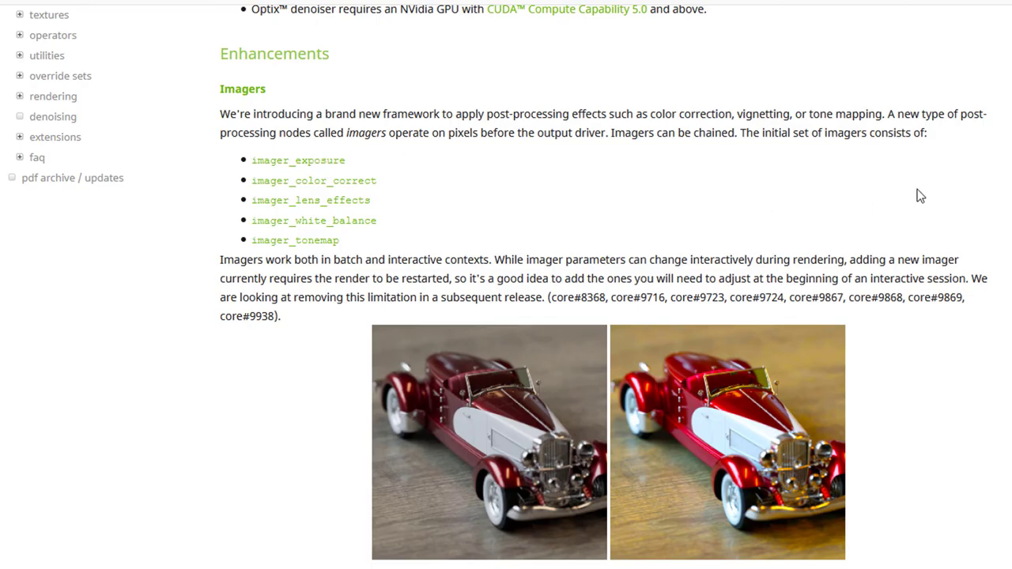
# Show the Imager Exposure page and its 0, 1 and 2 stop comparison images.
pyautogui.click(298, 160)
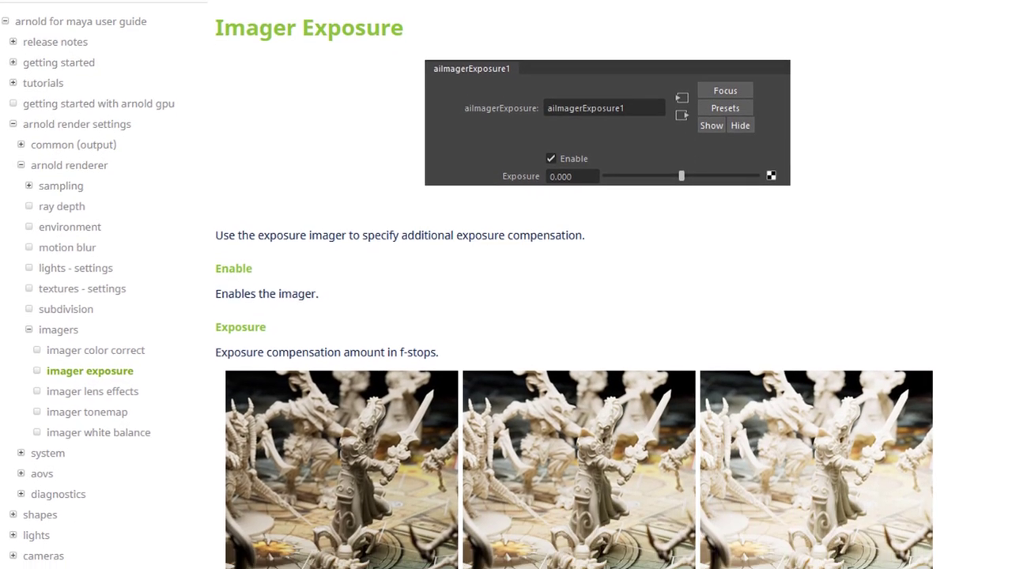
pyautogui.scroll(-3)
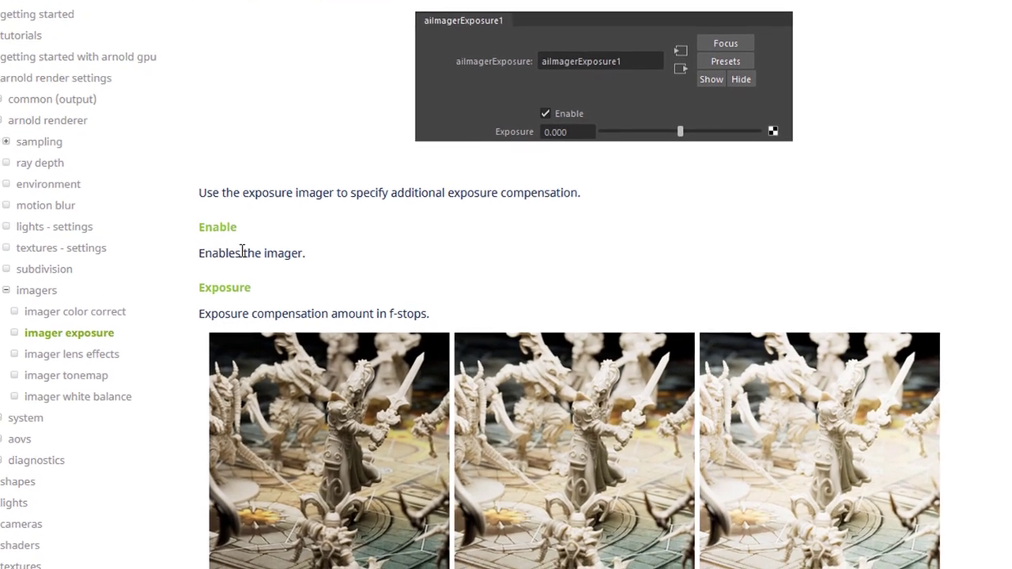
pyautogui.scroll(-3)
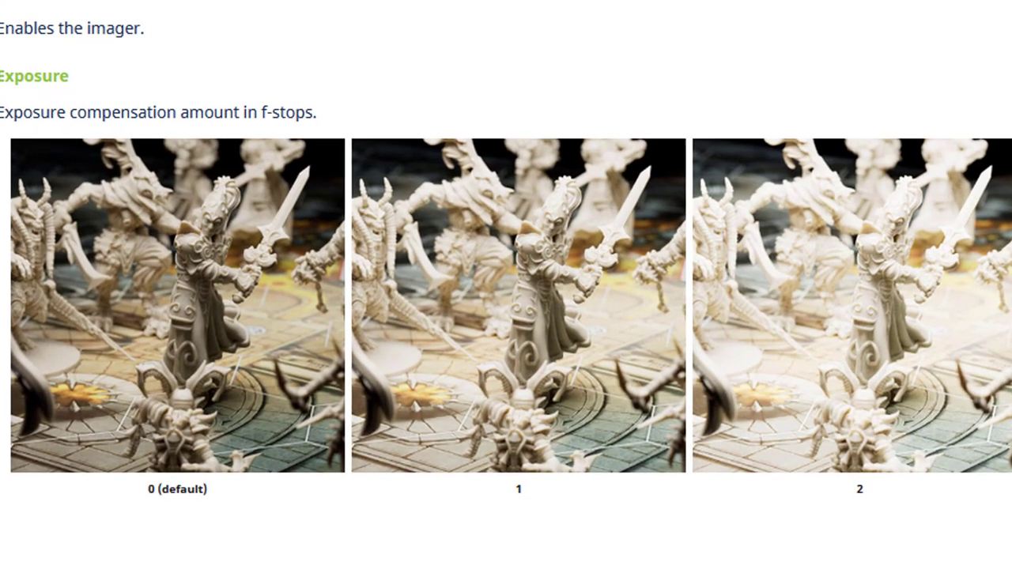
pyautogui.scroll(-3)
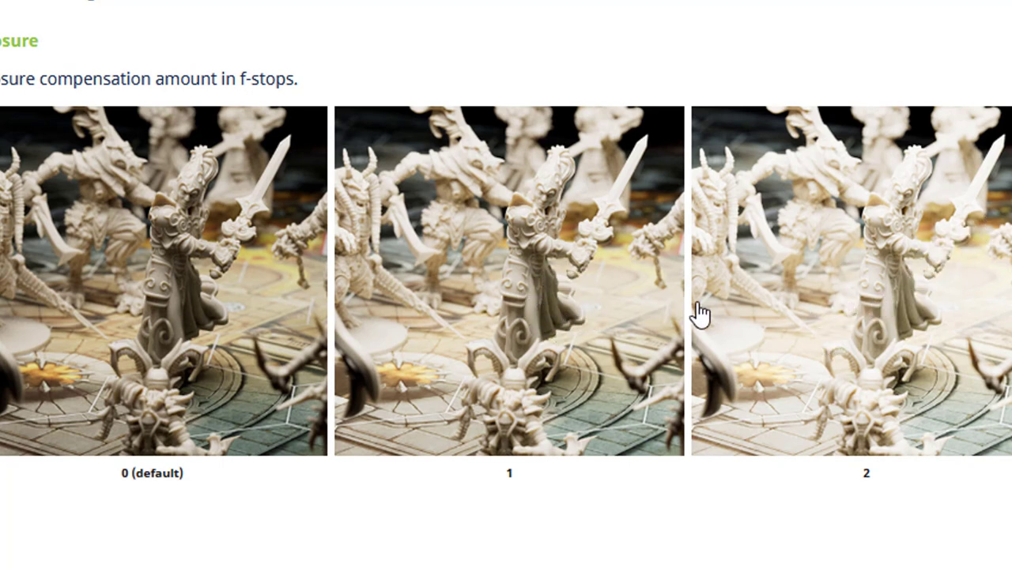
pyautogui.moveTo(699, 316)
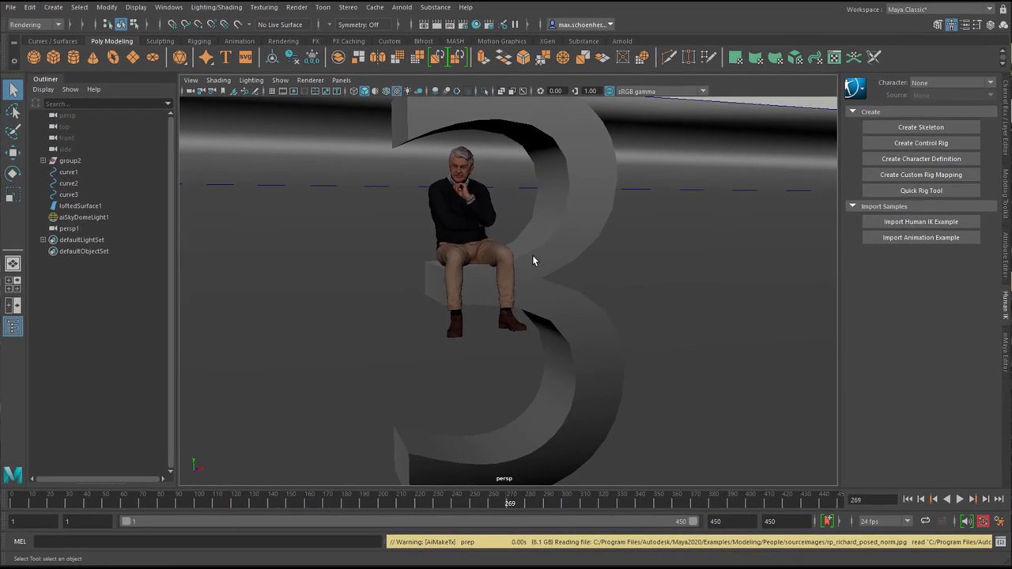
pyautogui.moveTo(474, 234)
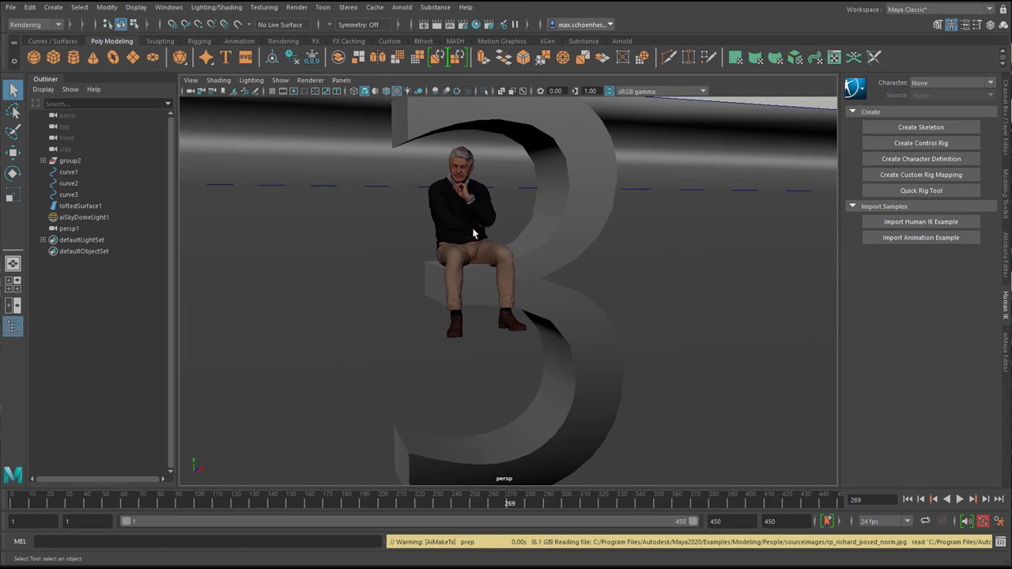
pyautogui.moveTo(478, 230)
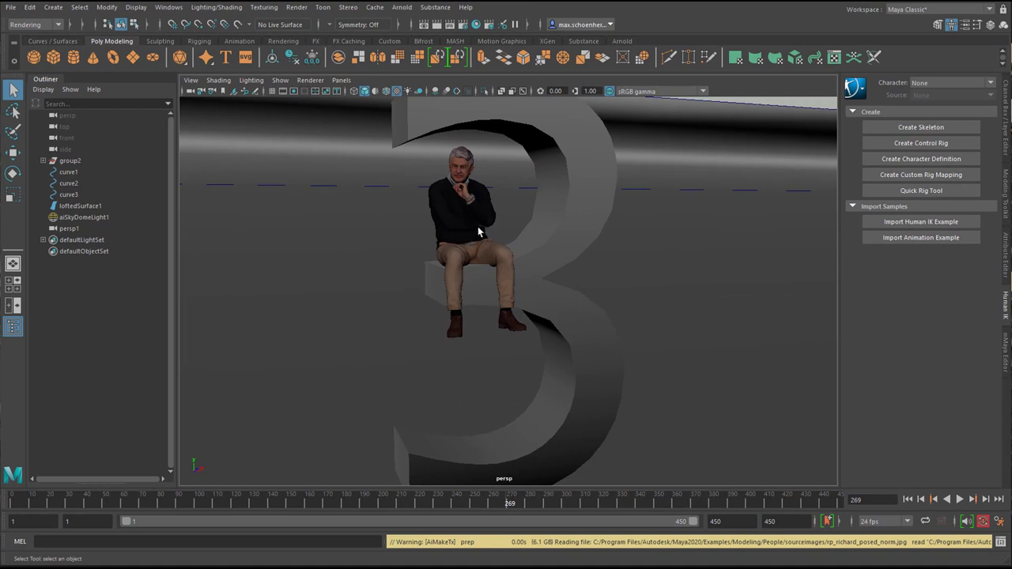
pyautogui.moveTo(465, 231)
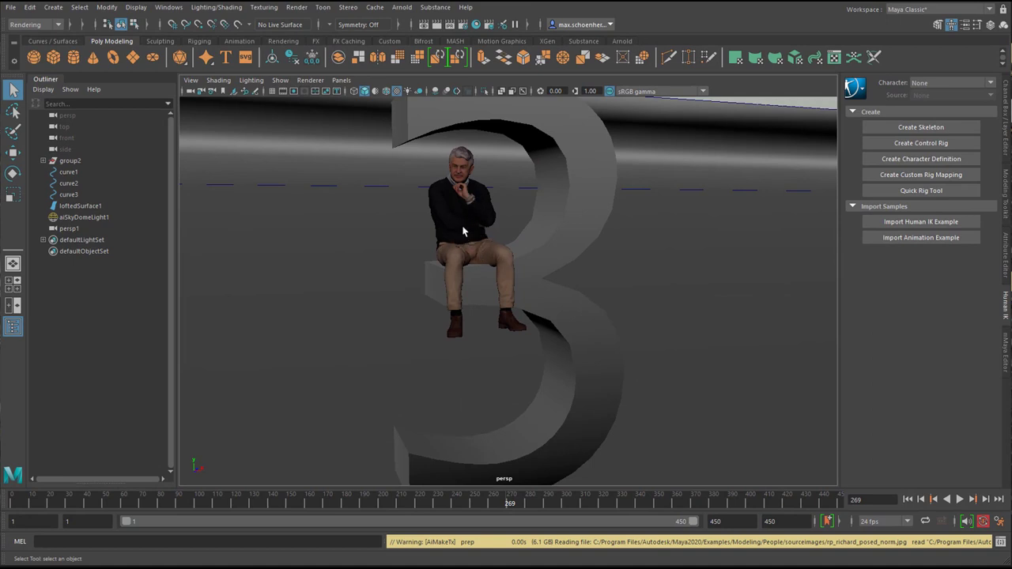
pyautogui.moveTo(461, 253)
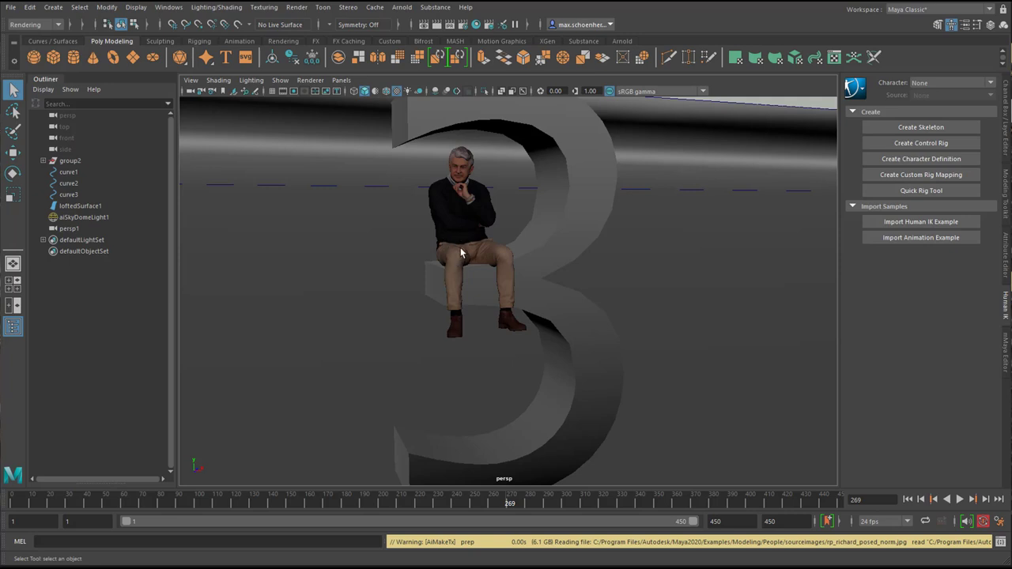
pyautogui.moveTo(257, 114)
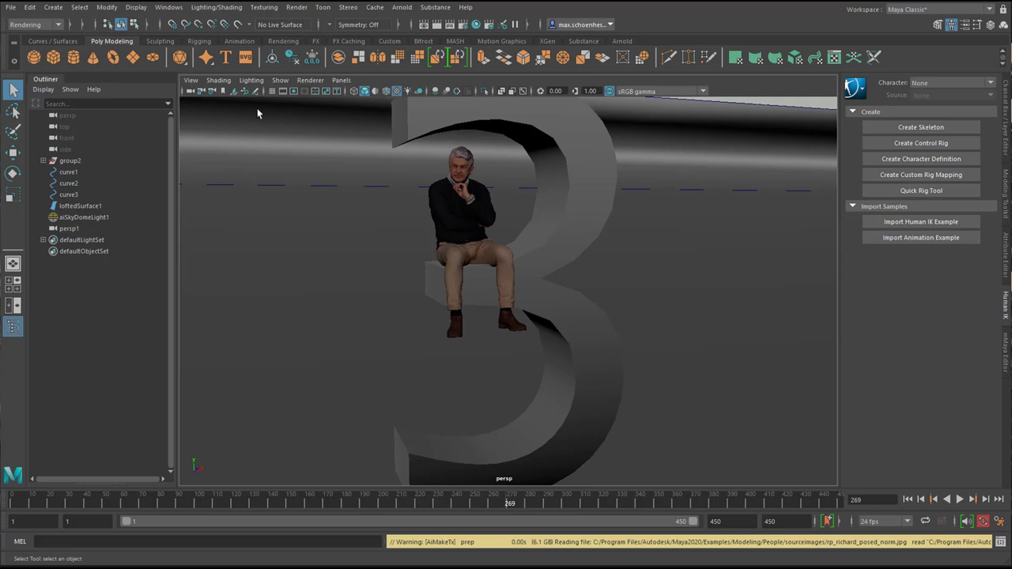
pyautogui.click(170, 6)
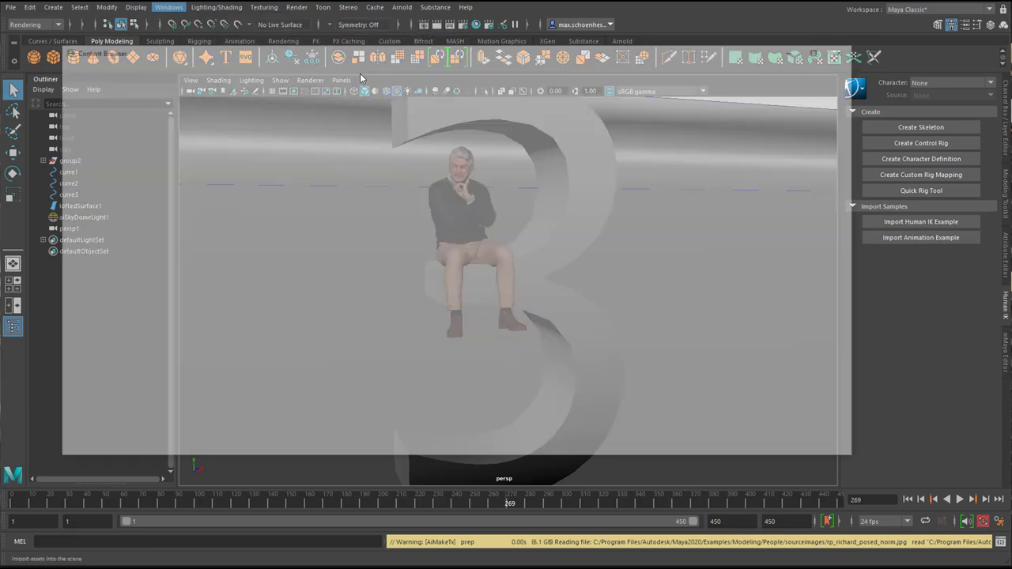
pyautogui.click(101, 54)
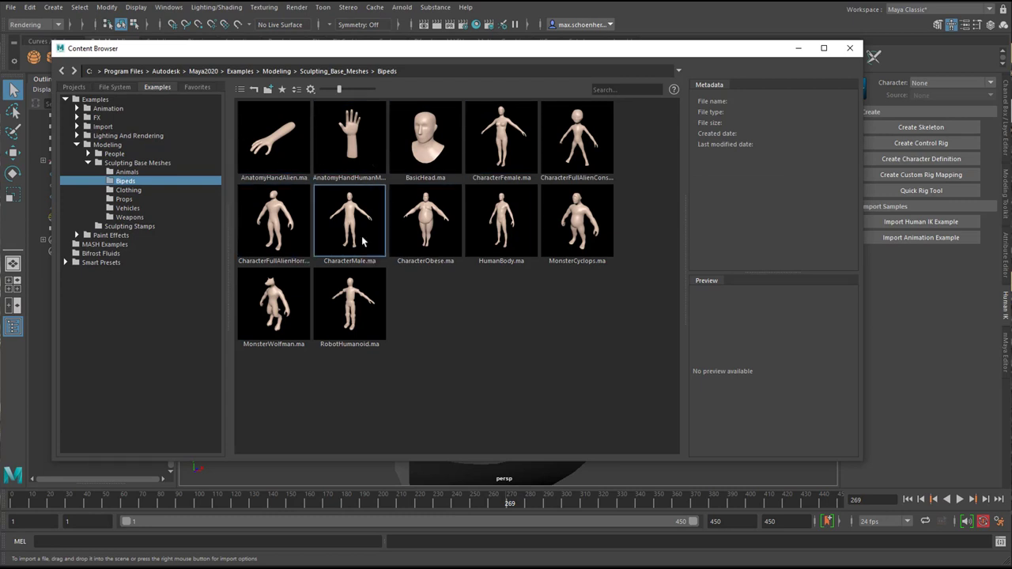
pyautogui.click(114, 153)
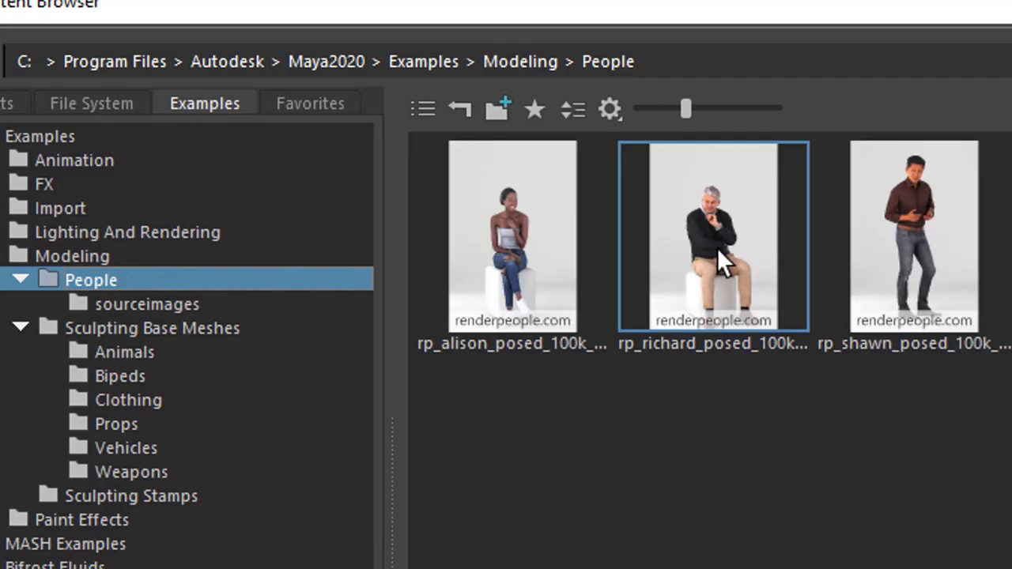
pyautogui.moveTo(724, 266)
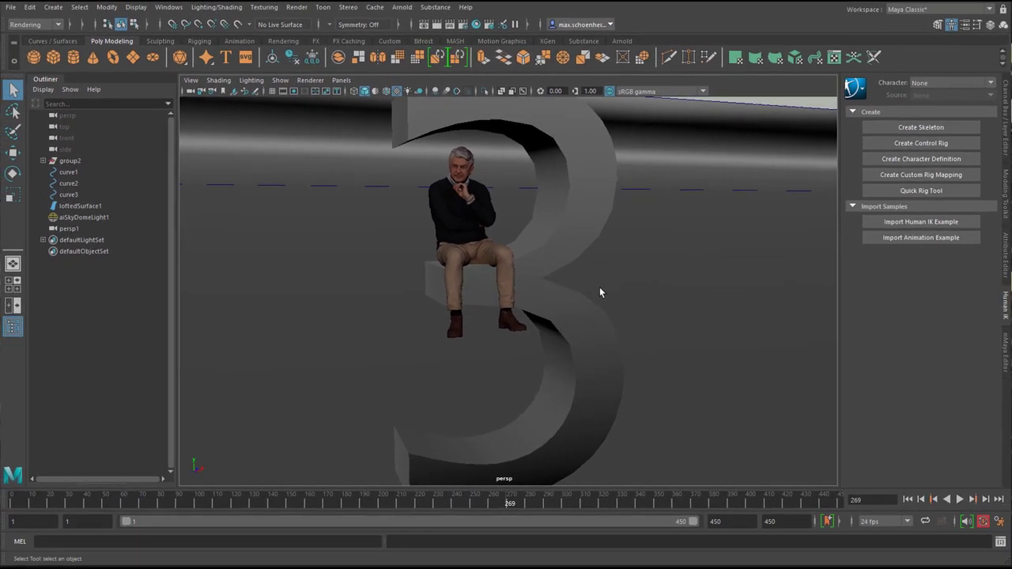
# Orbit the viewport to frame the seated man on the 3 from a closer, lower angle.
pyautogui.moveTo(601, 293); pyautogui.dragTo(340, 355)
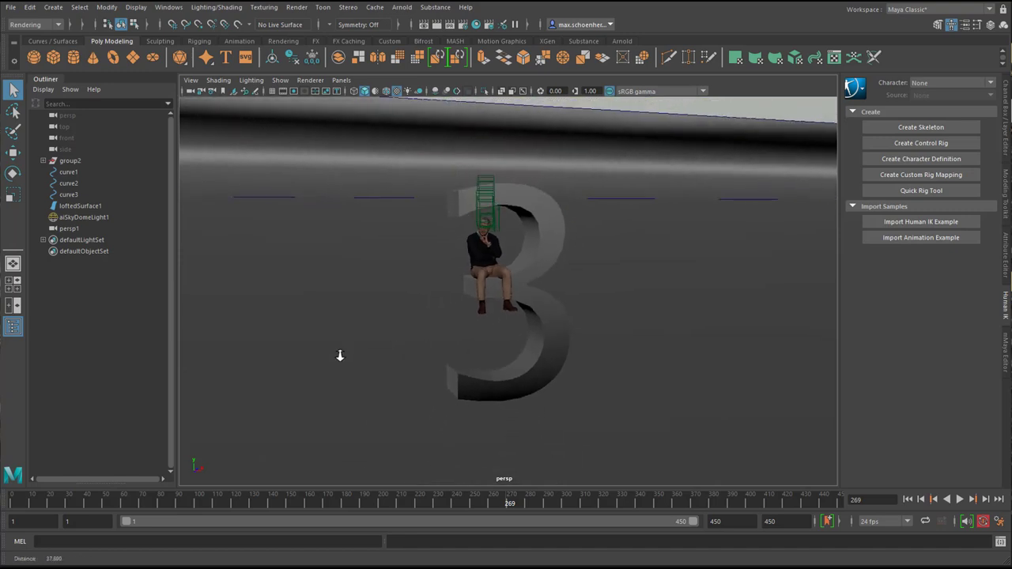
pyautogui.moveTo(340, 356); pyautogui.dragTo(440, 338)
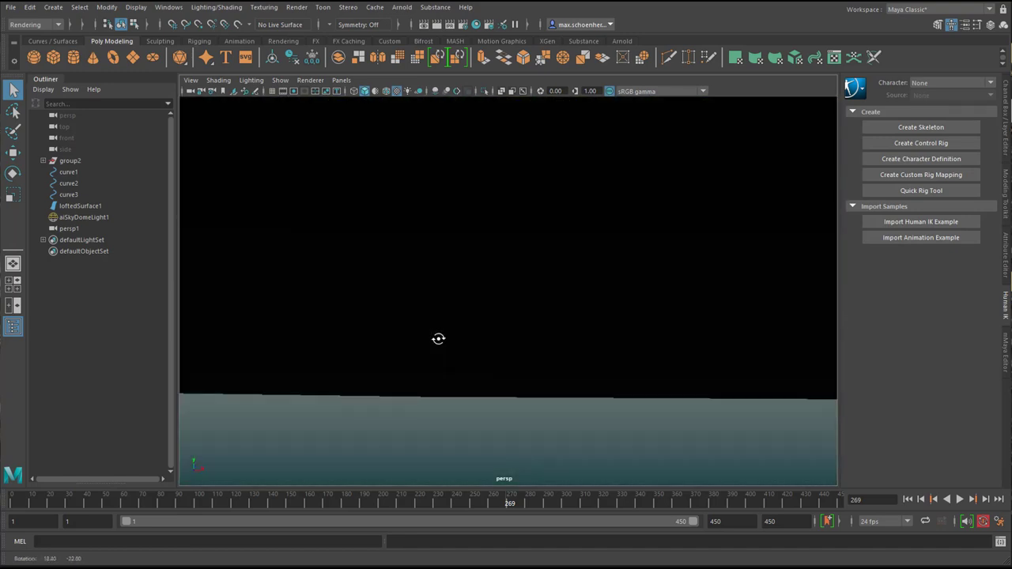
pyautogui.moveTo(439, 338); pyautogui.dragTo(614, 374)
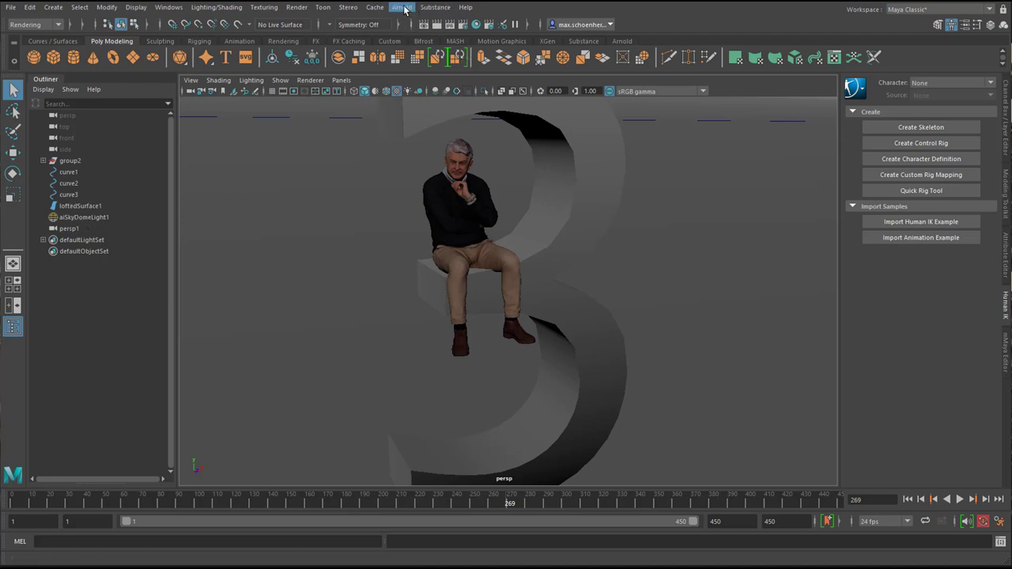
# Start an interactive Arnold RenderView render of the seated man on the 3.
pyautogui.click(402, 7)
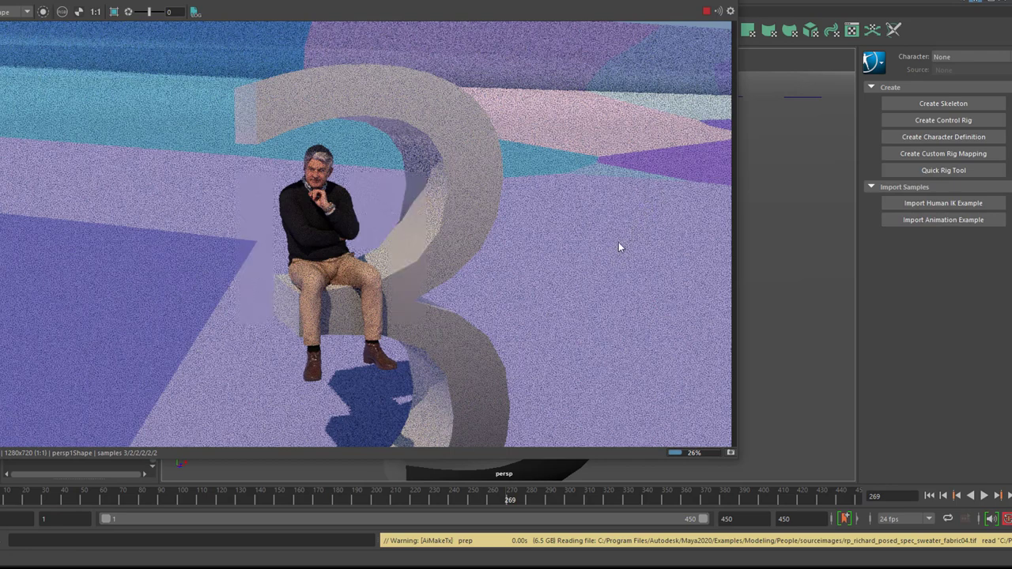
pyautogui.moveTo(656, 212)
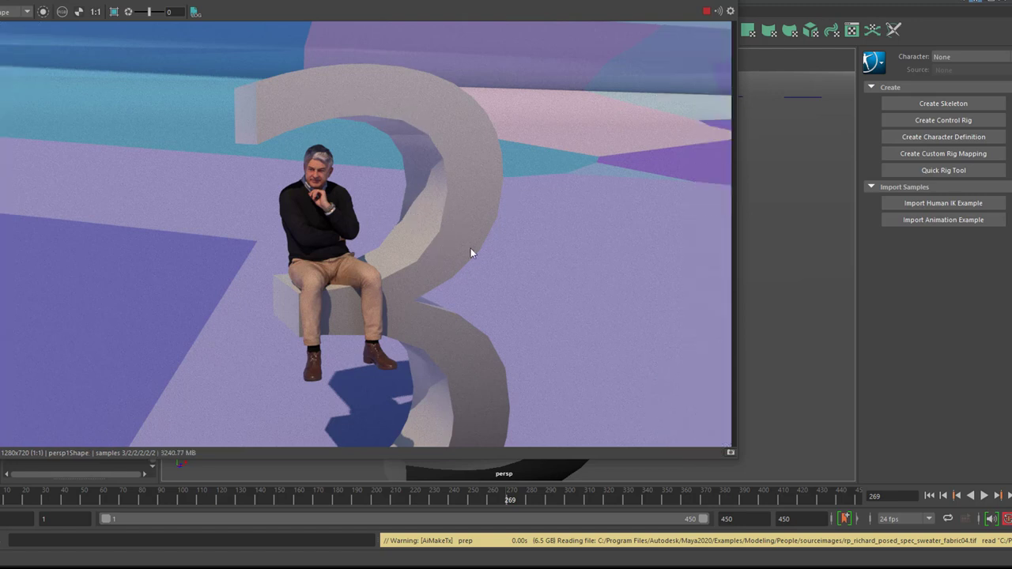
pyautogui.moveTo(514, 257)
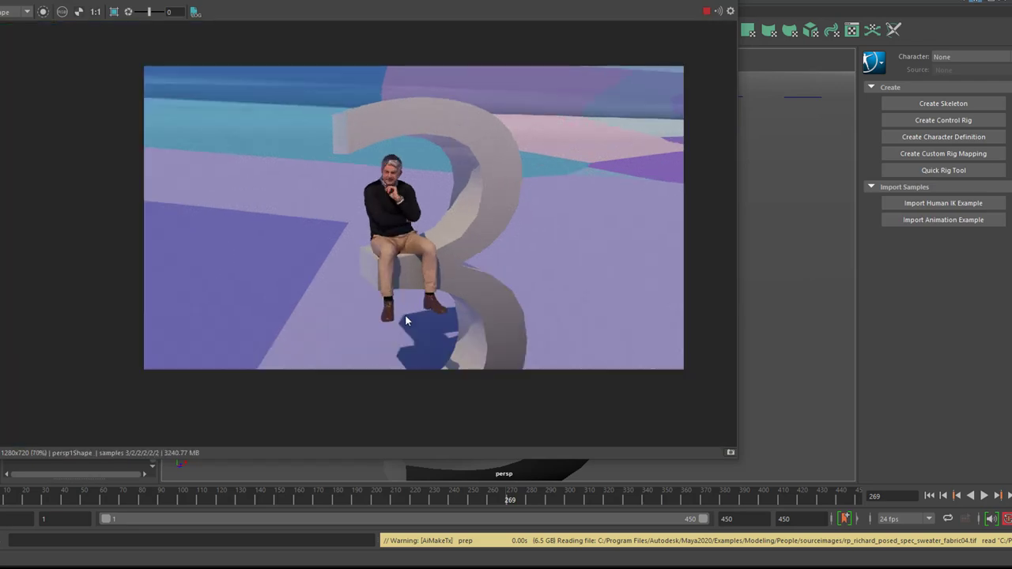
pyautogui.moveTo(301, 105)
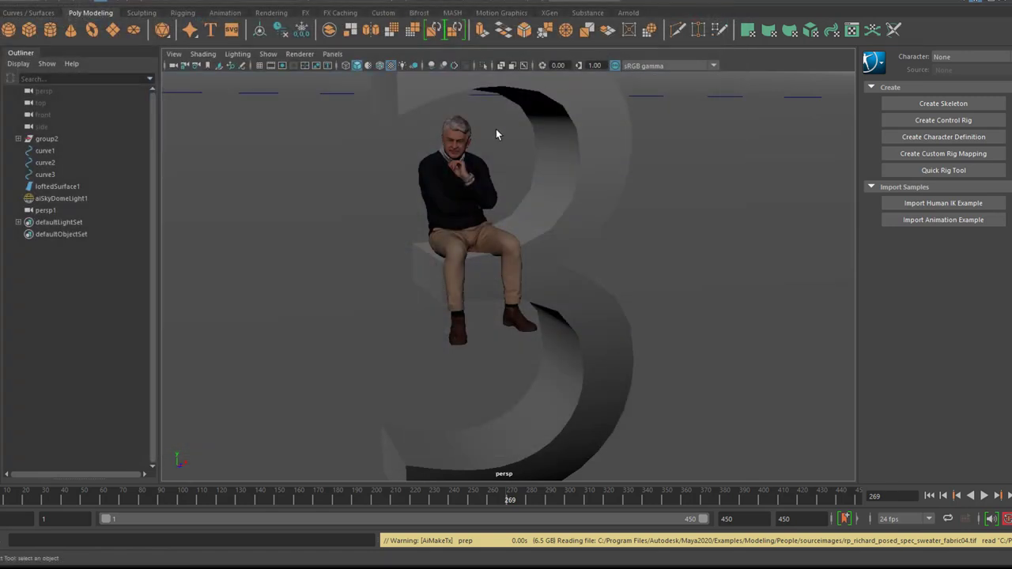
pyautogui.moveTo(304, 86)
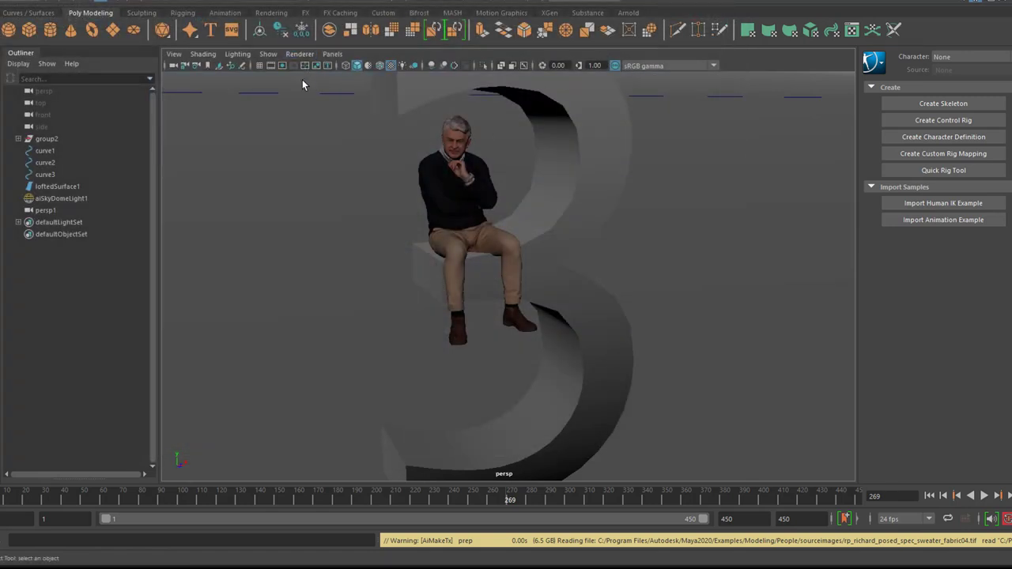
pyautogui.moveTo(310, 200)
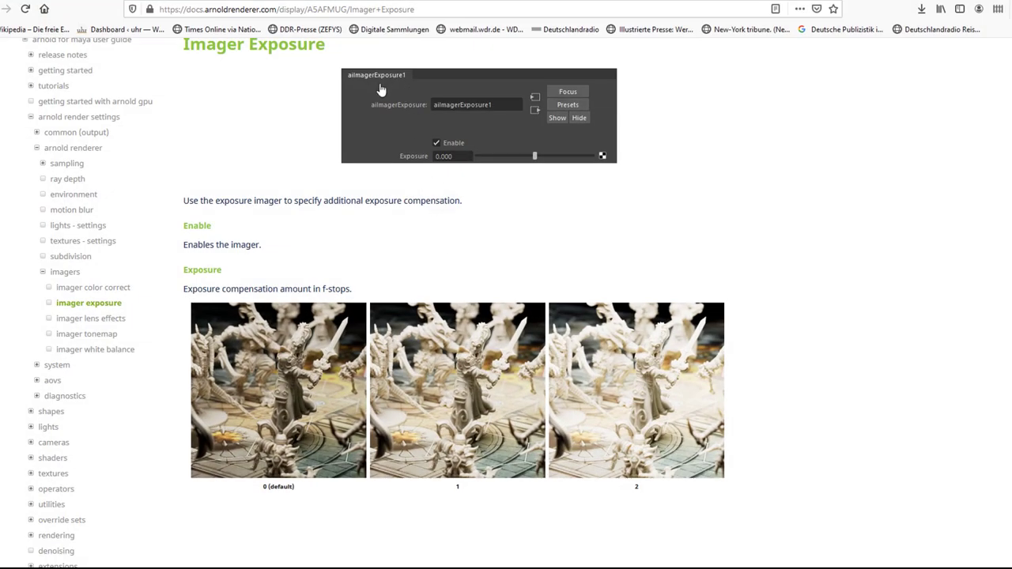
pyautogui.moveTo(399, 70)
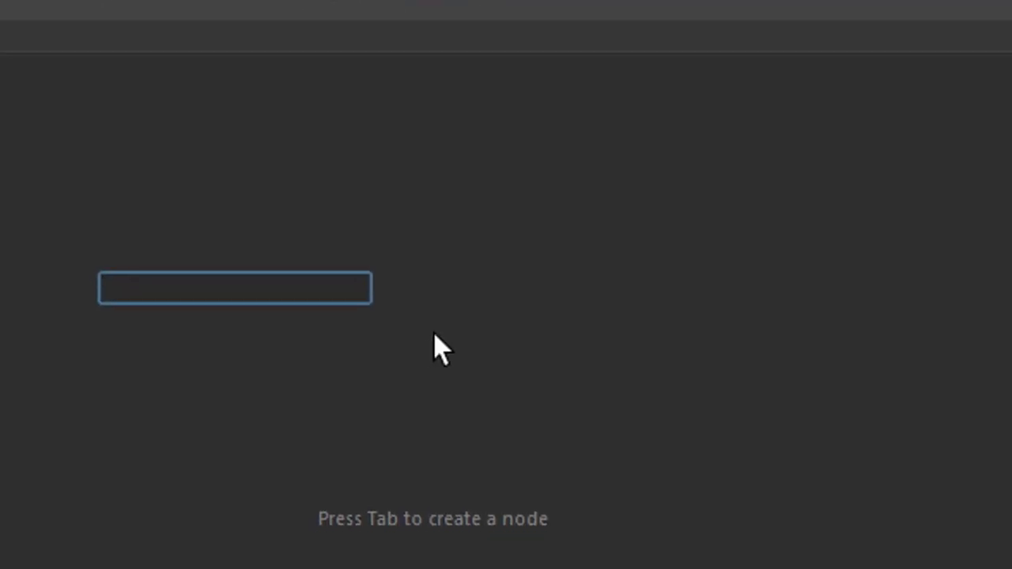
pyautogui.write('i')
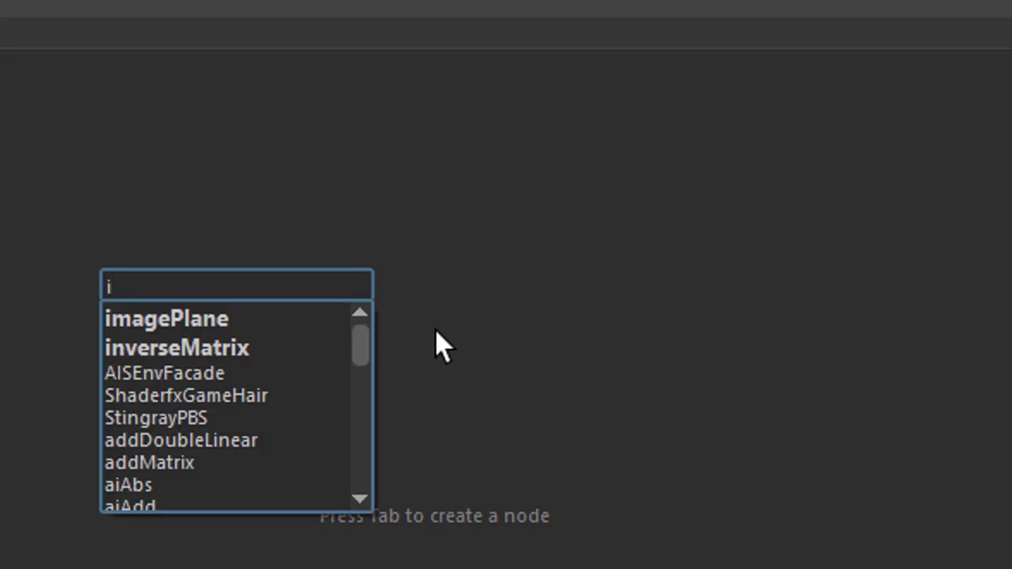
pyautogui.write('mager')
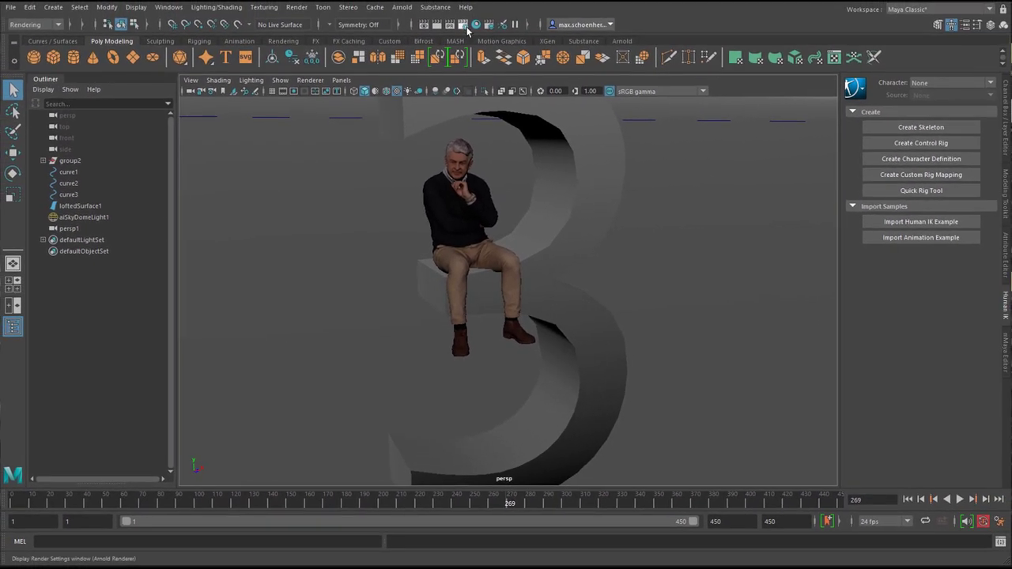
# Show Render Settings' Common output options with the arnoldImagers PNG file prefix.
pyautogui.click(462, 23)
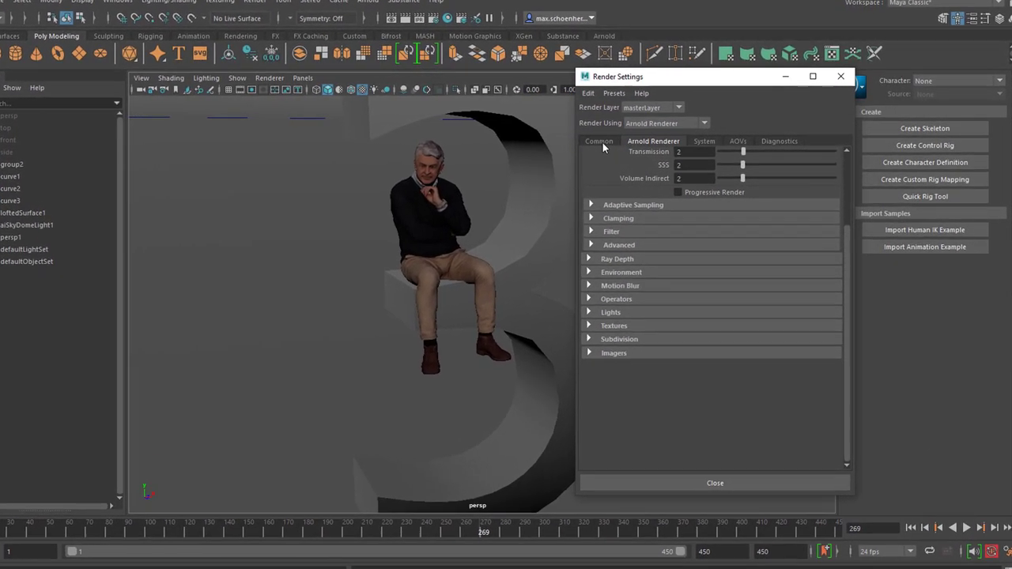
pyautogui.click(598, 141)
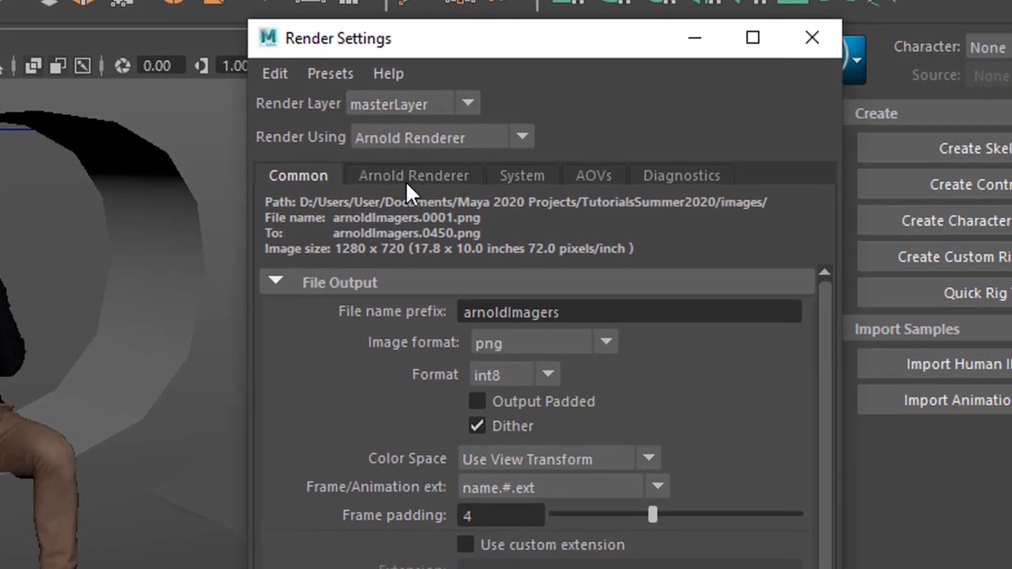
# In the System settings, leave the Arnold render device on CPU.
pyautogui.click(522, 175)
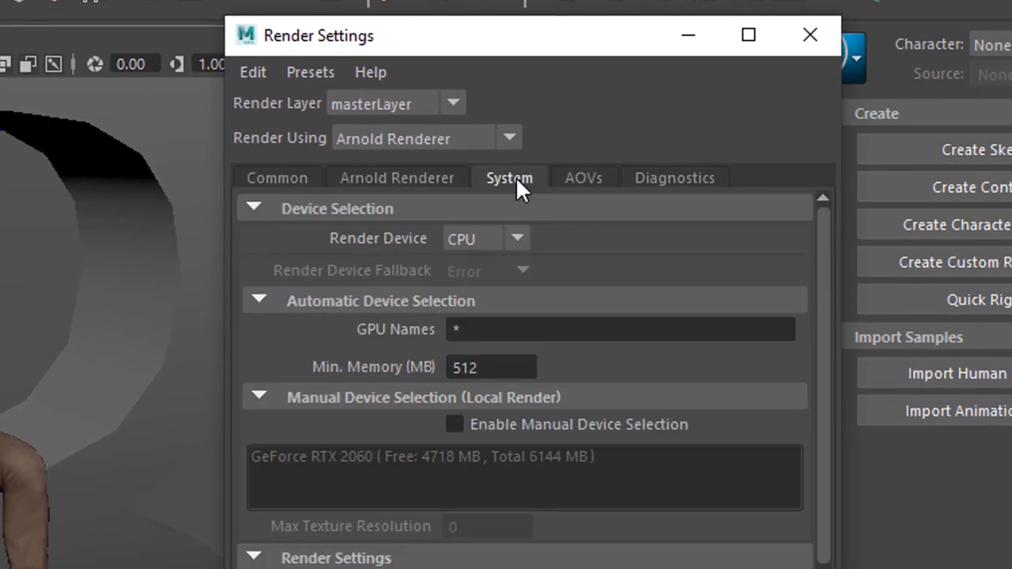
pyautogui.click(516, 237)
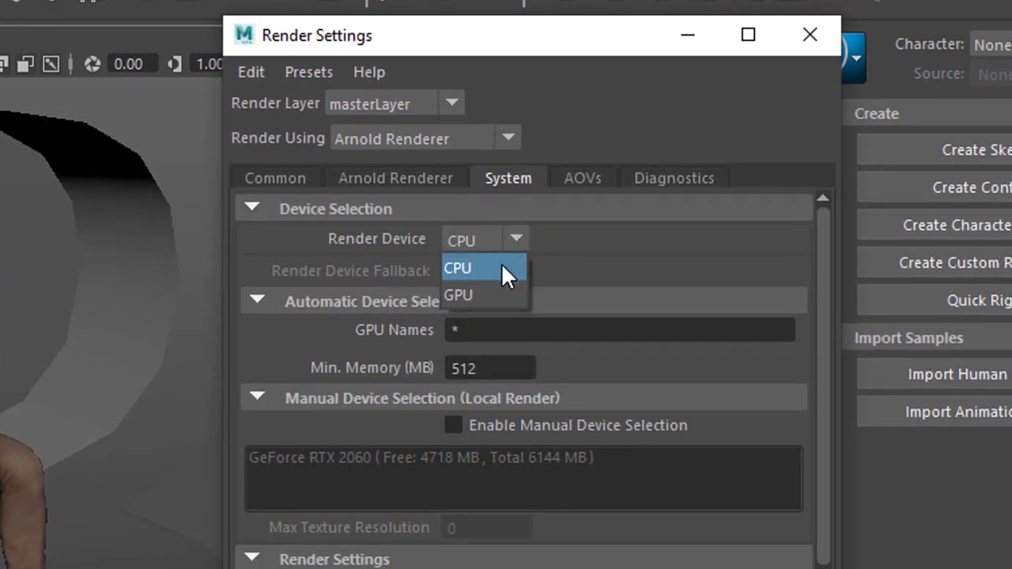
pyautogui.click(459, 269)
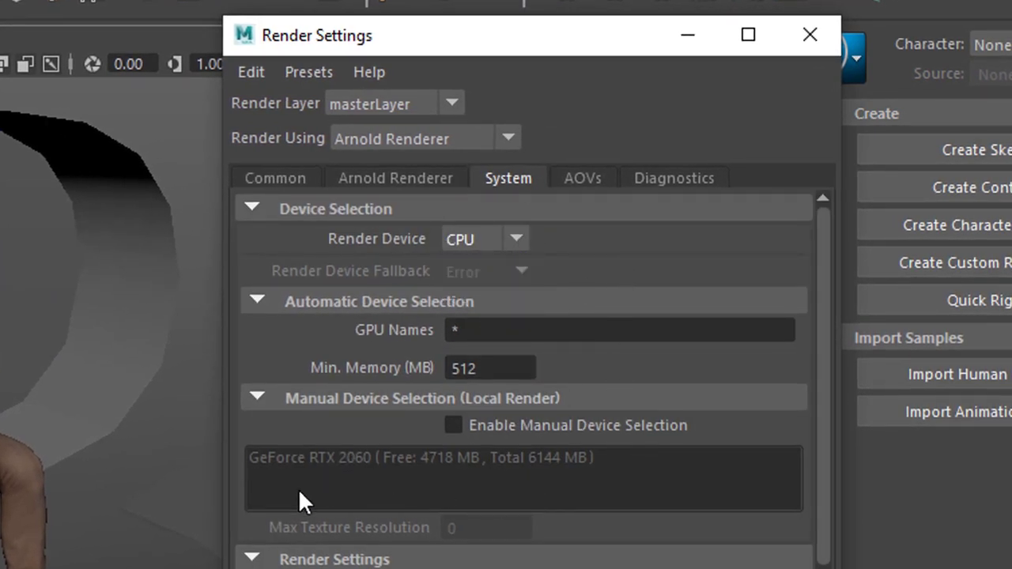
pyautogui.moveTo(285, 490)
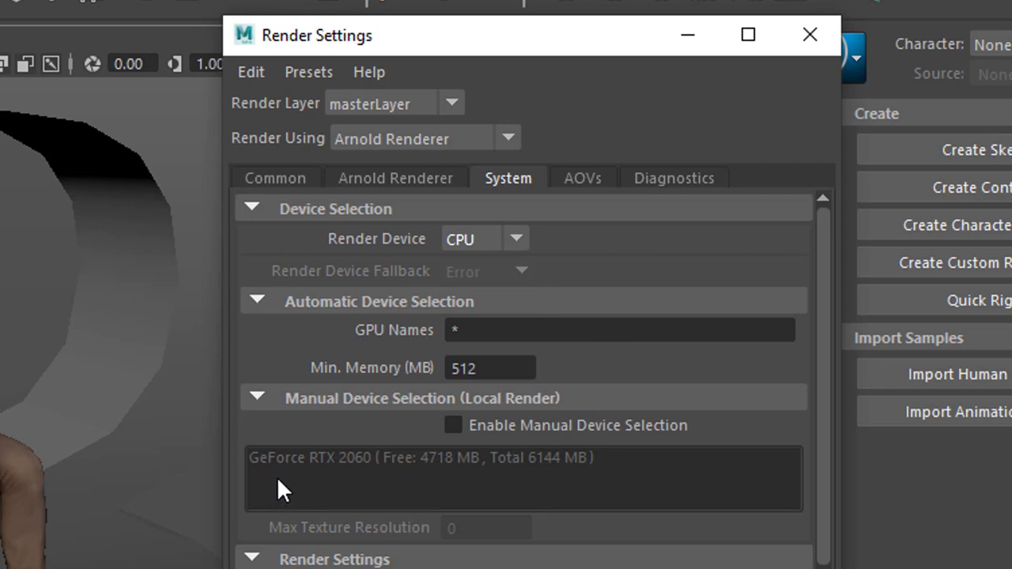
pyautogui.moveTo(351, 495)
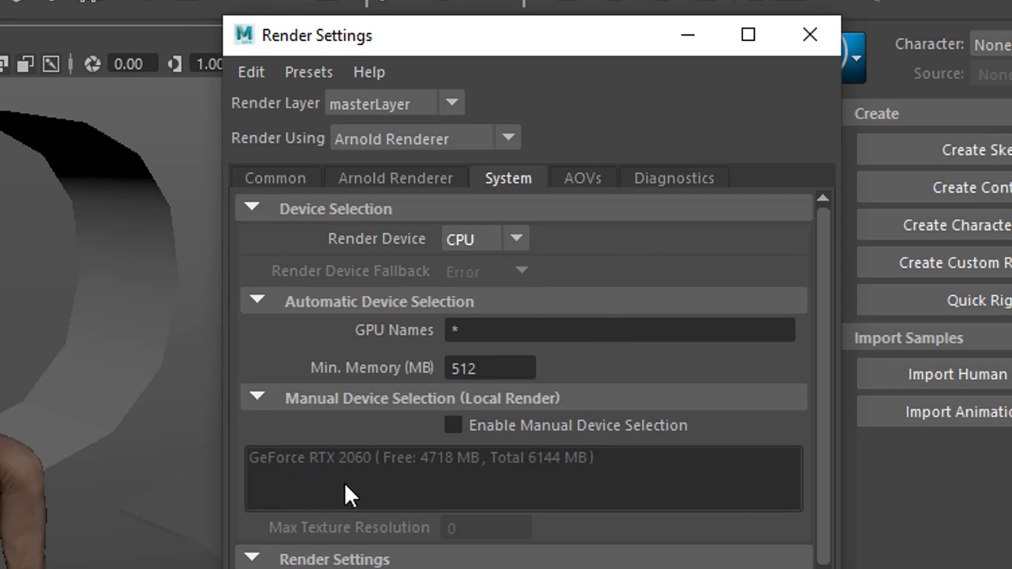
pyautogui.moveTo(528, 261)
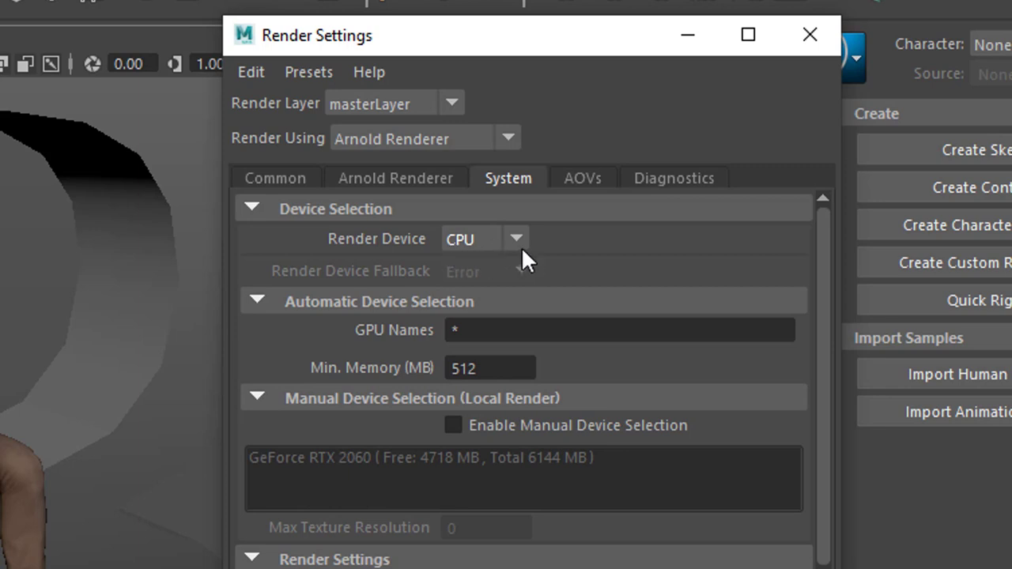
pyautogui.moveTo(408, 186)
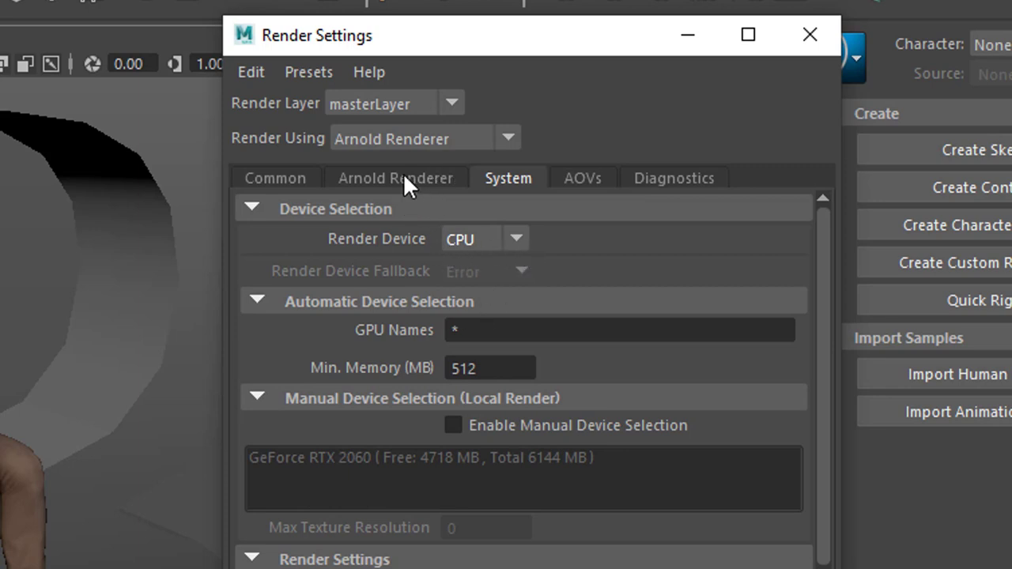
# Expand the Arnold Renderer's empty Imagers rollout.
pyautogui.click(396, 177)
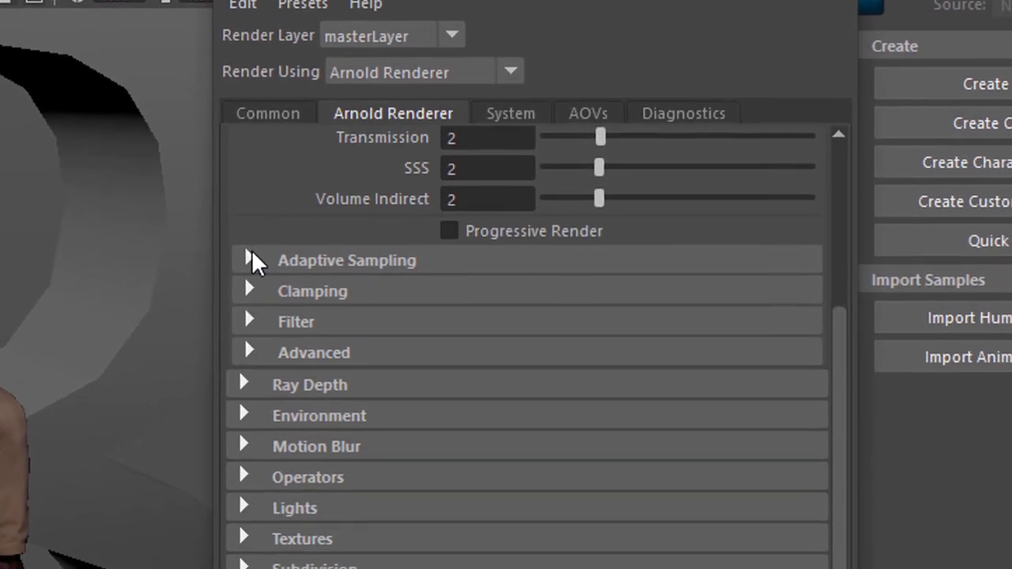
pyautogui.scroll(-3)
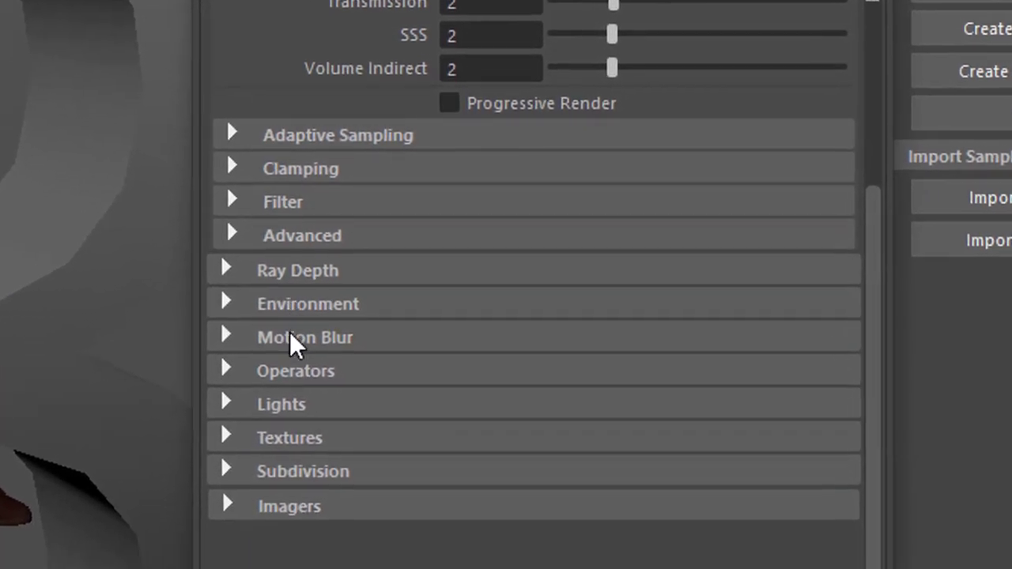
pyautogui.scroll(-3)
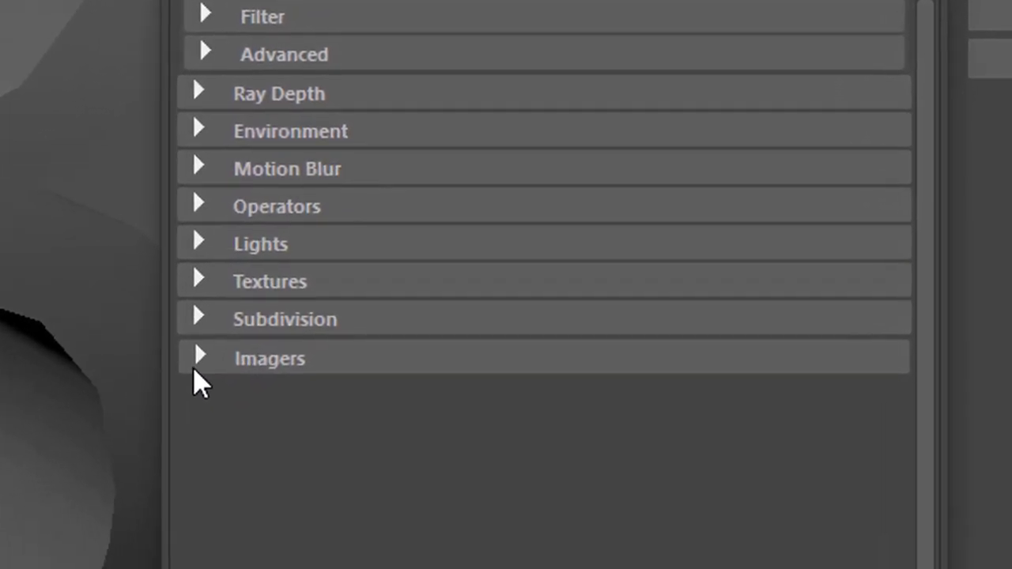
pyautogui.scroll(-3)
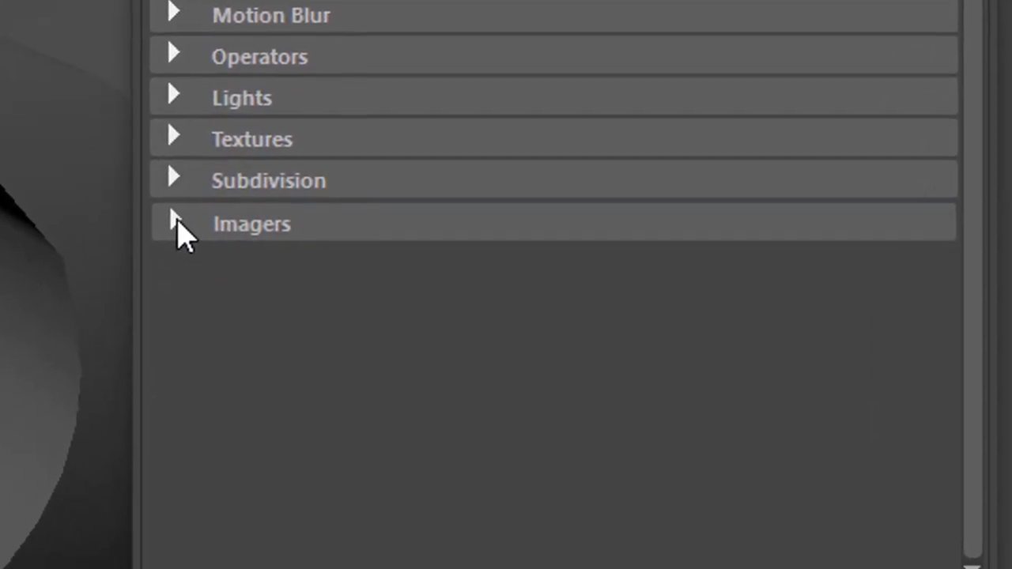
pyautogui.click(172, 224)
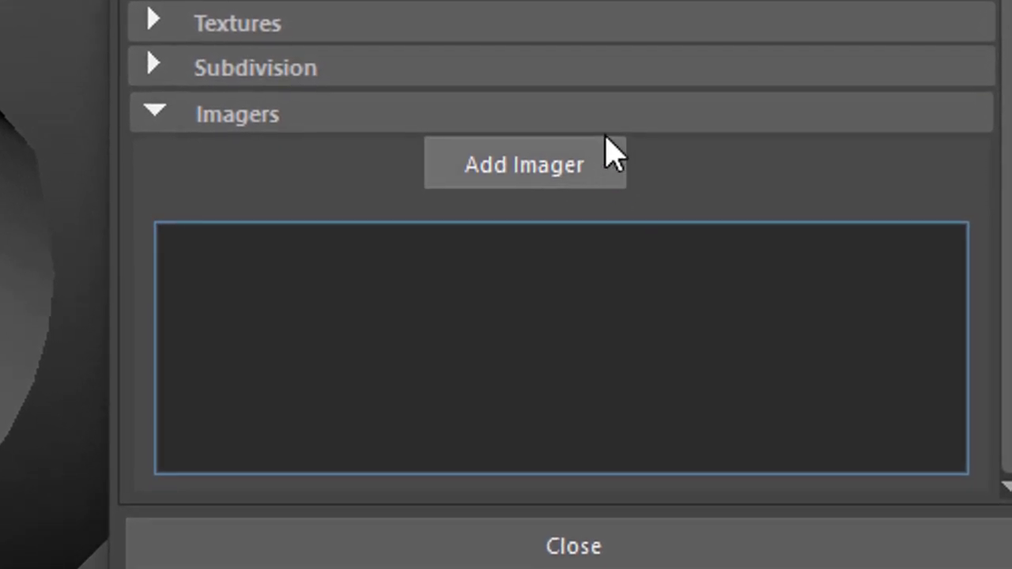
# Add the existing aiImagerColorCorrect1 imager to the Arnold imager list.
pyautogui.click(525, 164)
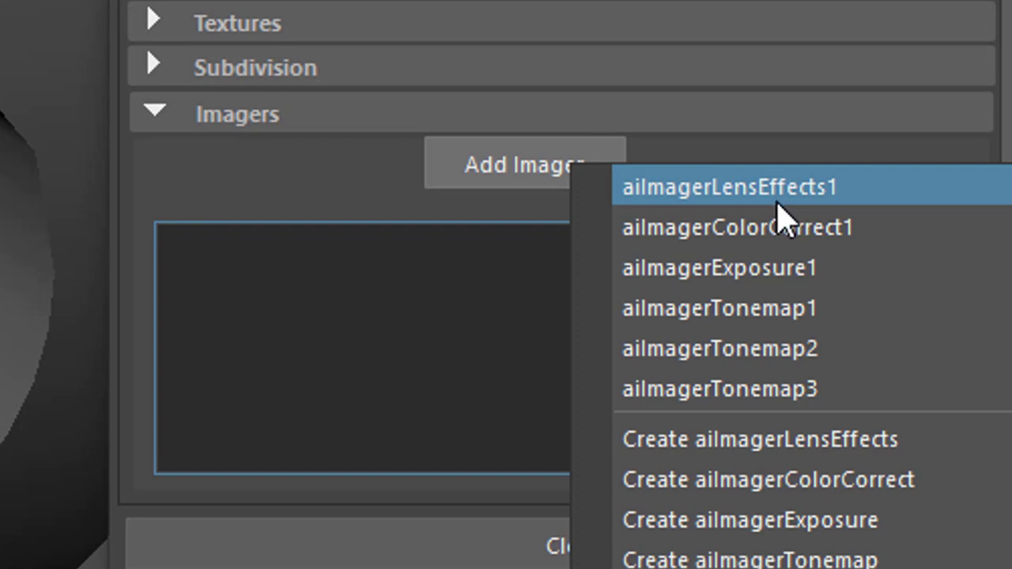
pyautogui.moveTo(854, 206)
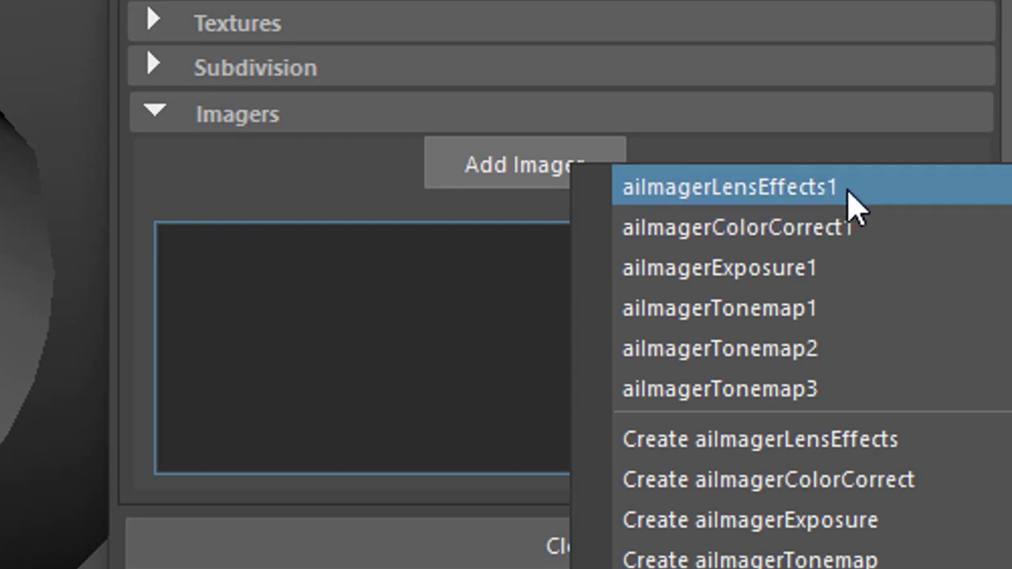
pyautogui.moveTo(851, 213)
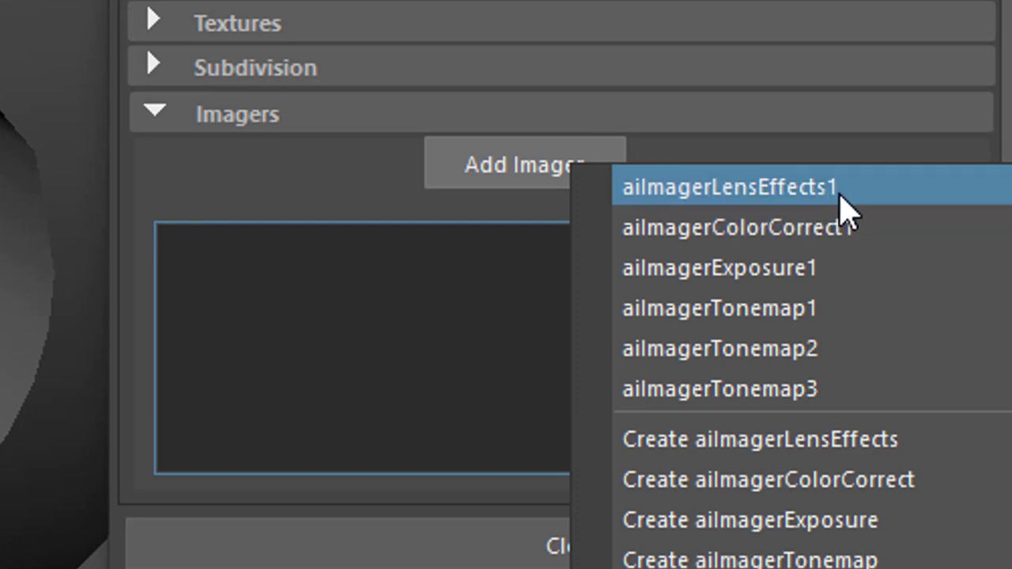
pyautogui.click(722, 228)
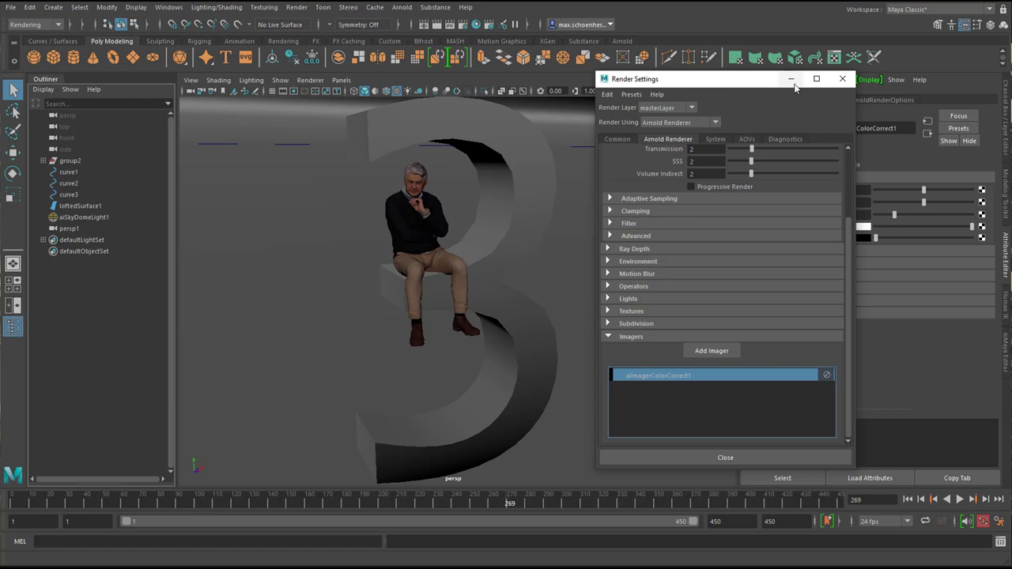
pyautogui.moveTo(791, 79)
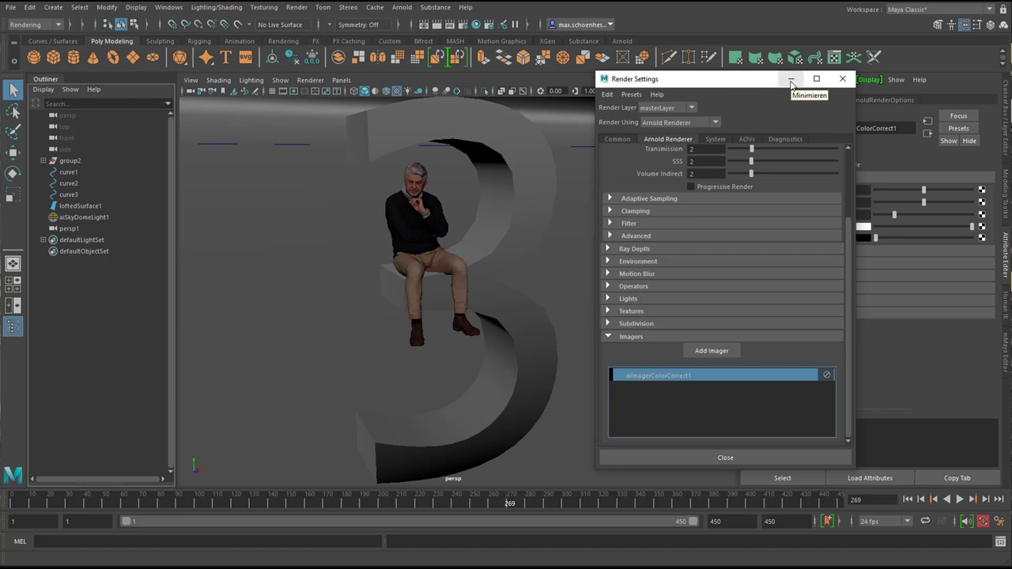
pyautogui.moveTo(667, 391)
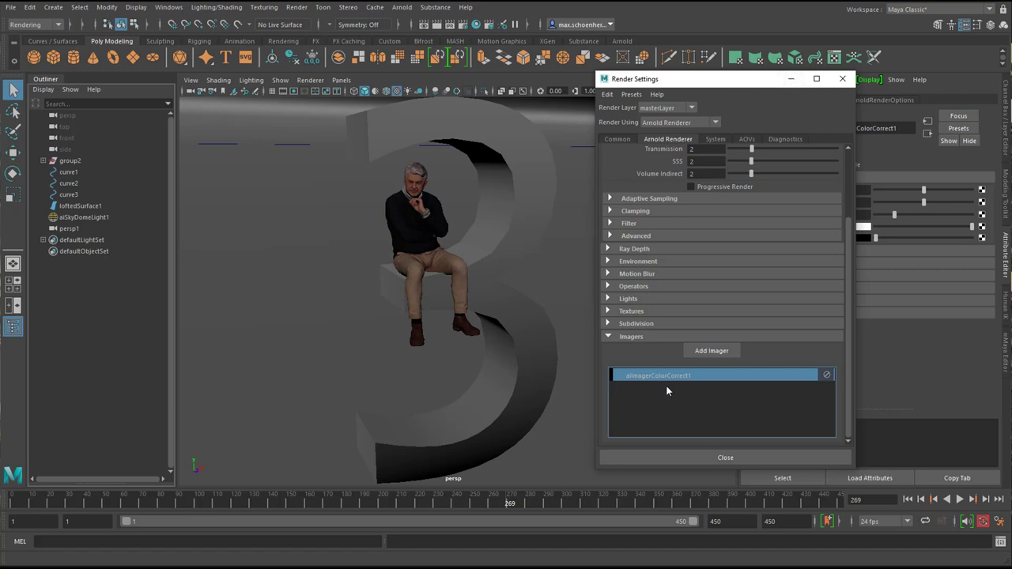
pyautogui.moveTo(664, 389)
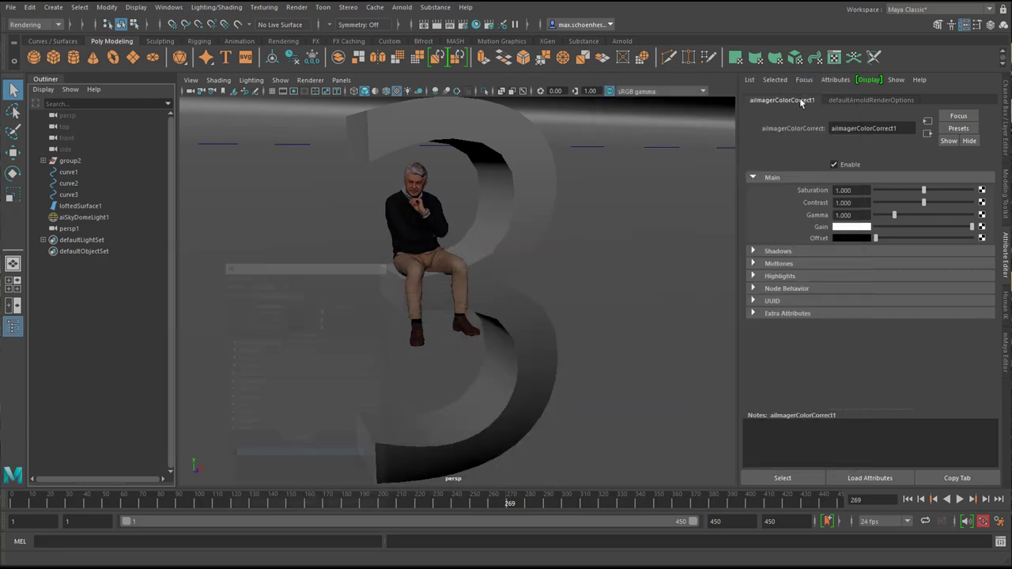
pyautogui.moveTo(797, 171)
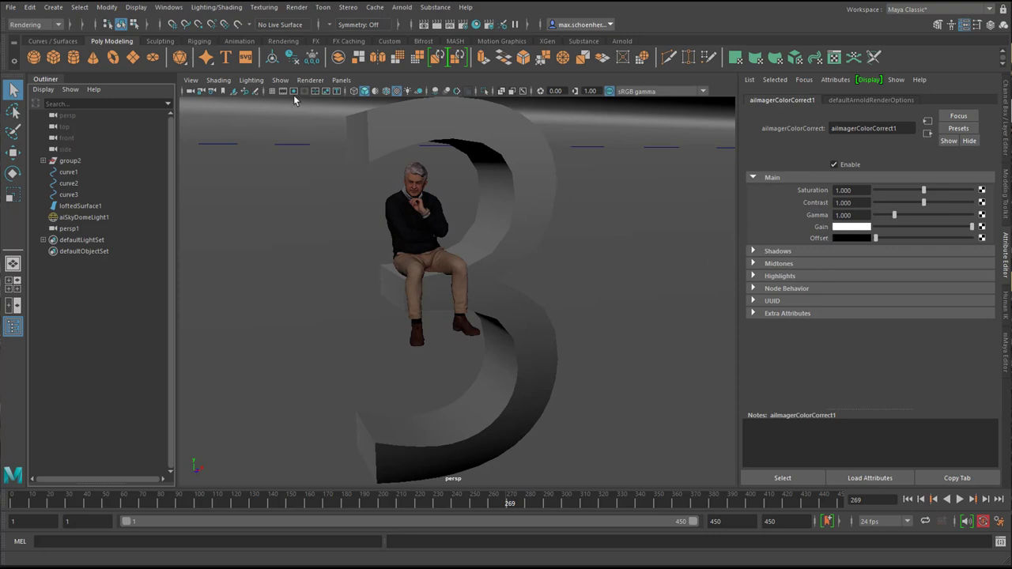
# Switch the perspective viewport's renderer to Arnold for a live render.
pyautogui.click(310, 79)
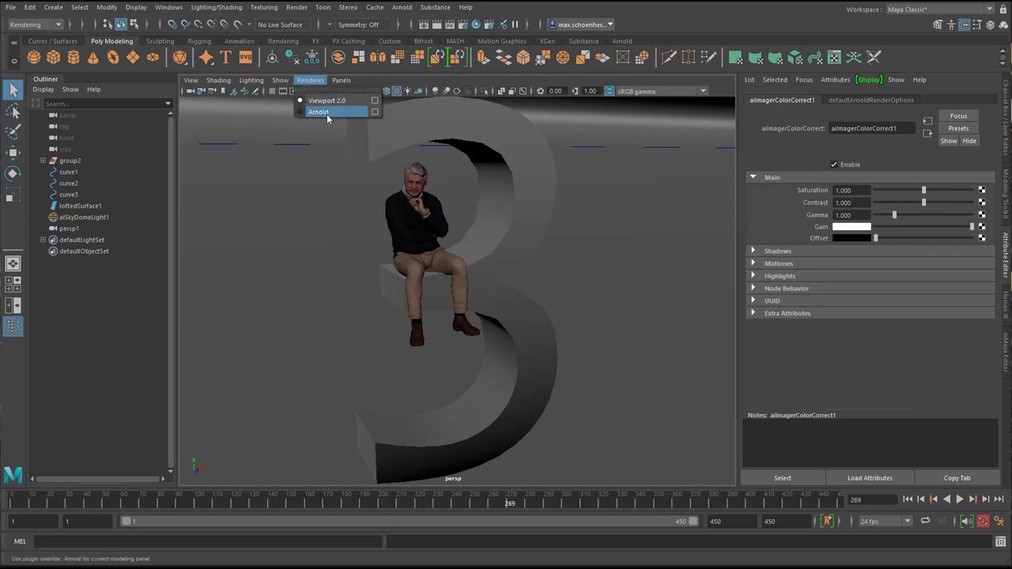
pyautogui.click(318, 111)
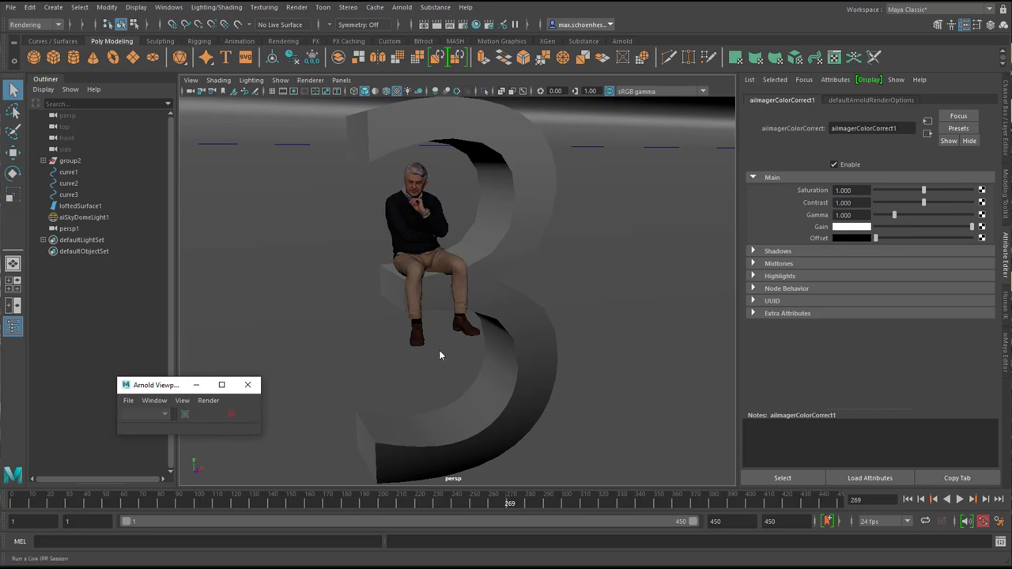
pyautogui.moveTo(541, 342)
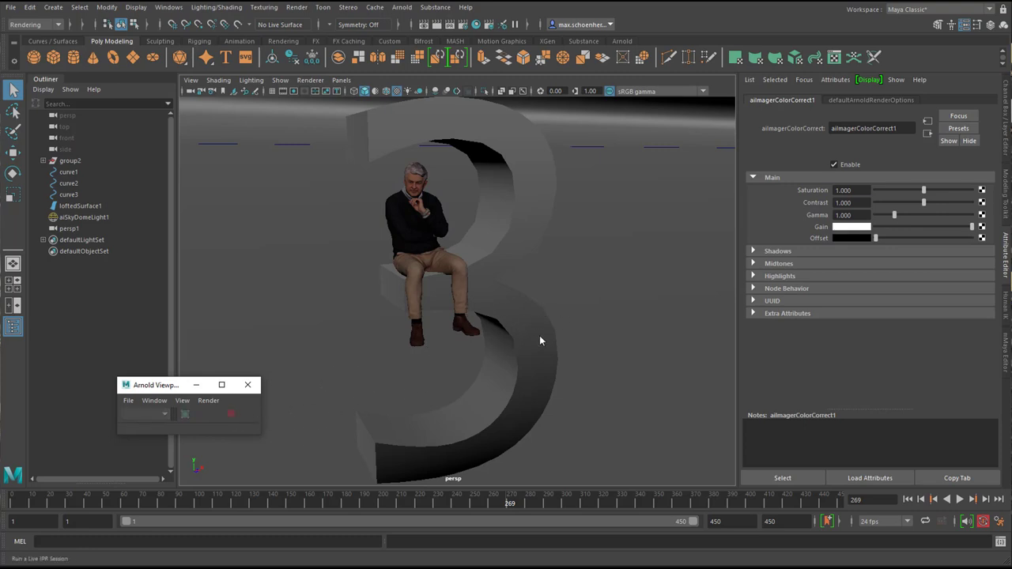
pyautogui.moveTo(498, 316)
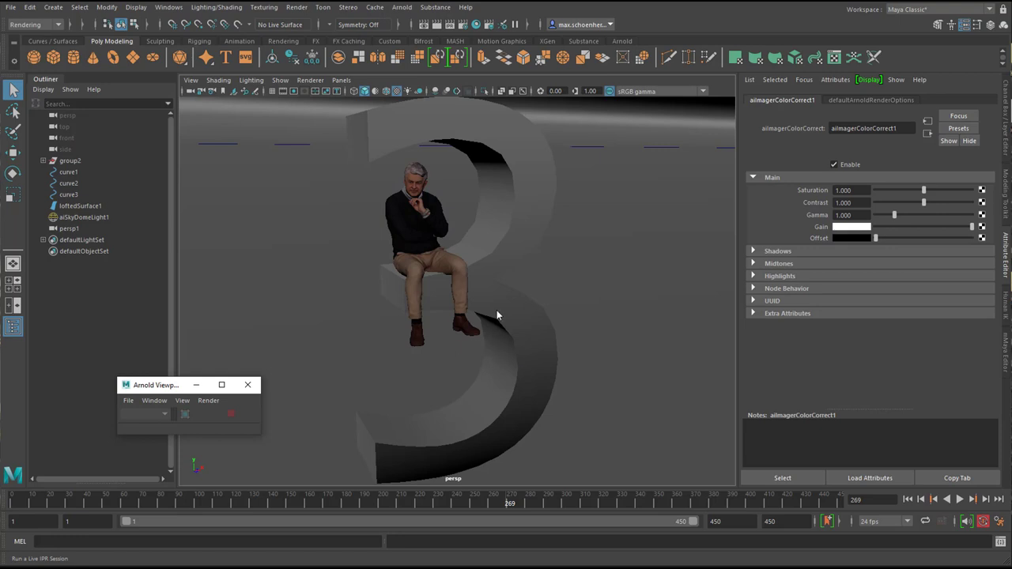
pyautogui.moveTo(401, 6)
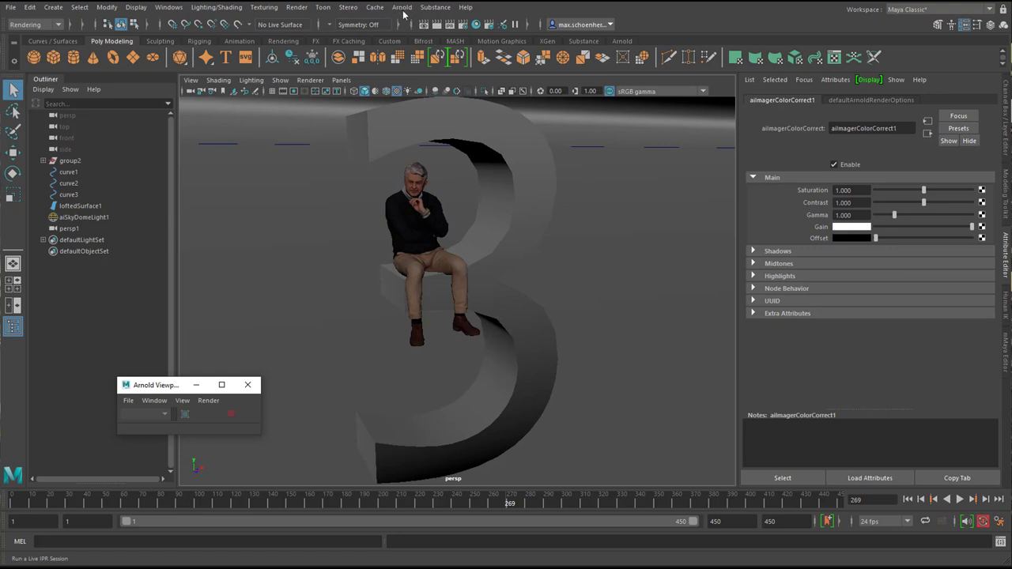
pyautogui.moveTo(487, 288)
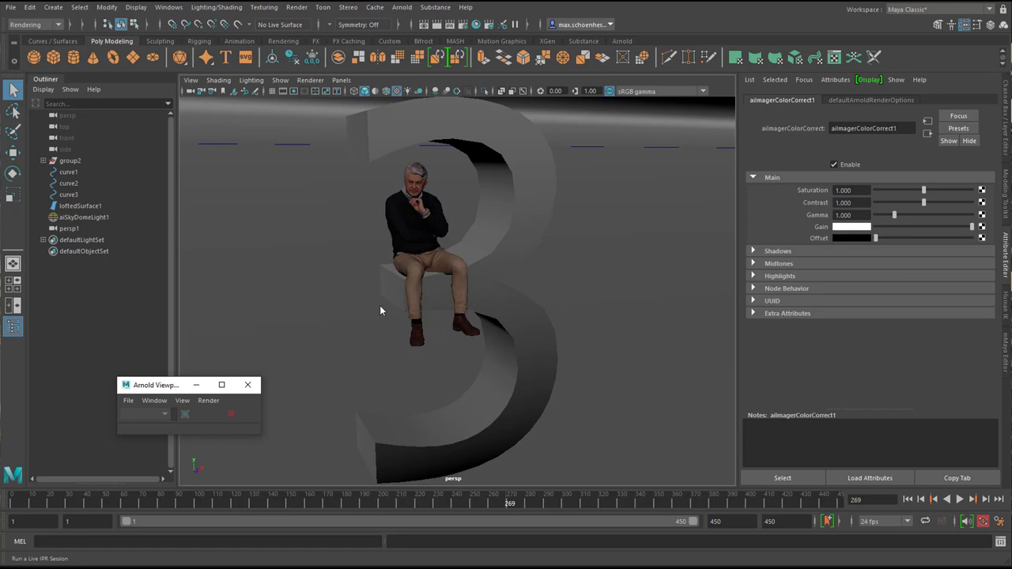
pyautogui.moveTo(389, 306)
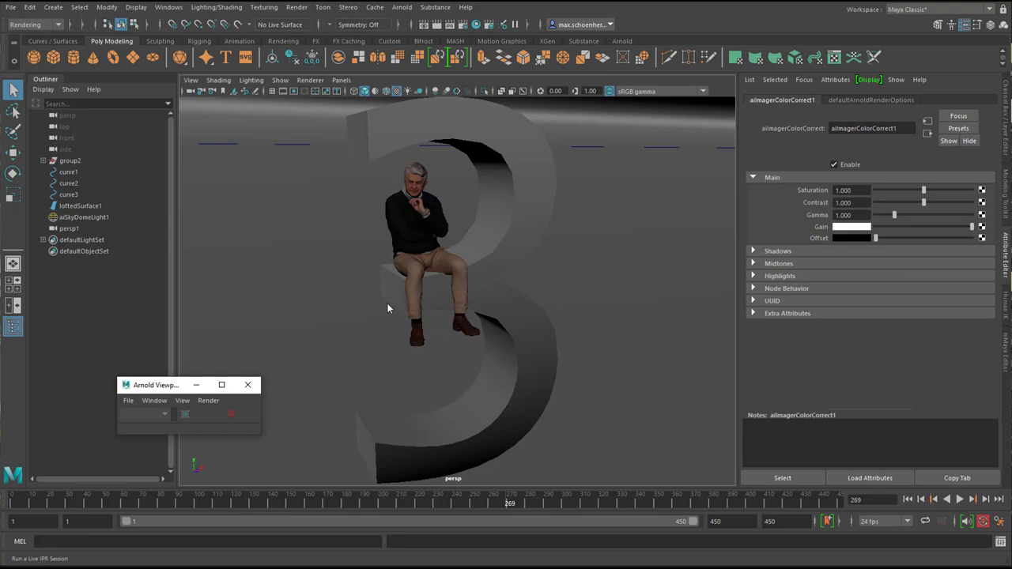
pyautogui.moveTo(473, 306)
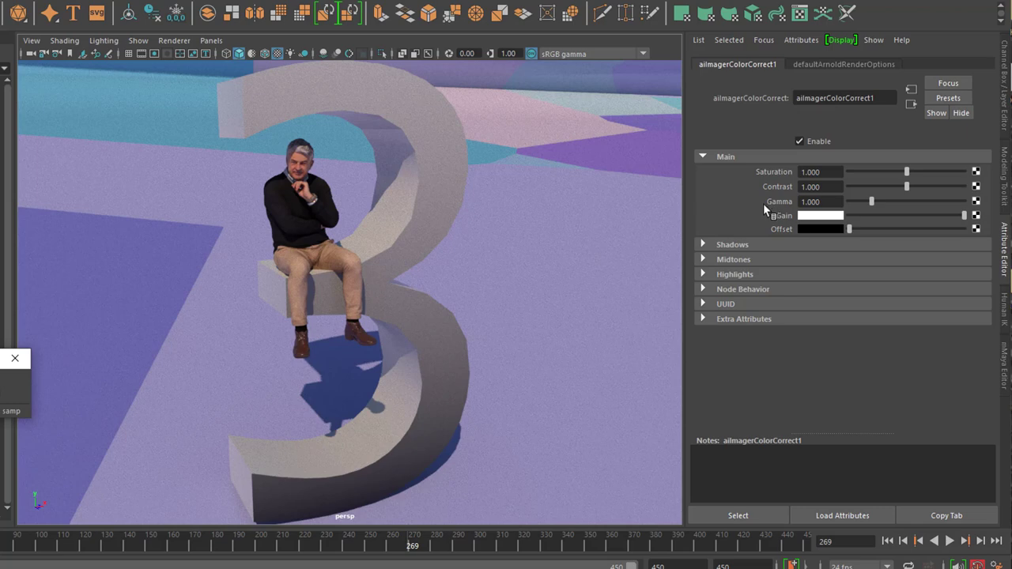
pyautogui.moveTo(734, 214)
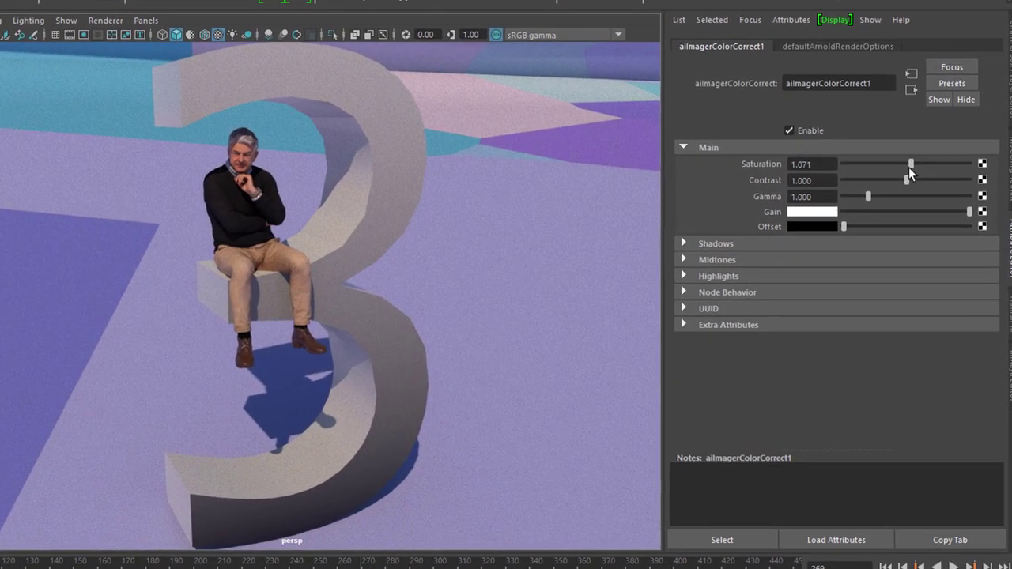
# Try Main saturation from zero to high, settling just above normal at about 1.024.
pyautogui.moveTo(911, 163); pyautogui.dragTo(974, 156)
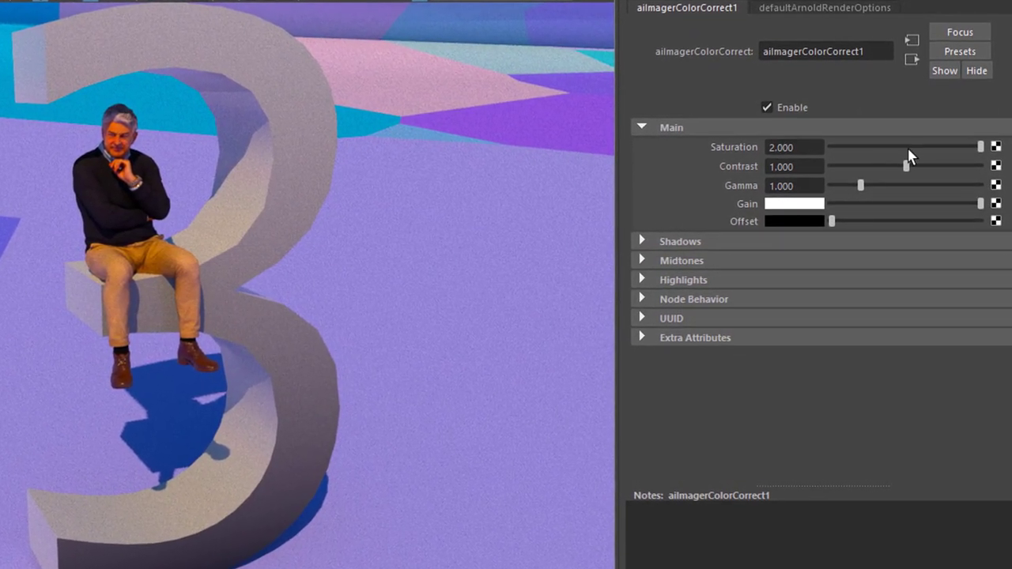
pyautogui.moveTo(981, 146); pyautogui.dragTo(915, 146)
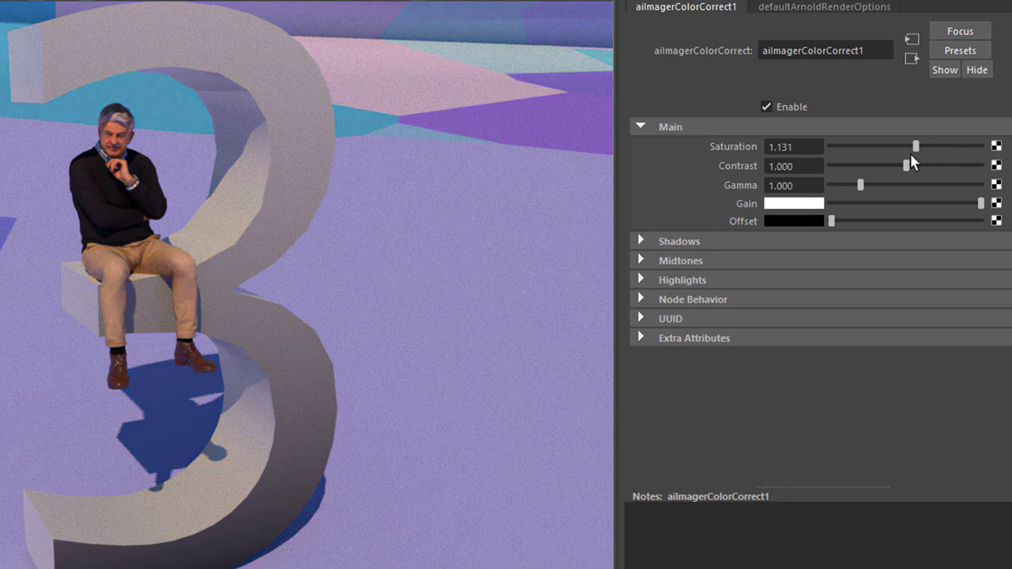
pyautogui.moveTo(916, 146); pyautogui.dragTo(826, 145)
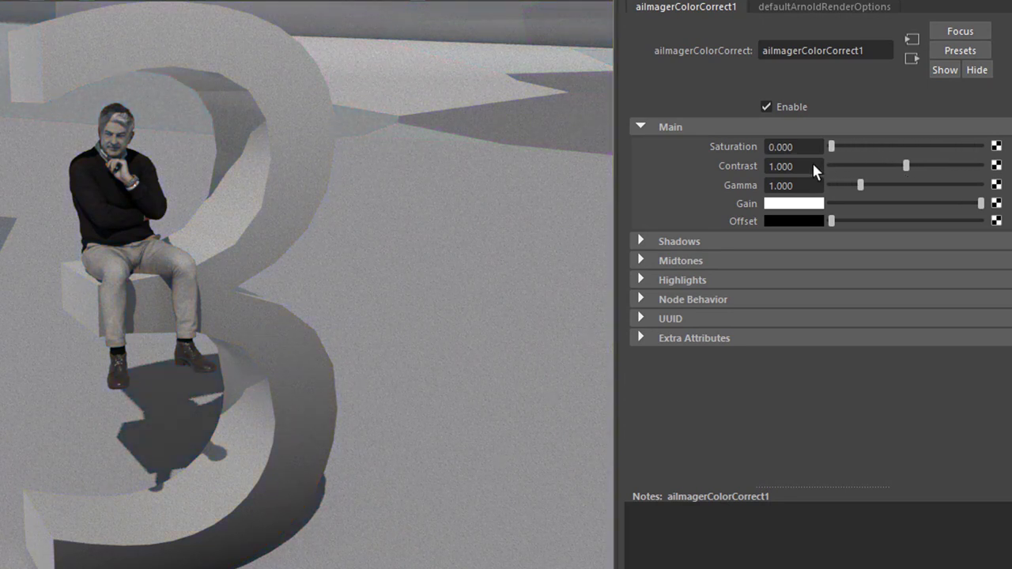
pyautogui.moveTo(829, 146); pyautogui.dragTo(903, 145)
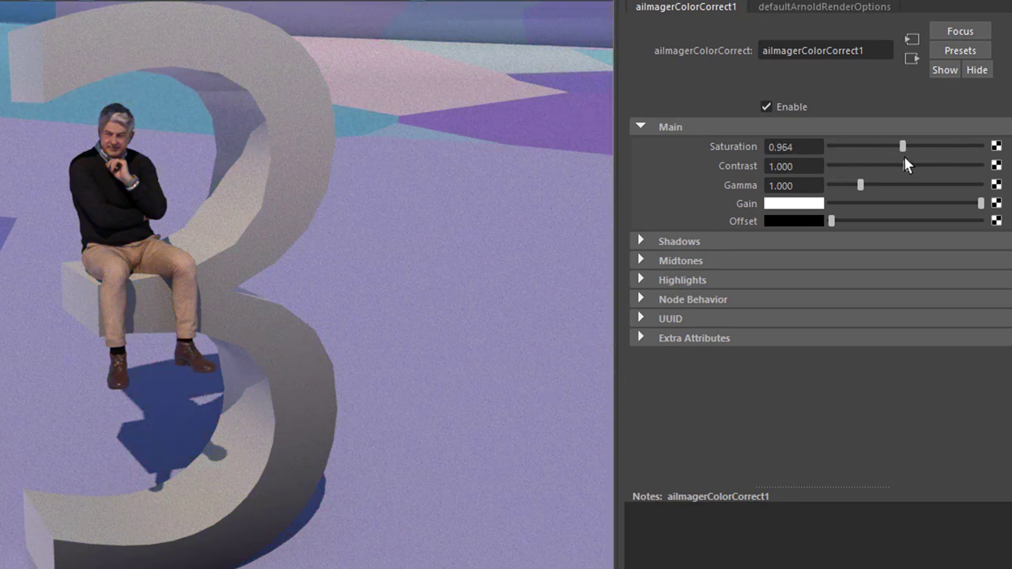
pyautogui.moveTo(903, 145); pyautogui.dragTo(908, 145)
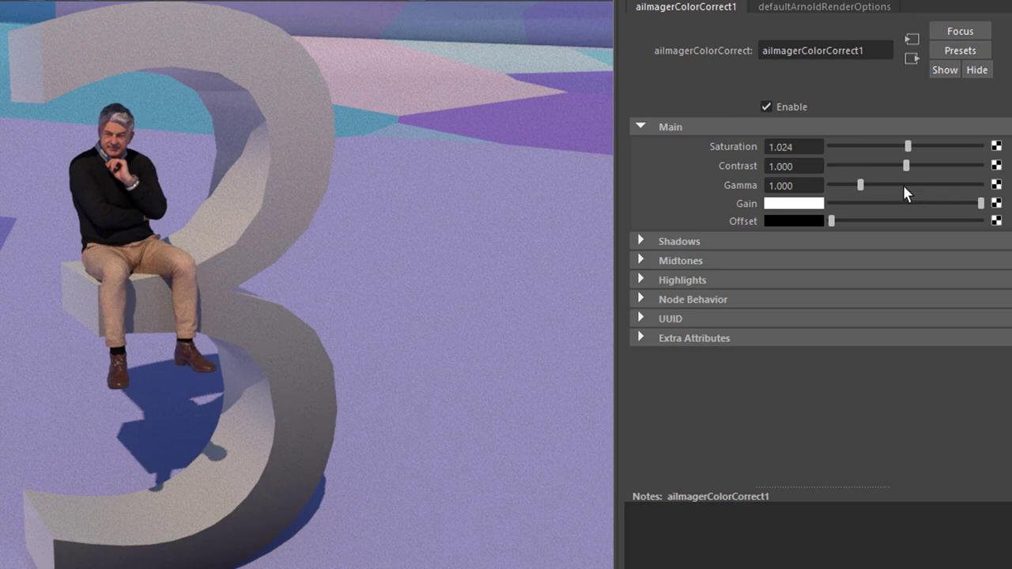
# Try Main contrast from zero up to 2, settling just above normal at about 1.107.
pyautogui.moveTo(906, 166); pyautogui.dragTo(911, 166)
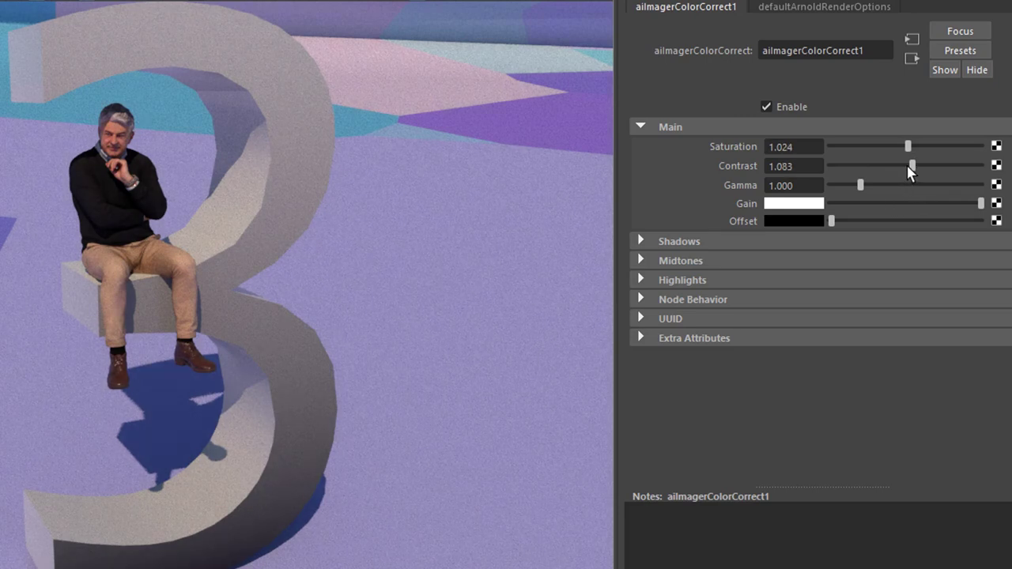
pyautogui.moveTo(911, 166); pyautogui.dragTo(911, 166)
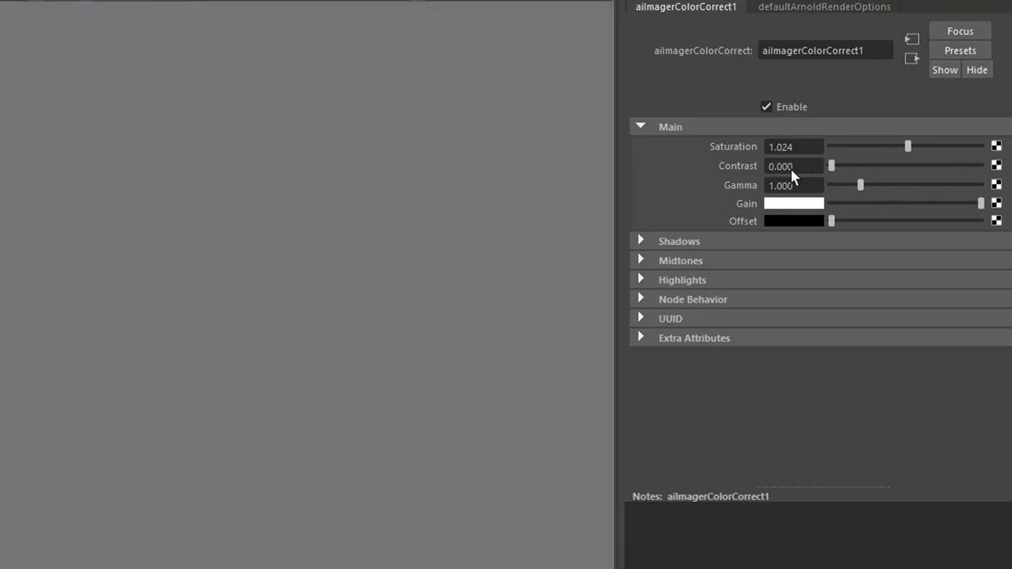
pyautogui.moveTo(832, 166); pyautogui.dragTo(952, 166)
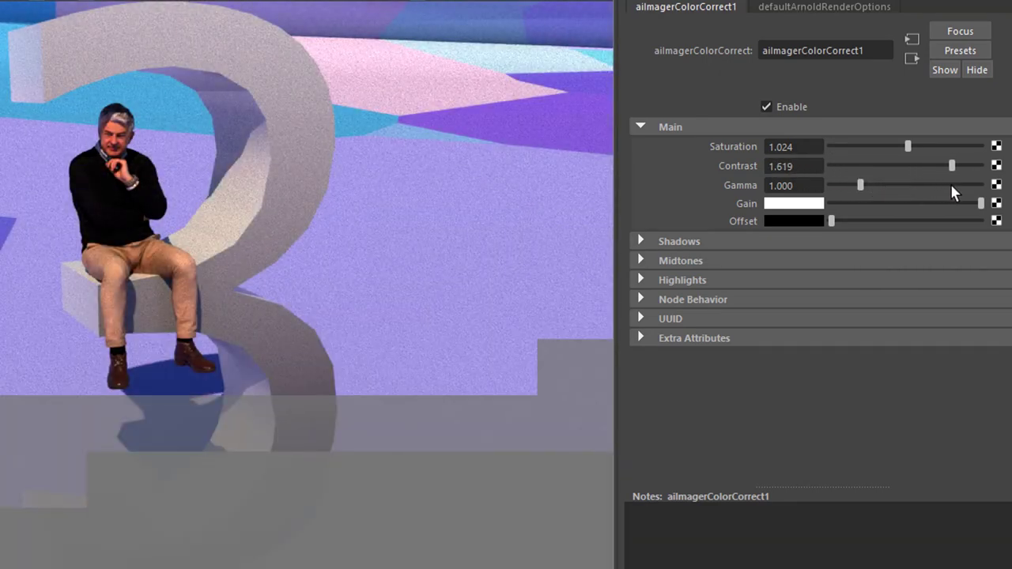
pyautogui.moveTo(952, 166); pyautogui.dragTo(980, 166)
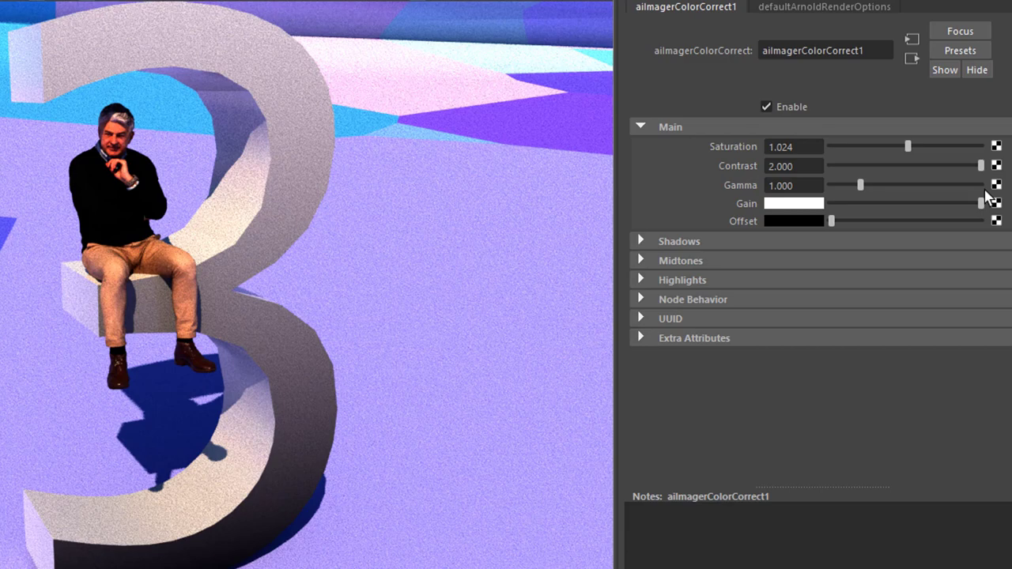
pyautogui.moveTo(981, 166); pyautogui.dragTo(971, 166)
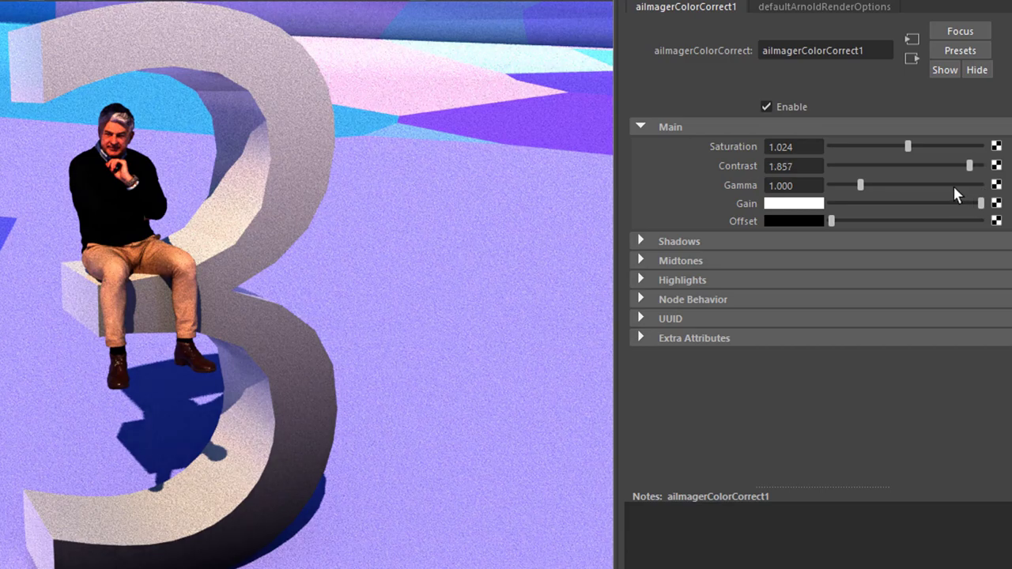
pyautogui.moveTo(971, 166); pyautogui.dragTo(915, 166)
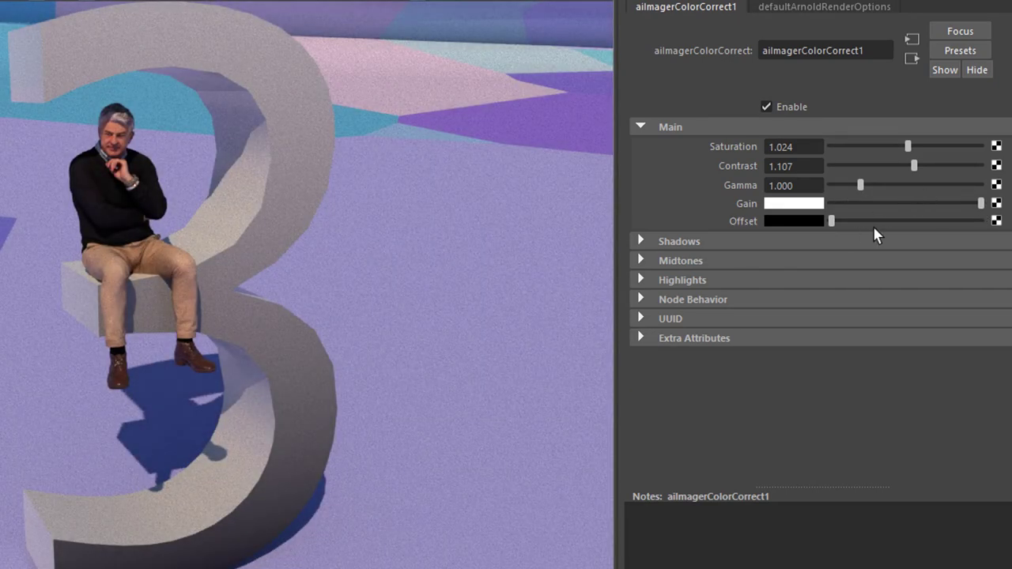
pyautogui.moveTo(861, 228)
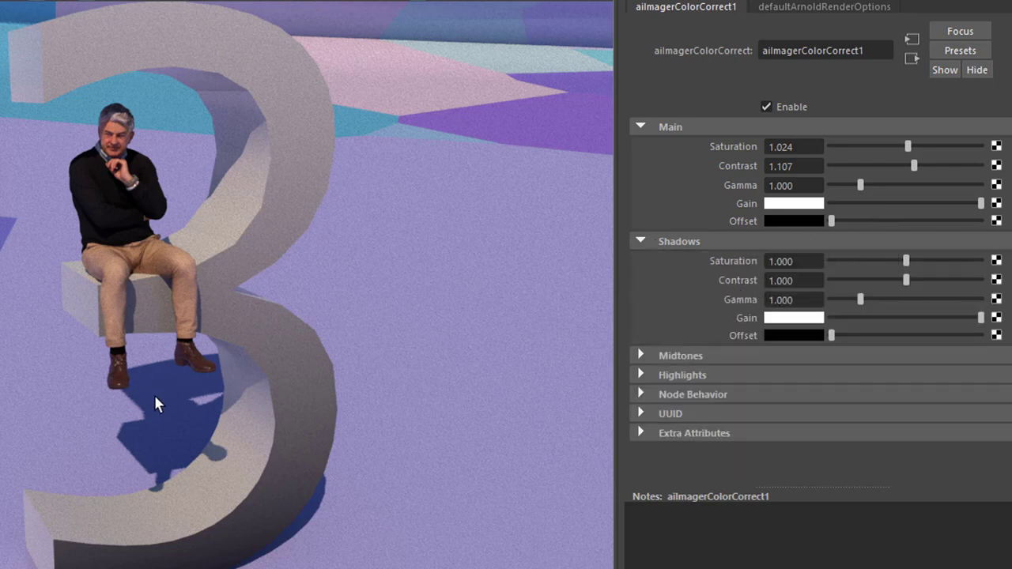
pyautogui.moveTo(183, 435)
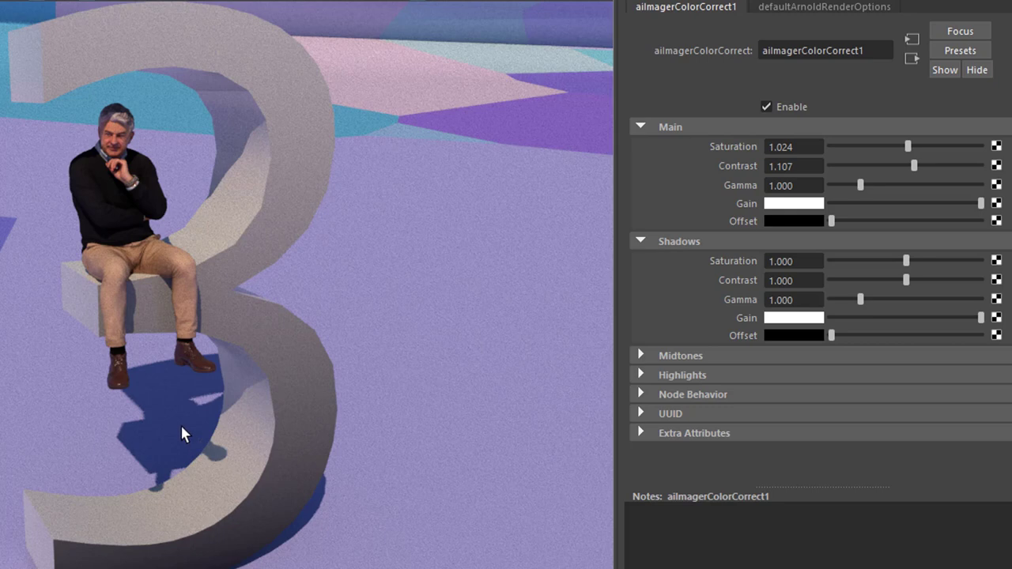
pyautogui.moveTo(250, 142)
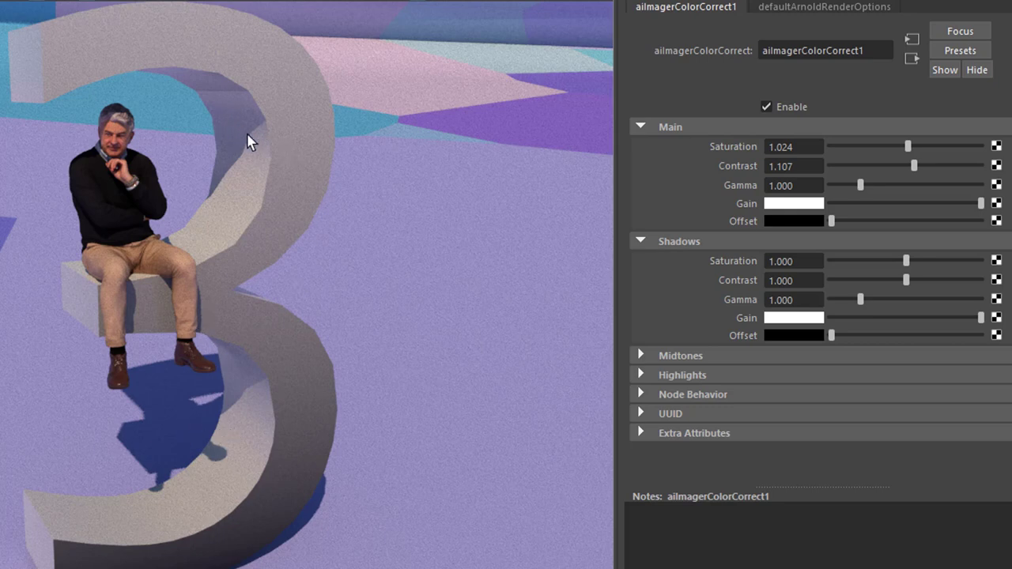
pyautogui.moveTo(505, 218)
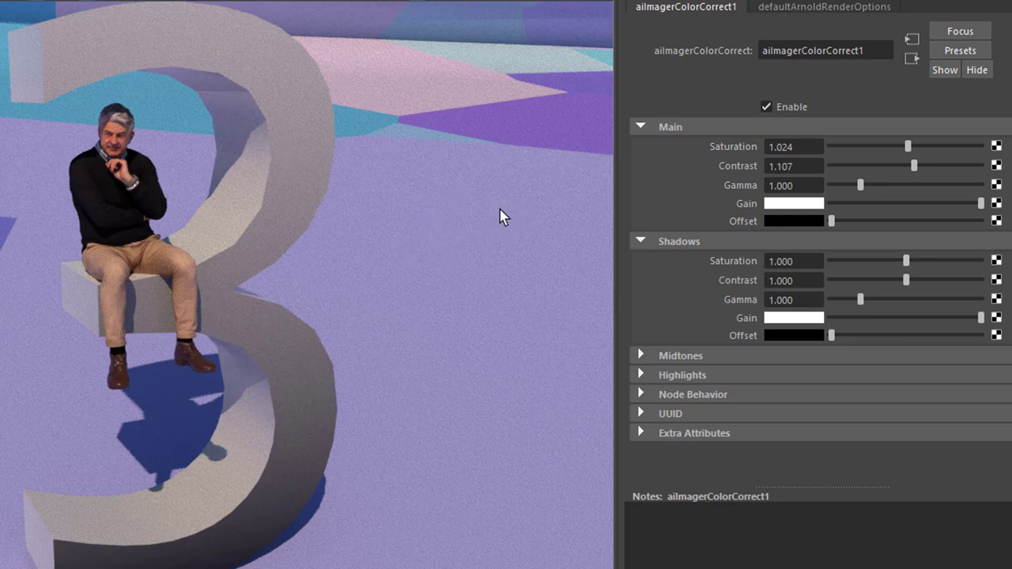
pyautogui.moveTo(682, 348)
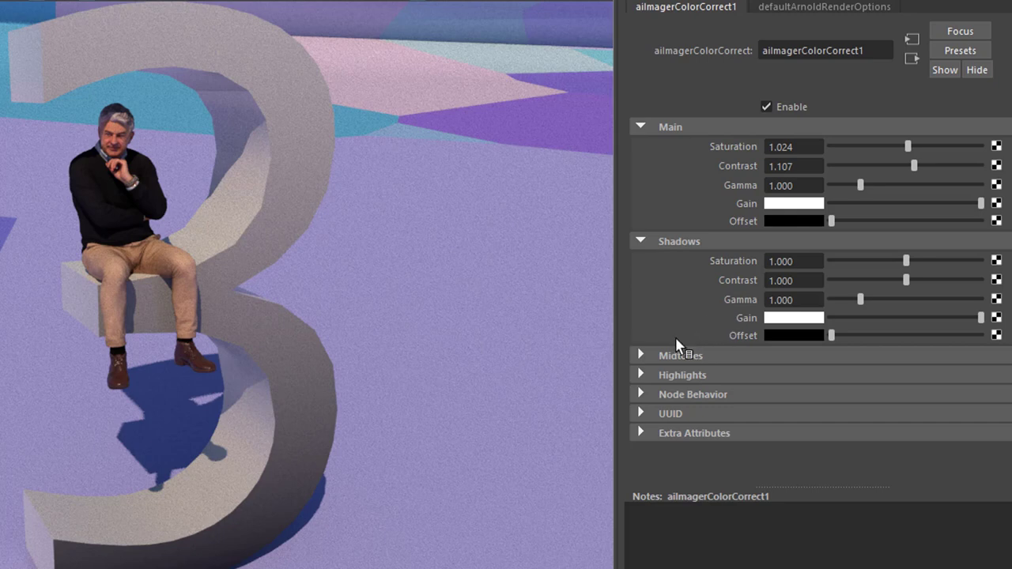
pyautogui.moveTo(376, 361)
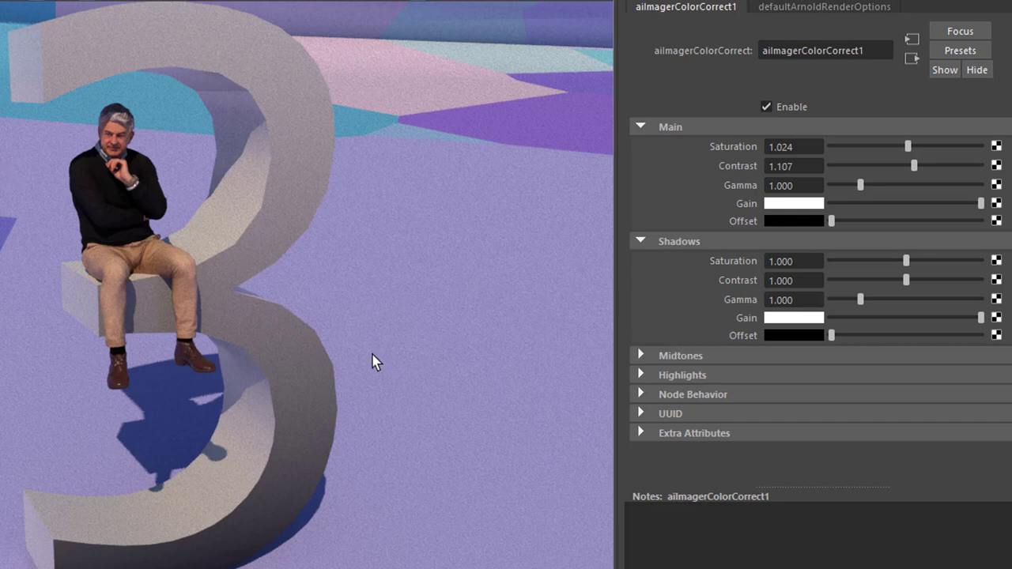
pyautogui.moveTo(434, 332)
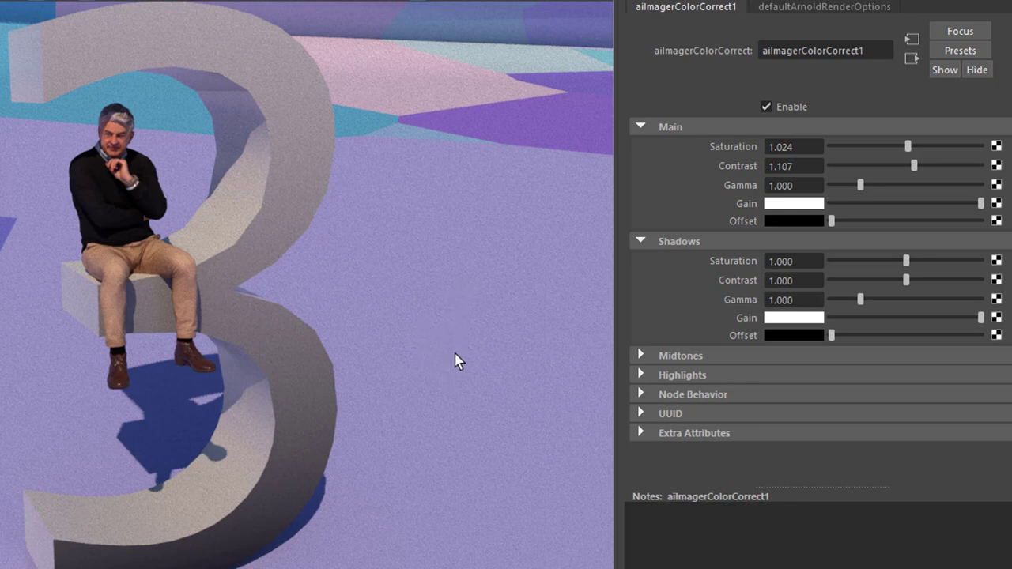
pyautogui.moveTo(125, 253)
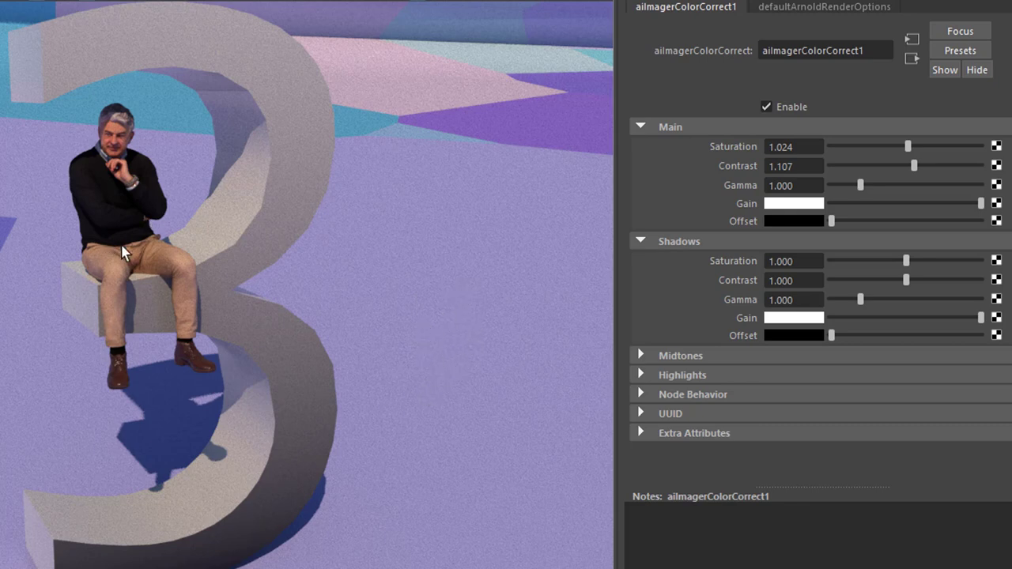
pyautogui.moveTo(196, 473)
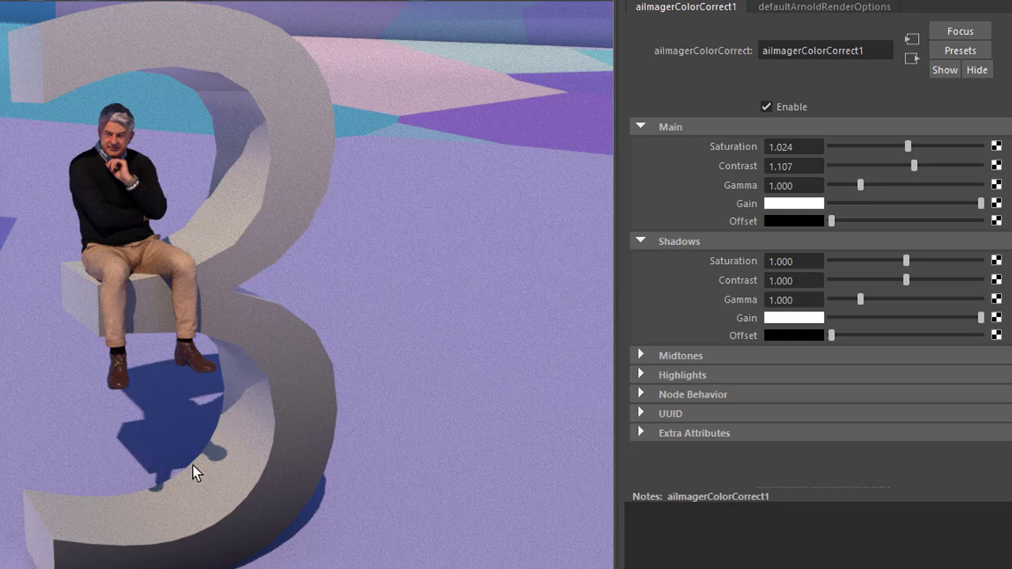
pyautogui.moveTo(183, 457)
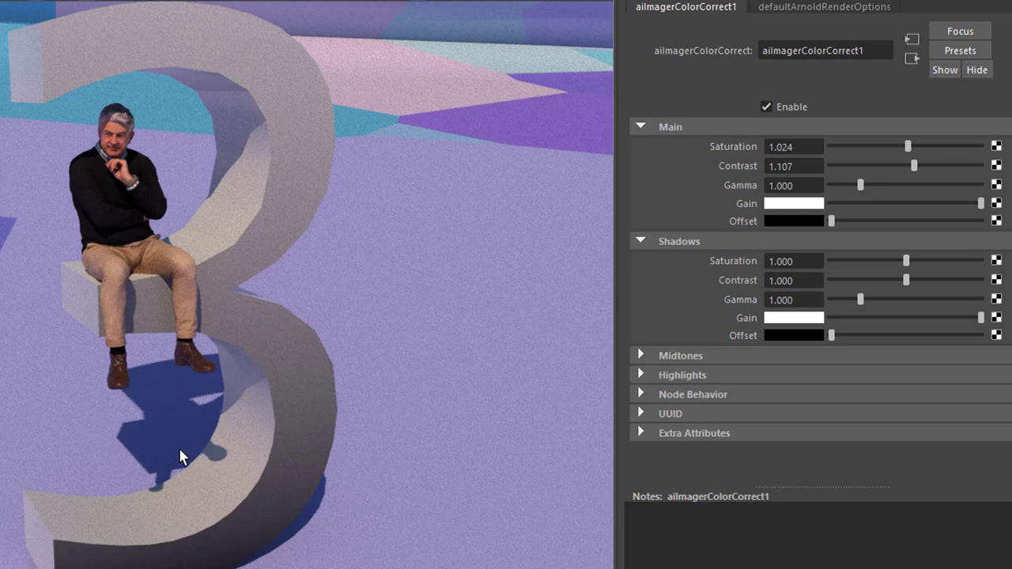
pyautogui.moveTo(598, 408)
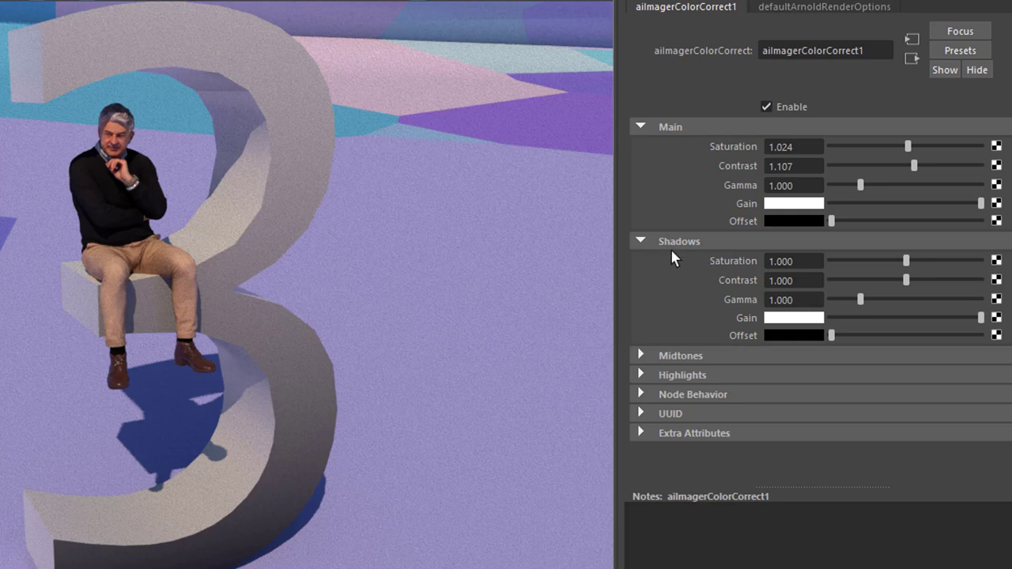
pyautogui.moveTo(617, 328)
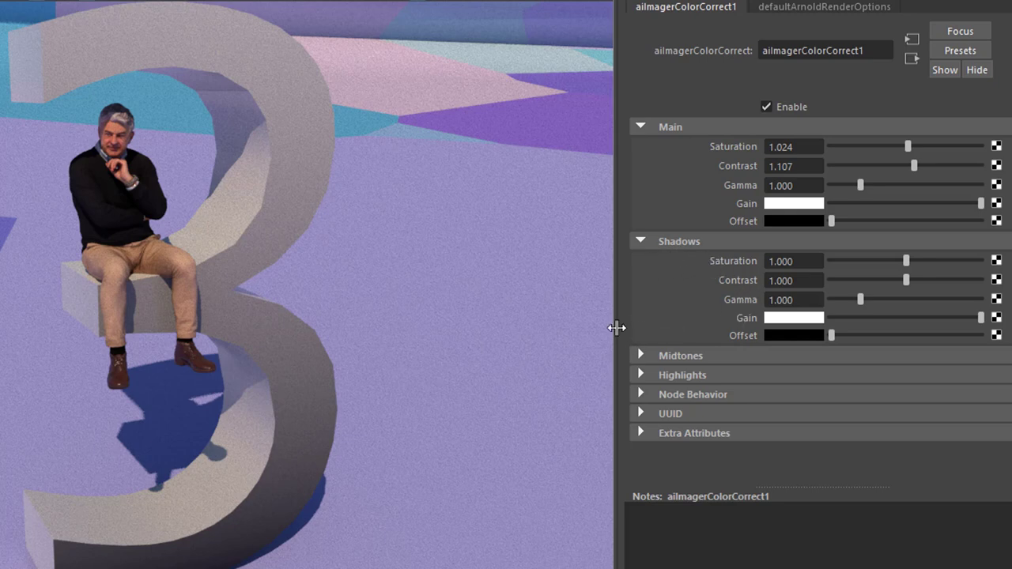
pyautogui.moveTo(667, 351)
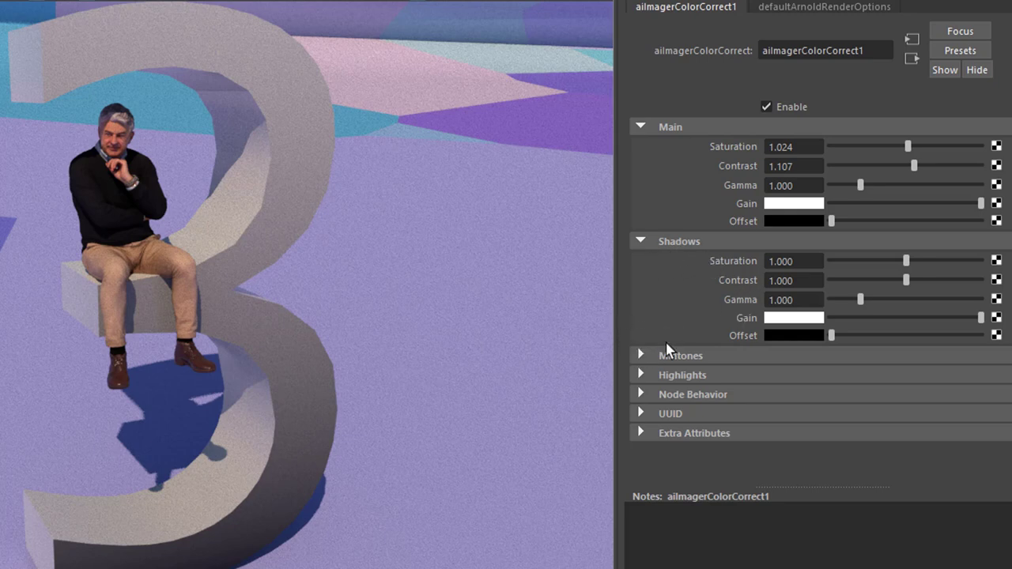
pyautogui.moveTo(747, 356)
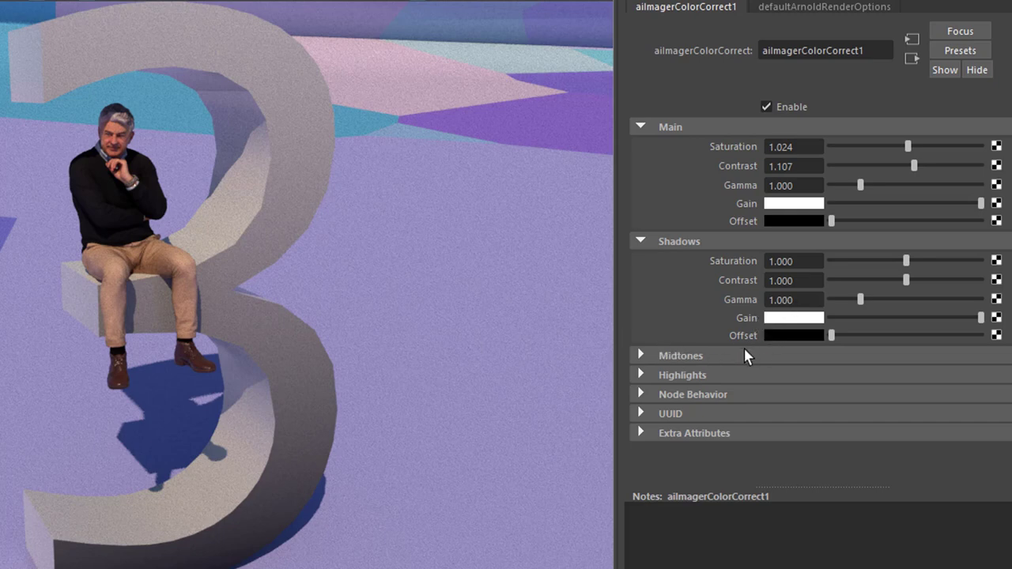
pyautogui.moveTo(870, 272)
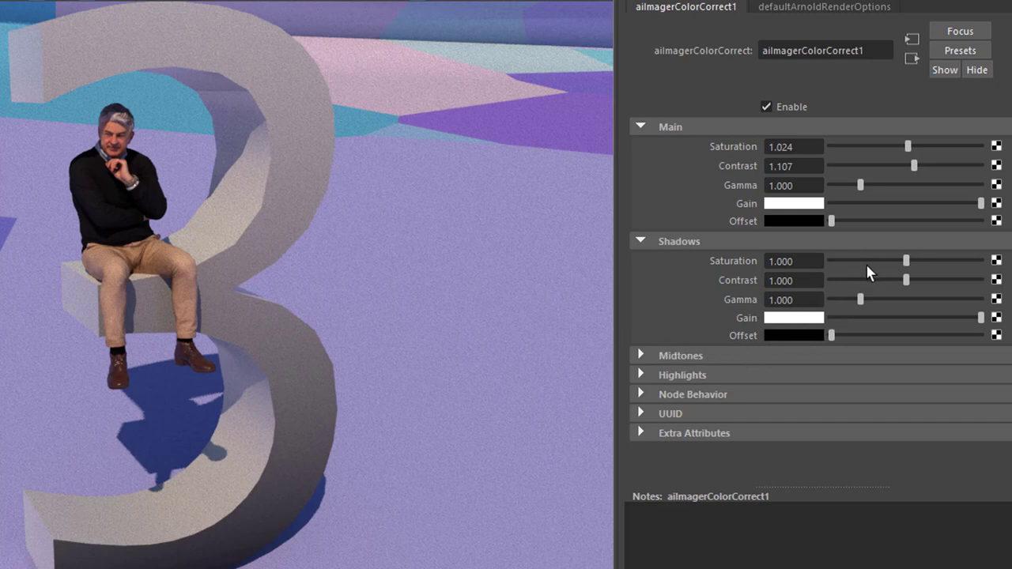
# Trial the Shadows contrast near zero and upward, ending with it back at 1.0.
pyautogui.moveTo(907, 280); pyautogui.dragTo(832, 280)
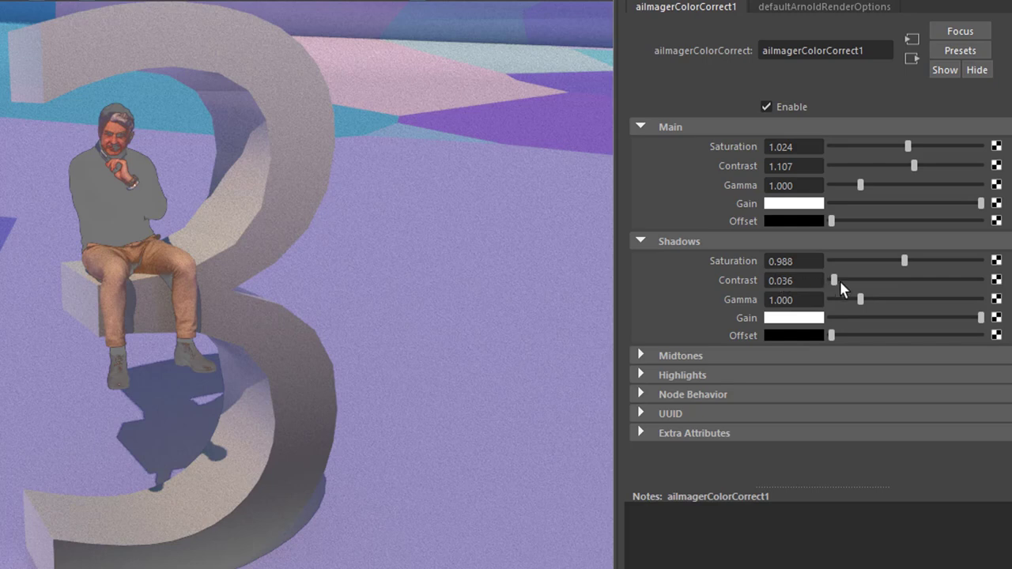
pyautogui.moveTo(832, 280); pyautogui.dragTo(853, 279)
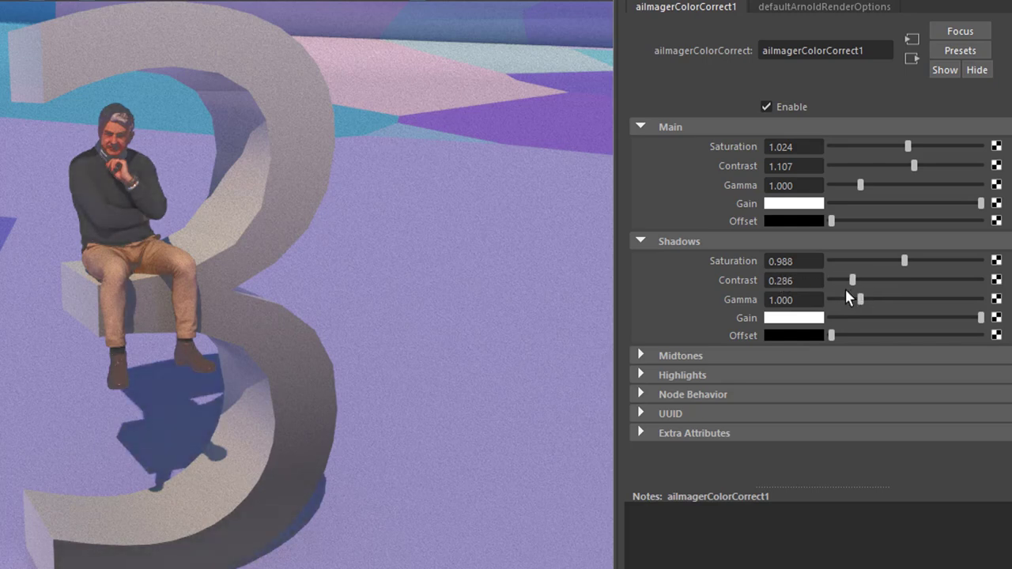
pyautogui.moveTo(852, 280); pyautogui.dragTo(848, 280)
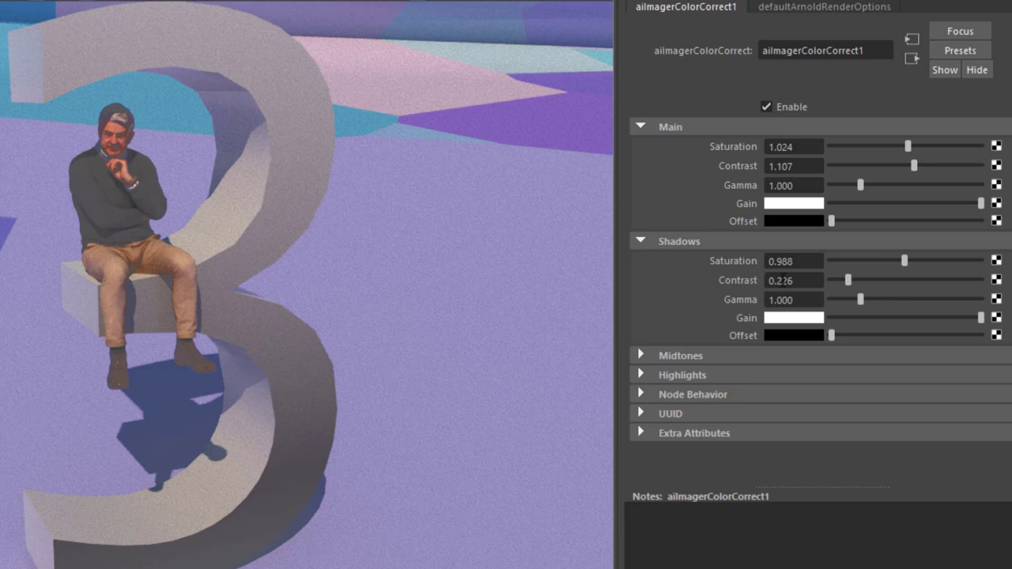
pyautogui.moveTo(851, 280); pyautogui.dragTo(832, 280)
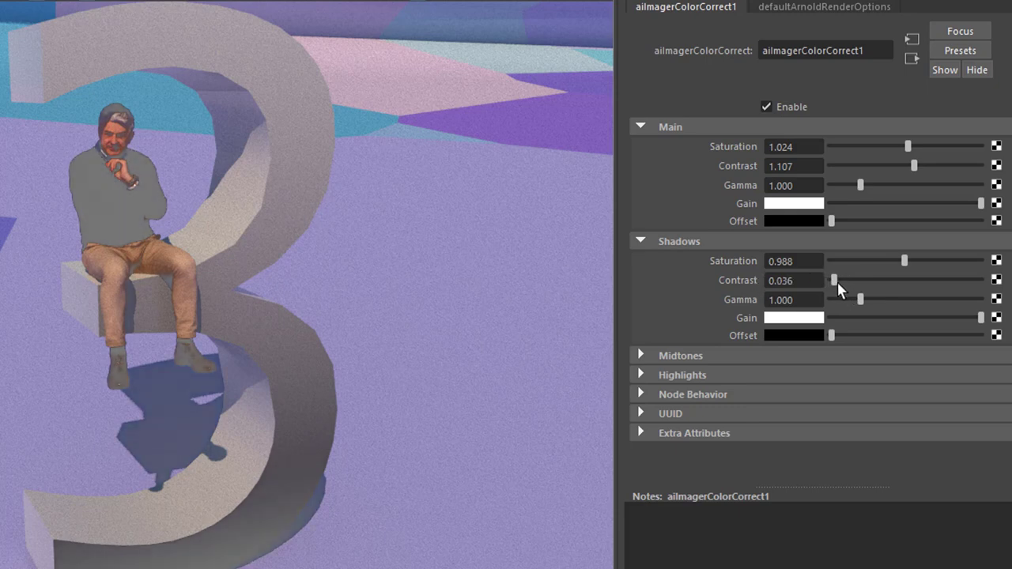
pyautogui.moveTo(832, 280); pyautogui.dragTo(851, 280)
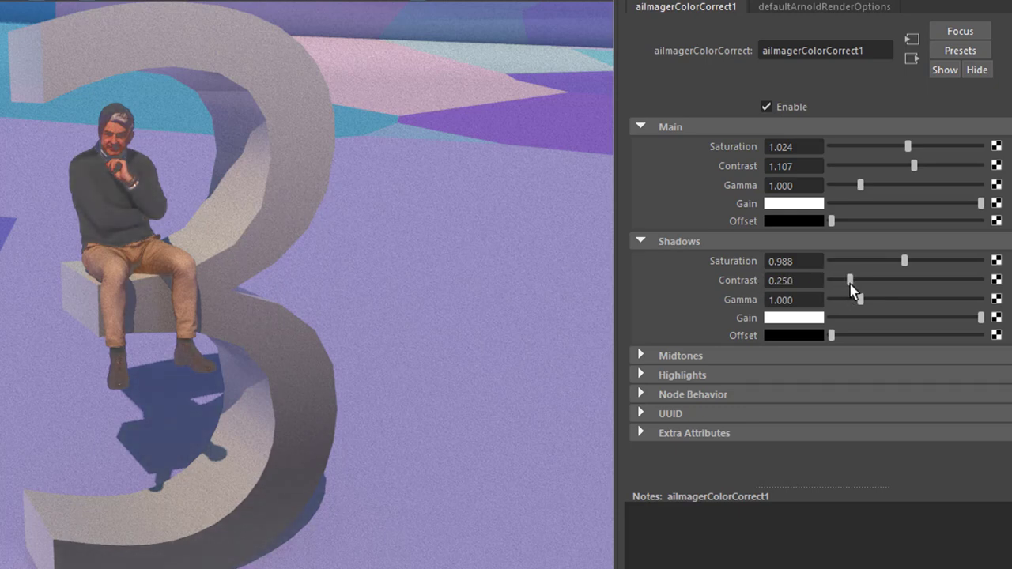
pyautogui.moveTo(851, 280); pyautogui.dragTo(878, 280)
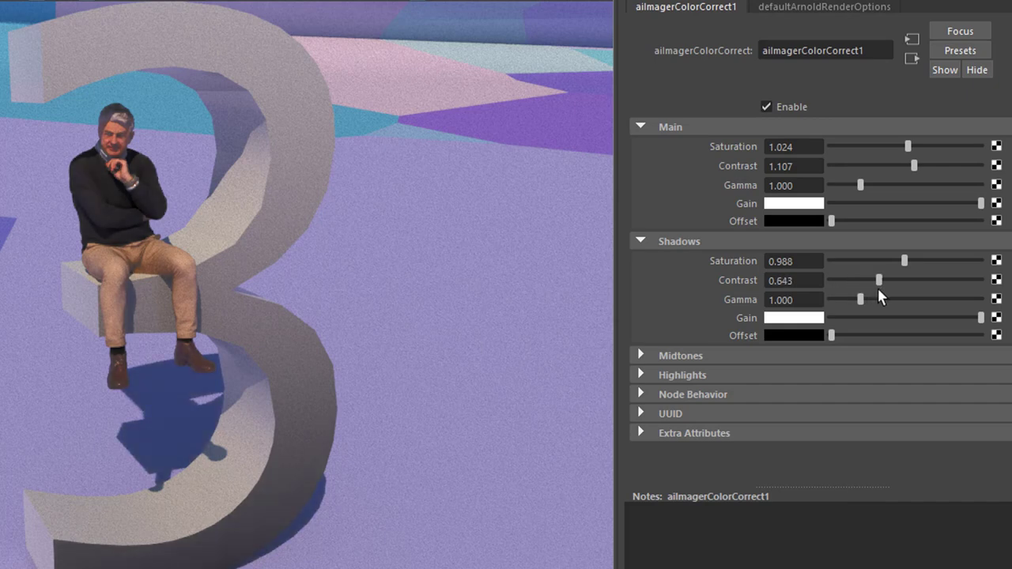
pyautogui.moveTo(880, 280); pyautogui.dragTo(876, 280)
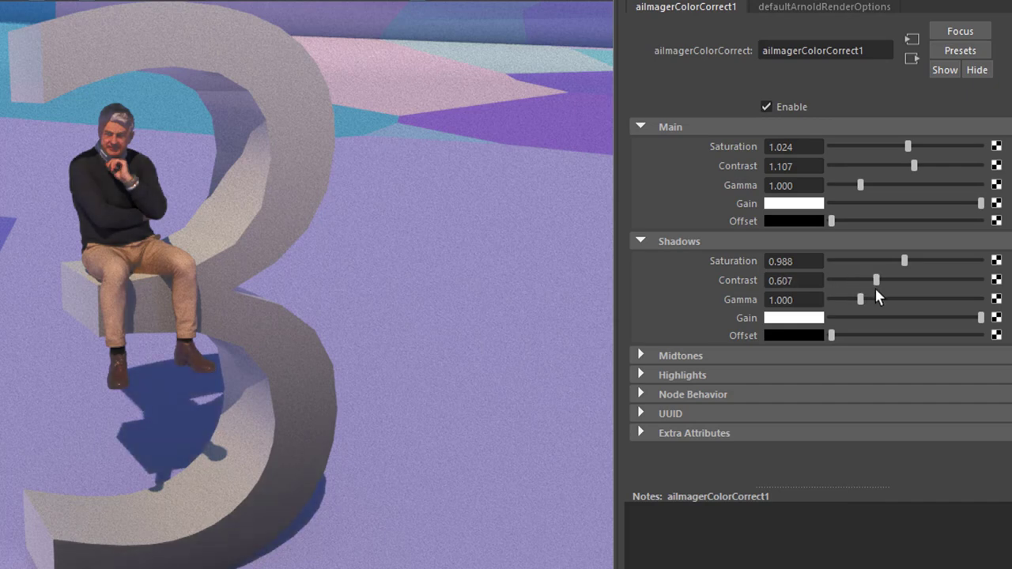
pyautogui.moveTo(877, 279); pyautogui.dragTo(877, 280)
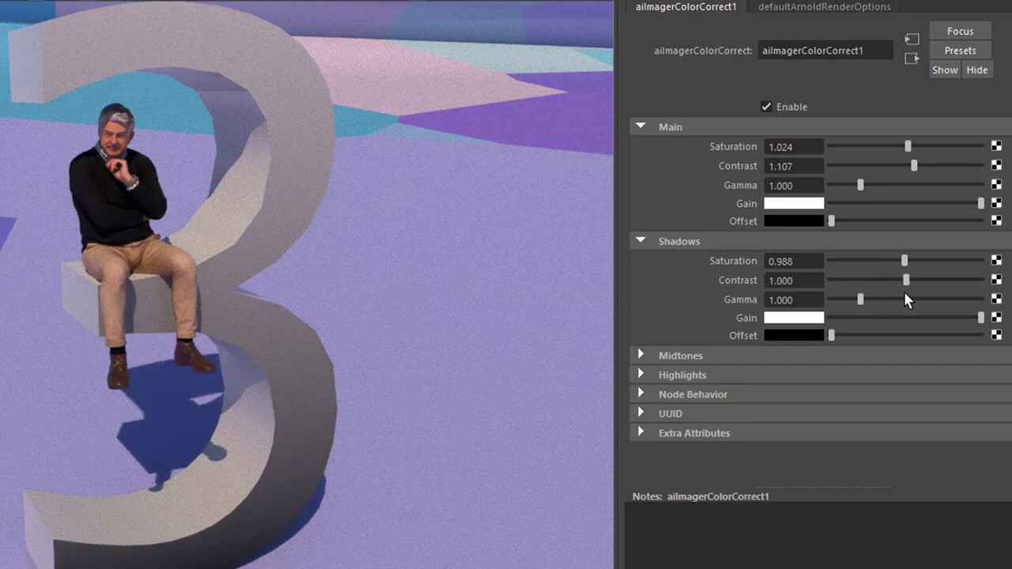
pyautogui.moveTo(907, 280); pyautogui.dragTo(958, 280)
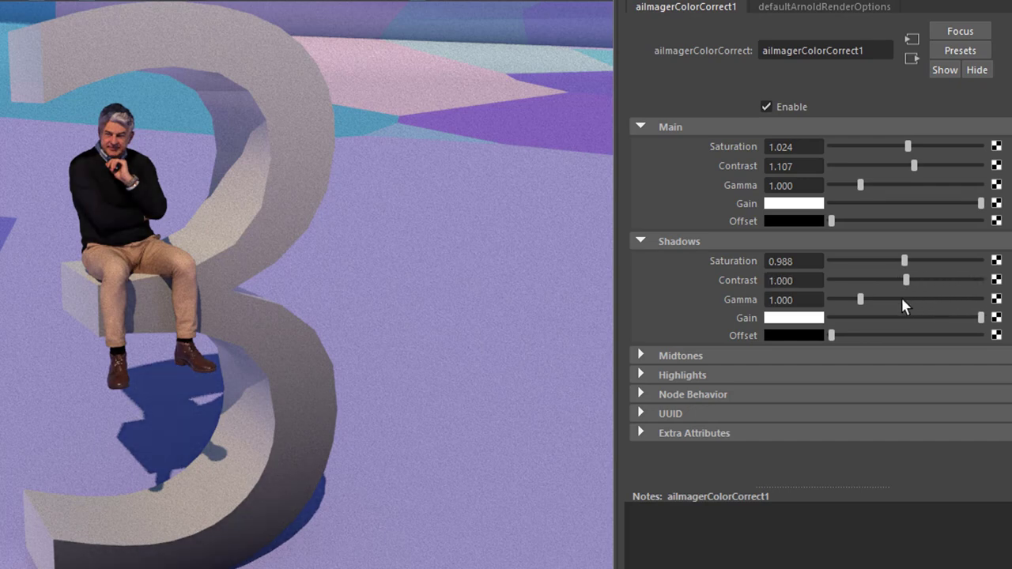
pyautogui.moveTo(427, 237)
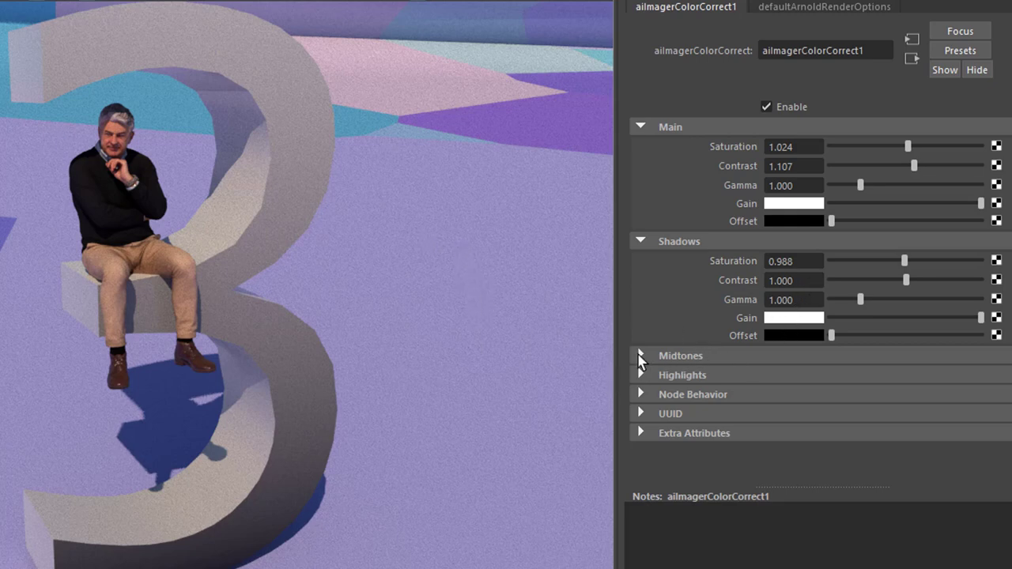
# Reveal Midtones, try saturation below and above 1, and drop midtone contrast to zero.
pyautogui.click(641, 354)
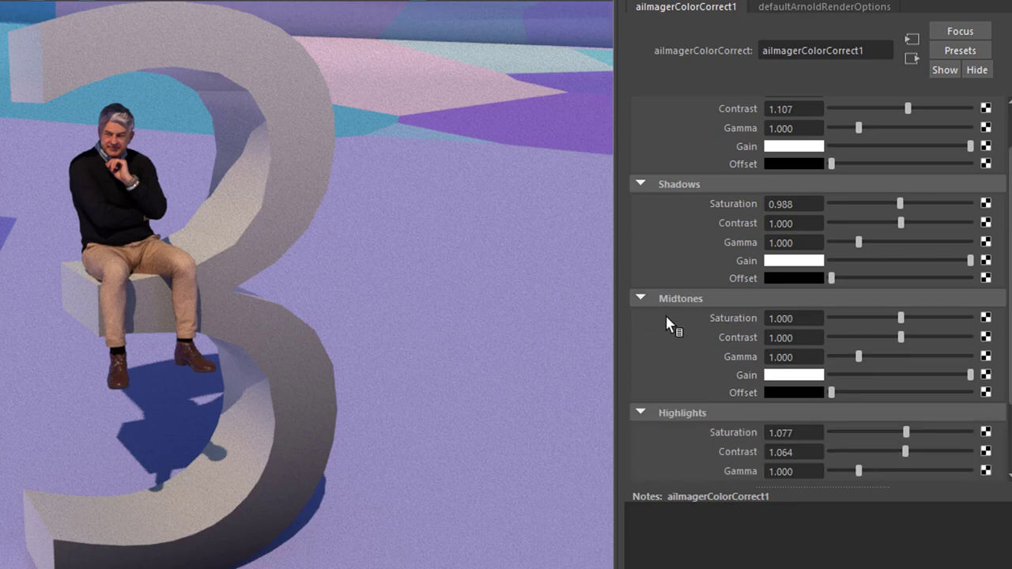
pyautogui.moveTo(900, 322)
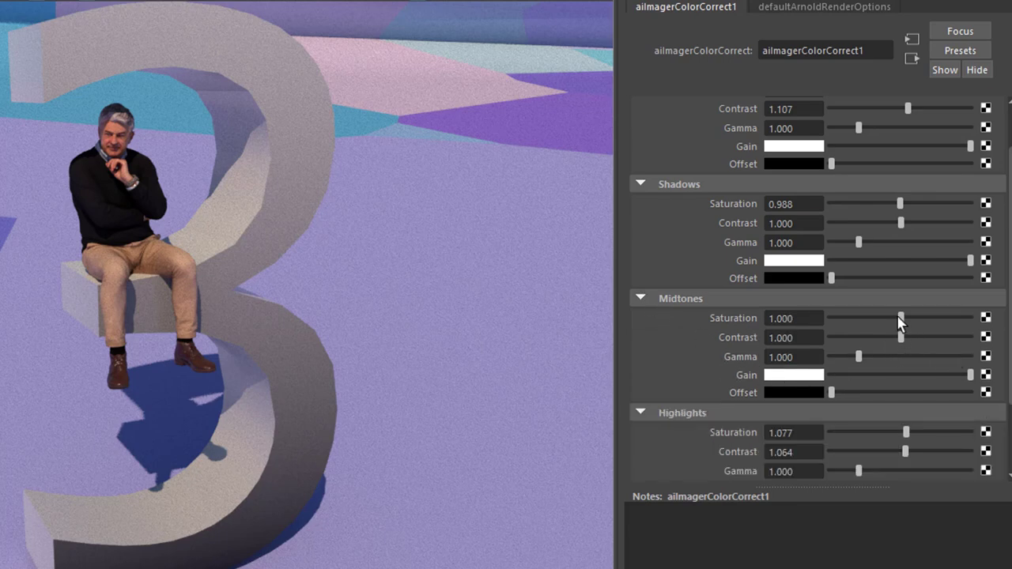
pyautogui.moveTo(900, 318); pyautogui.dragTo(869, 318)
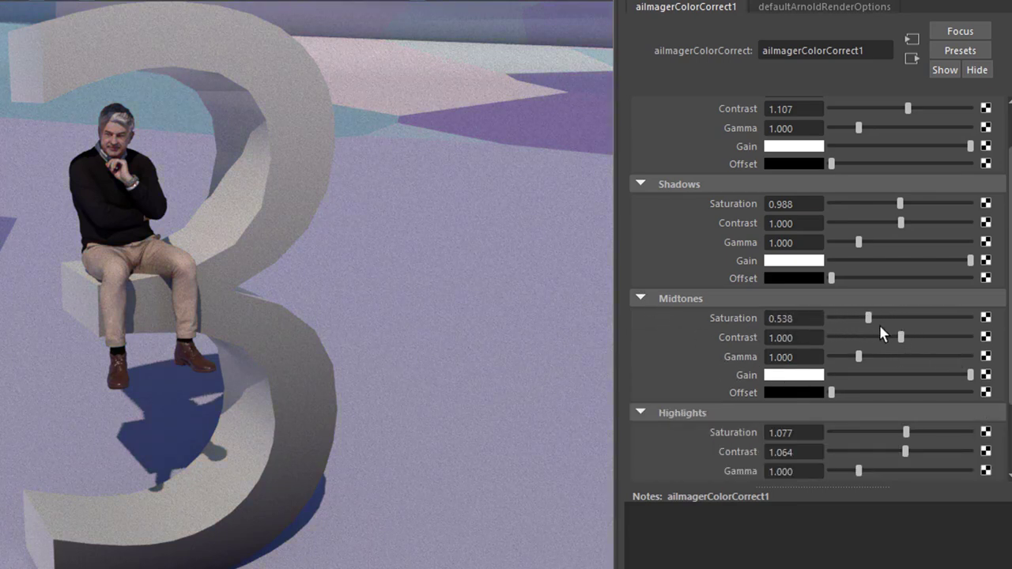
pyautogui.moveTo(868, 318); pyautogui.dragTo(911, 318)
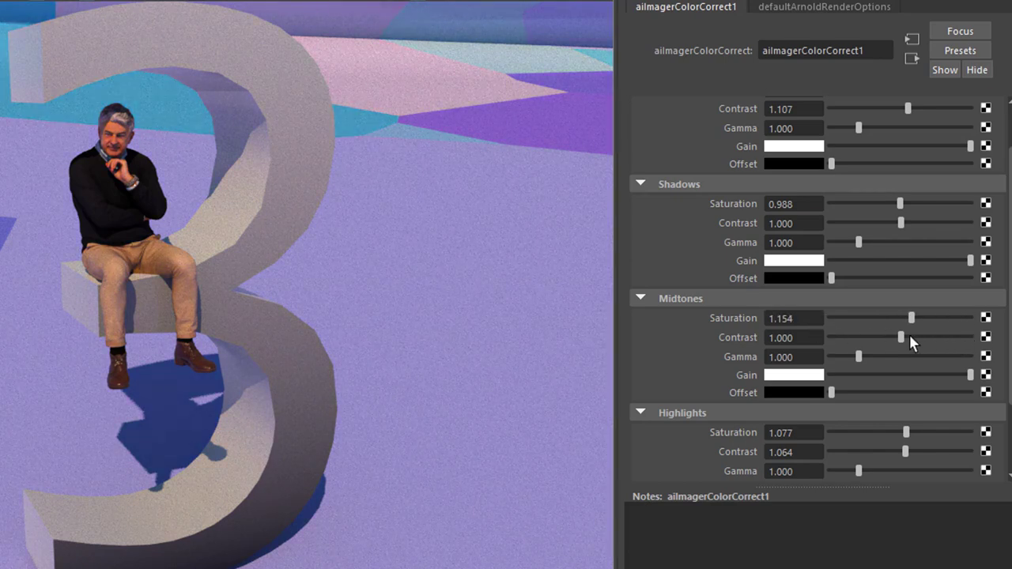
pyautogui.moveTo(900, 339); pyautogui.dragTo(858, 339)
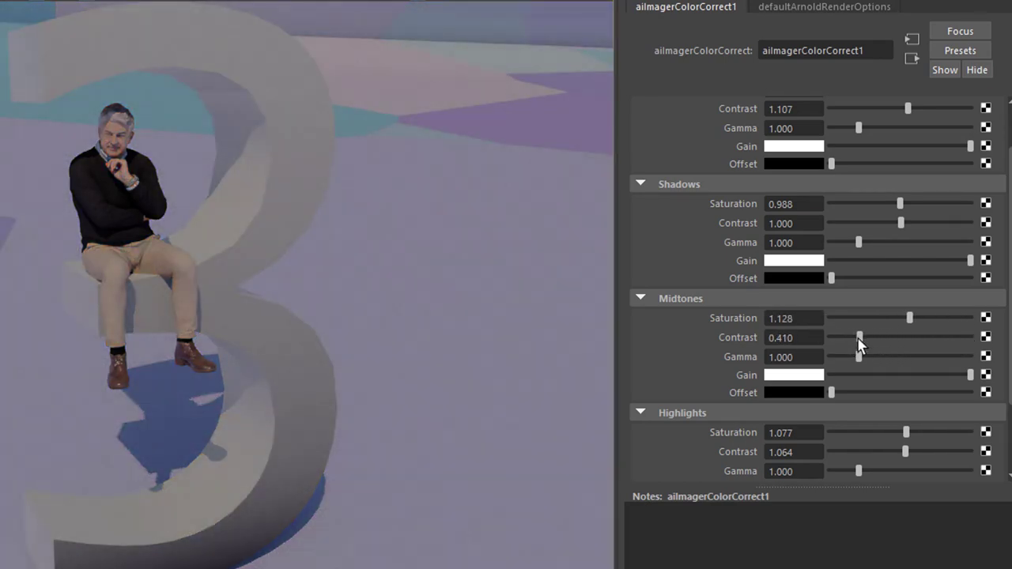
pyautogui.moveTo(858, 339); pyautogui.dragTo(830, 338)
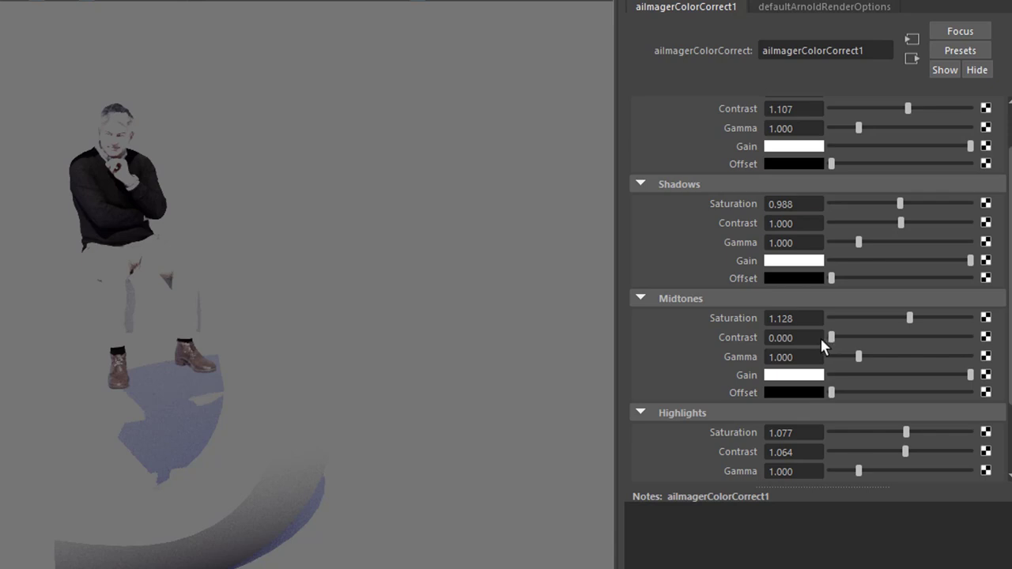
pyautogui.moveTo(831, 338); pyautogui.dragTo(832, 339)
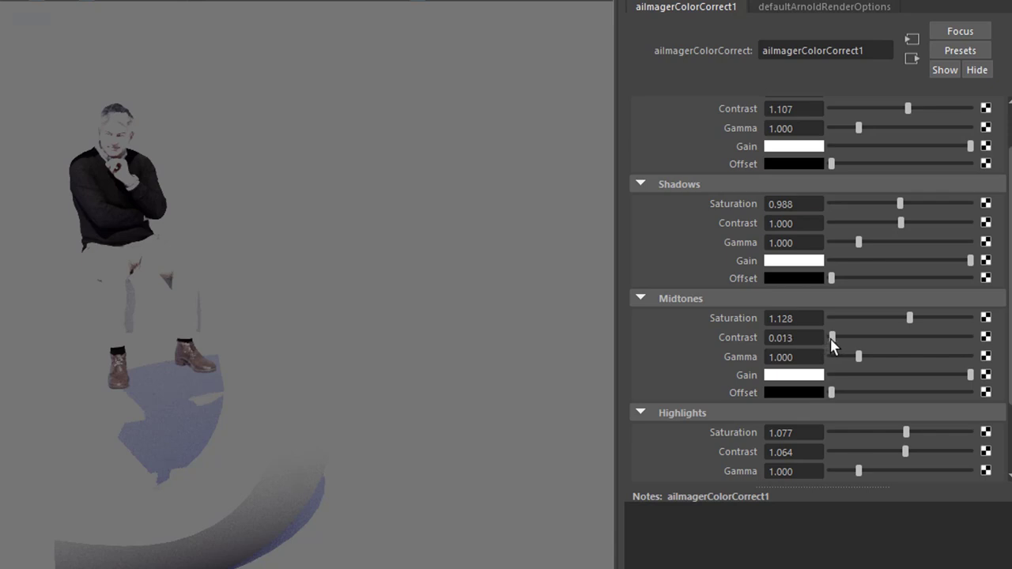
# Raise midtone contrast to about 0.96 and bring midtone saturation back near 0.99.
pyautogui.moveTo(831, 338); pyautogui.dragTo(860, 338)
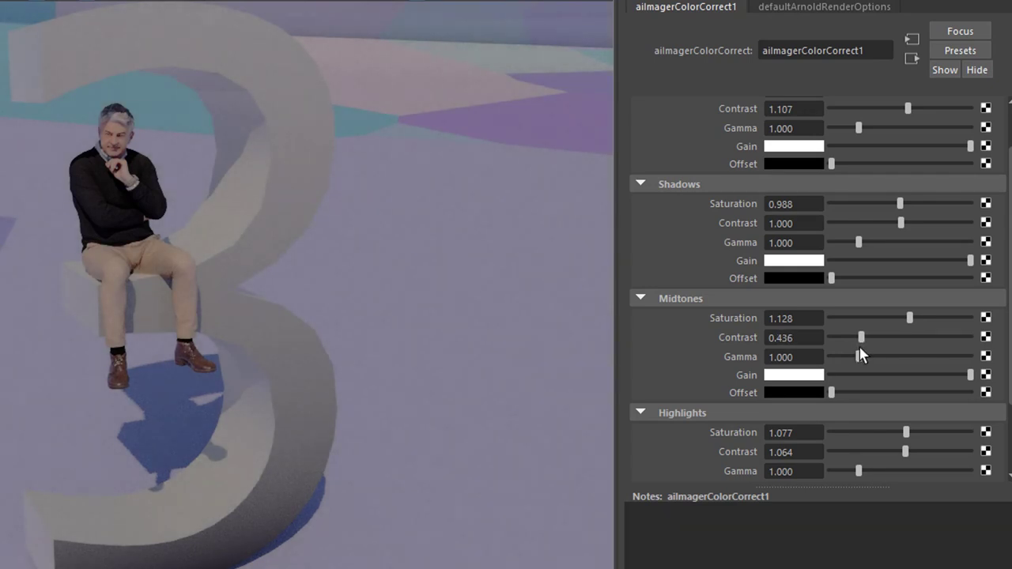
pyautogui.moveTo(861, 337); pyautogui.dragTo(848, 337)
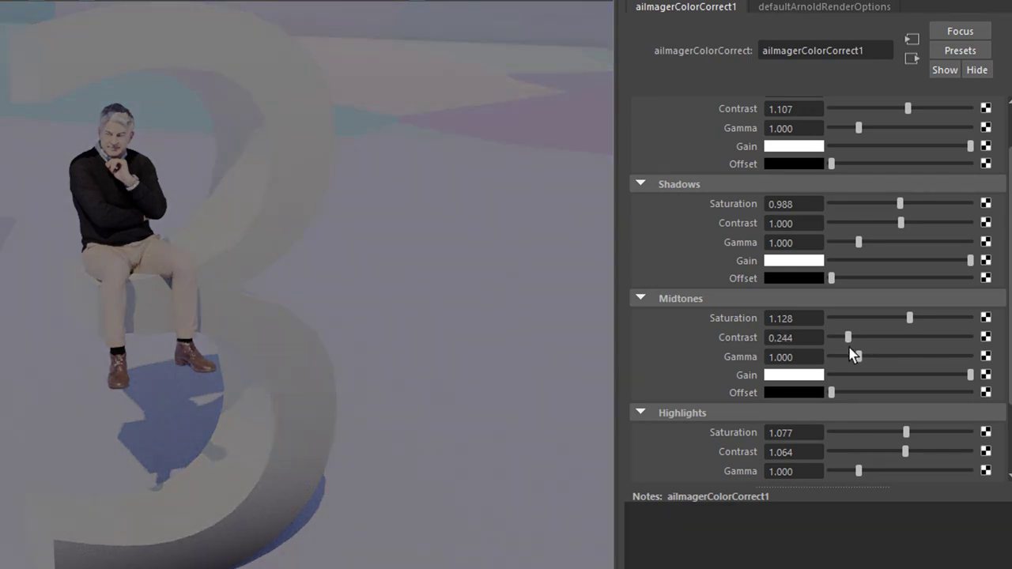
pyautogui.moveTo(847, 338); pyautogui.dragTo(870, 338)
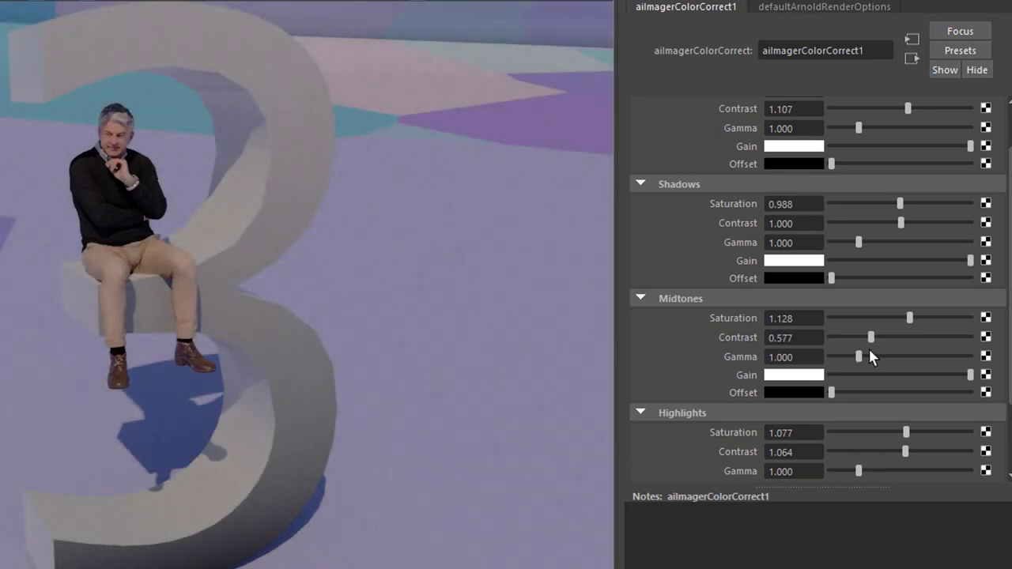
pyautogui.moveTo(869, 338); pyautogui.dragTo(892, 338)
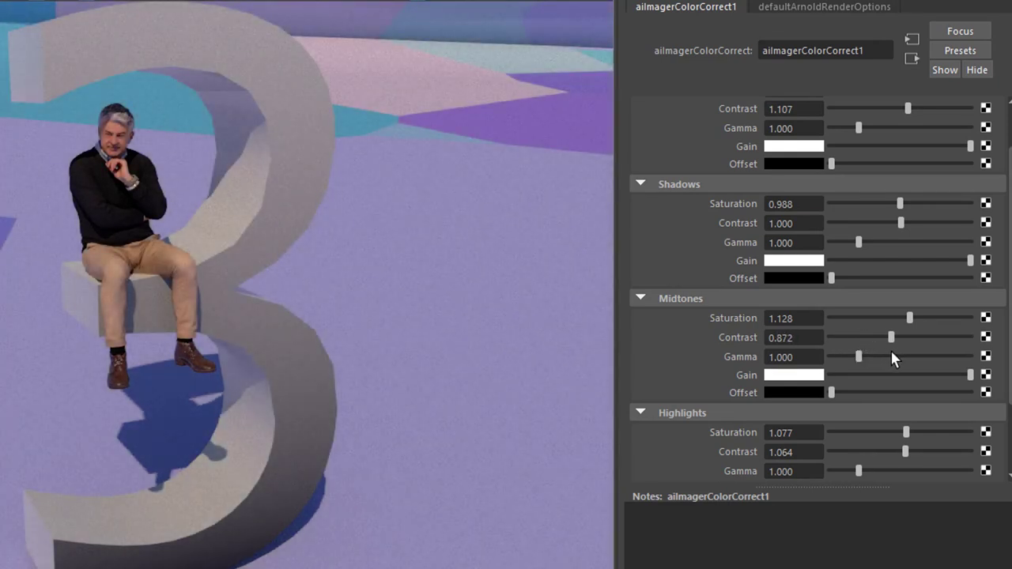
pyautogui.moveTo(910, 317); pyautogui.dragTo(898, 317)
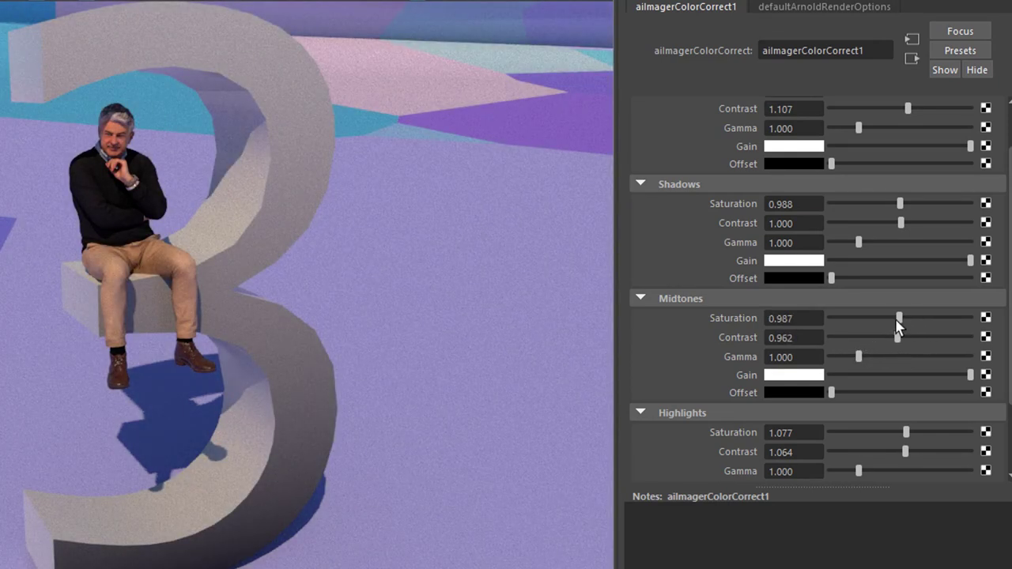
pyautogui.moveTo(898, 318); pyautogui.dragTo(904, 318)
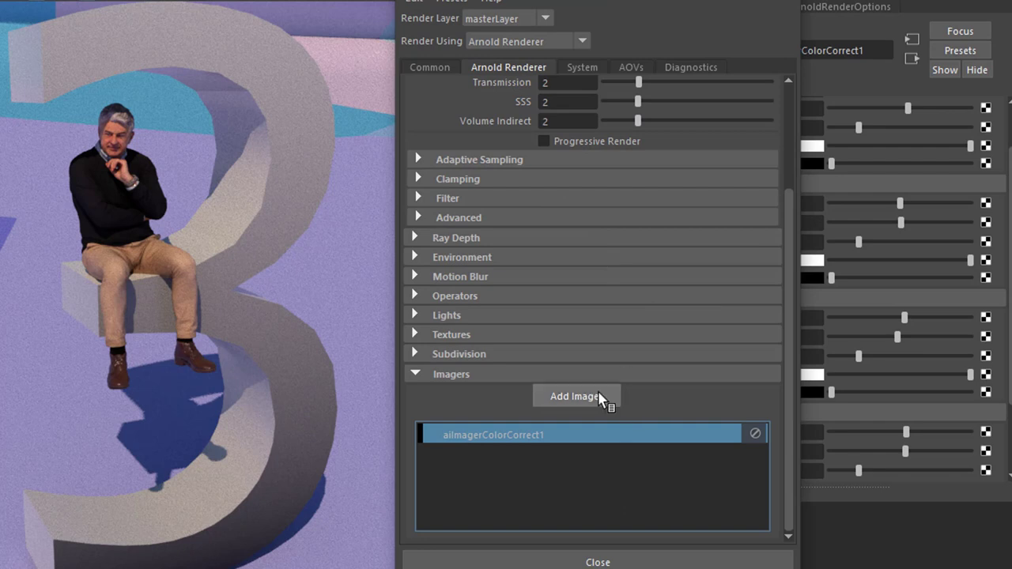
pyautogui.moveTo(593, 403)
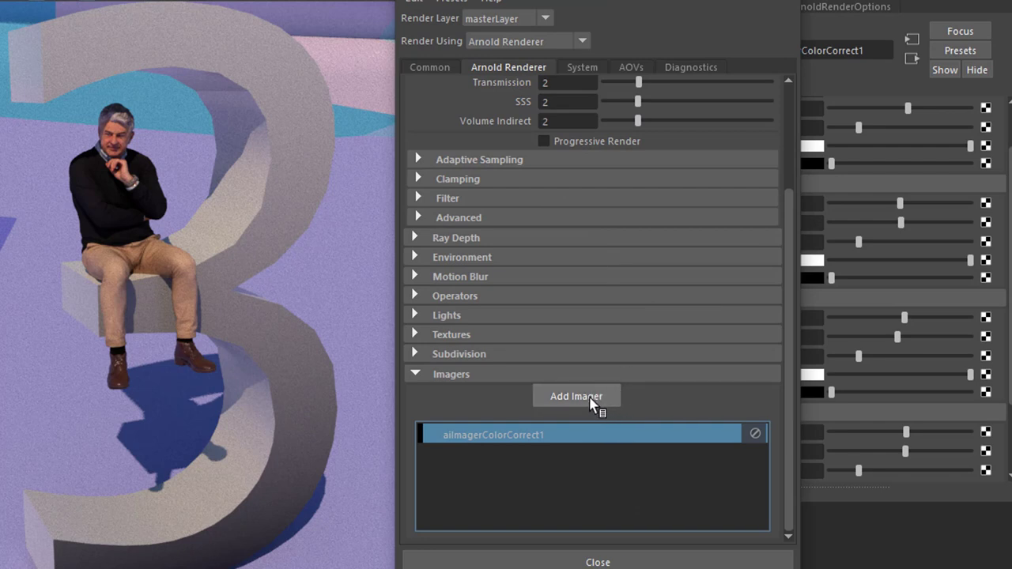
# Add an aiImagerLensEffects1 imager to the Arnold imager stack.
pyautogui.click(575, 395)
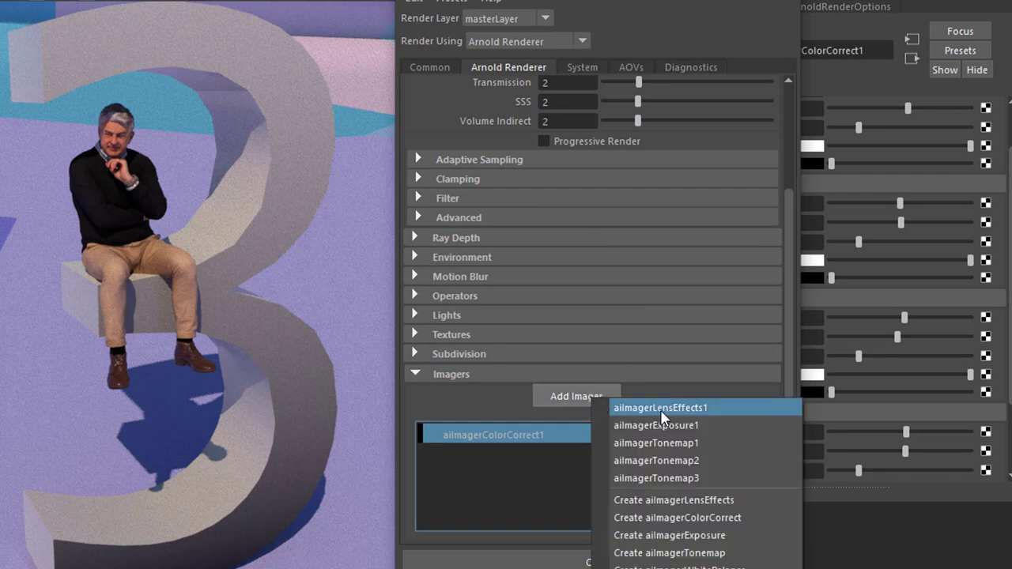
pyautogui.click(661, 408)
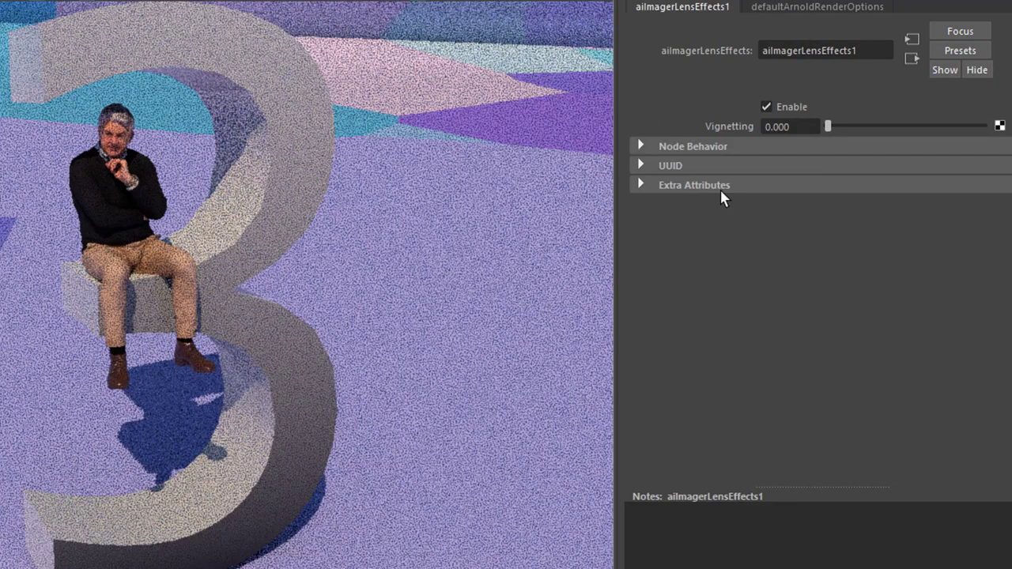
pyautogui.moveTo(797, 152)
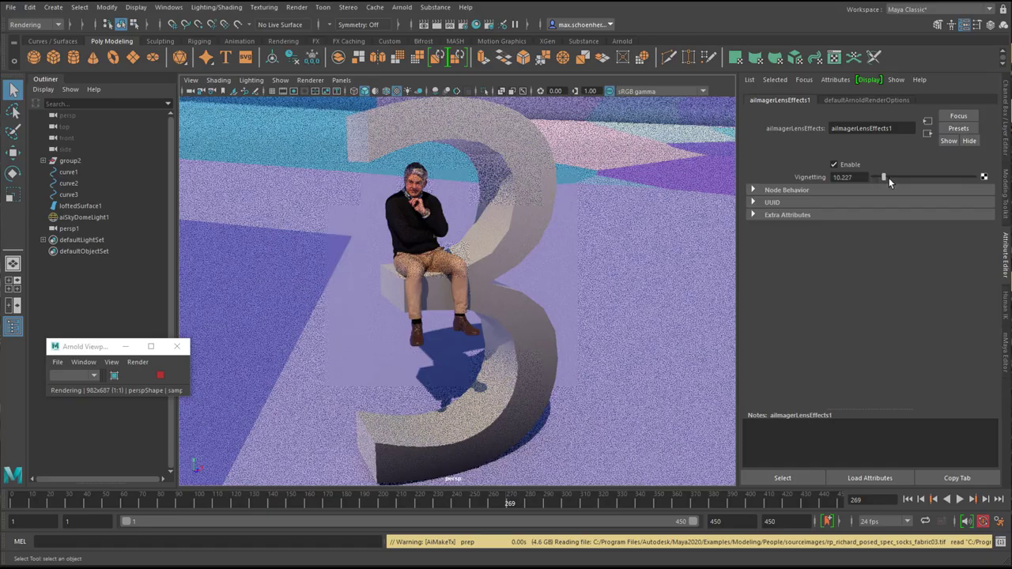
pyautogui.moveTo(885, 178); pyautogui.dragTo(901, 177)
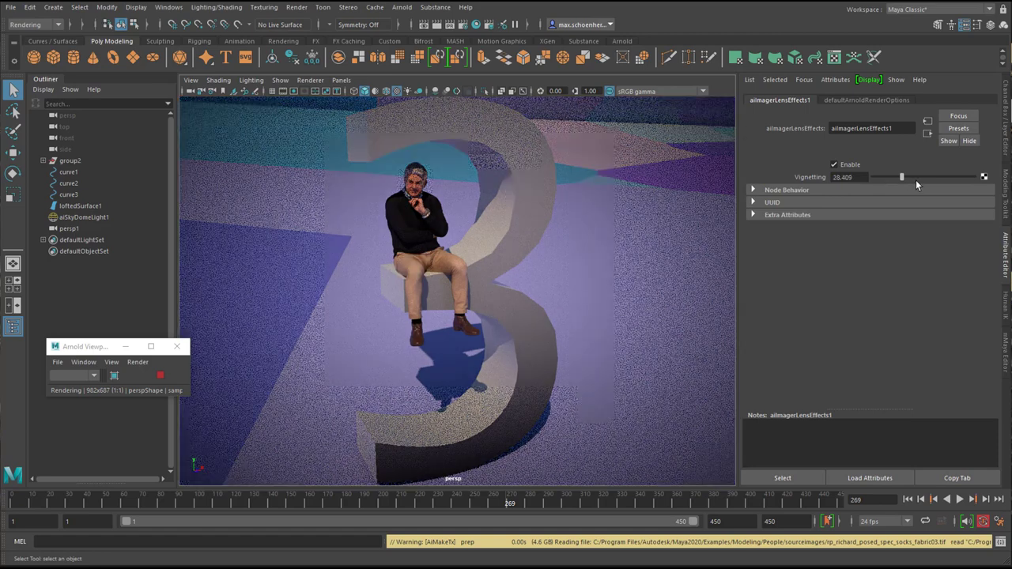
pyautogui.moveTo(902, 177); pyautogui.dragTo(930, 178)
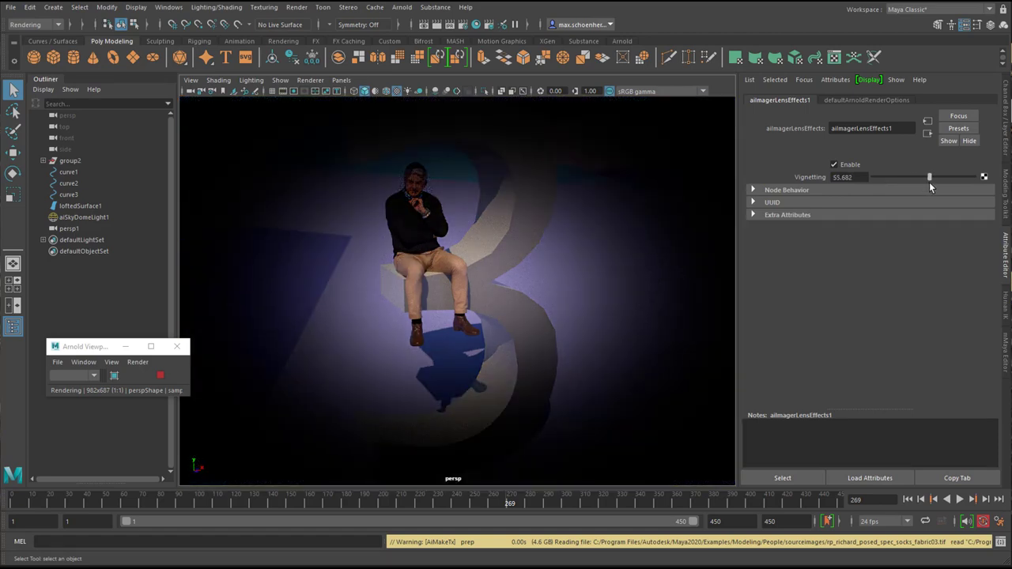
pyautogui.moveTo(930, 177); pyautogui.dragTo(946, 177)
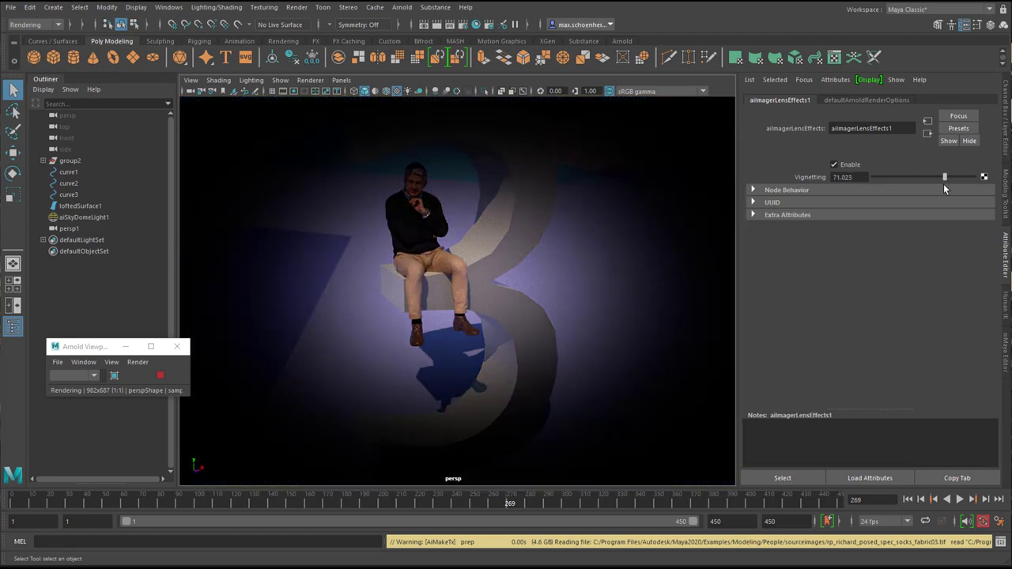
pyautogui.moveTo(946, 177); pyautogui.dragTo(952, 177)
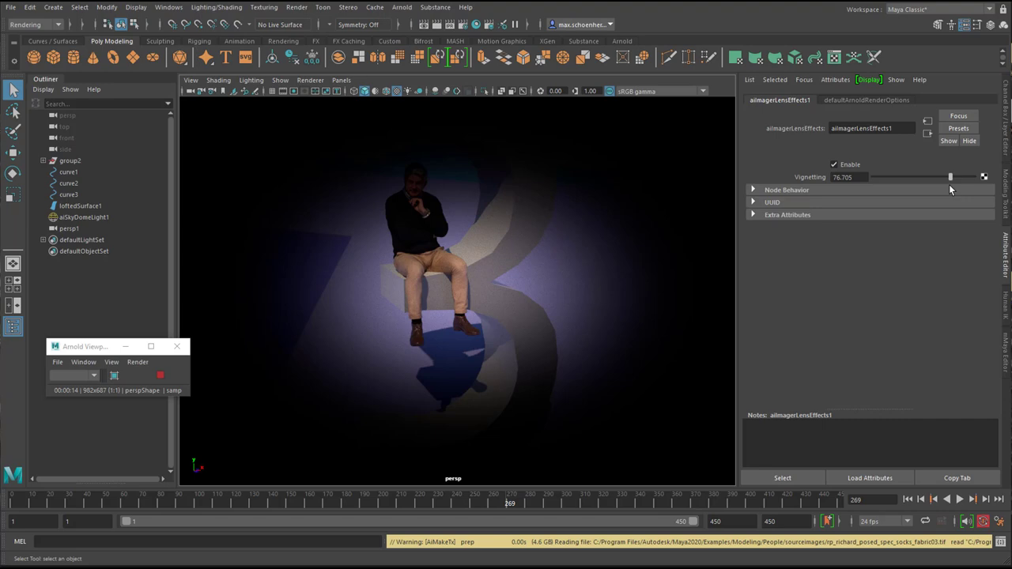
pyautogui.moveTo(951, 178); pyautogui.dragTo(909, 177)
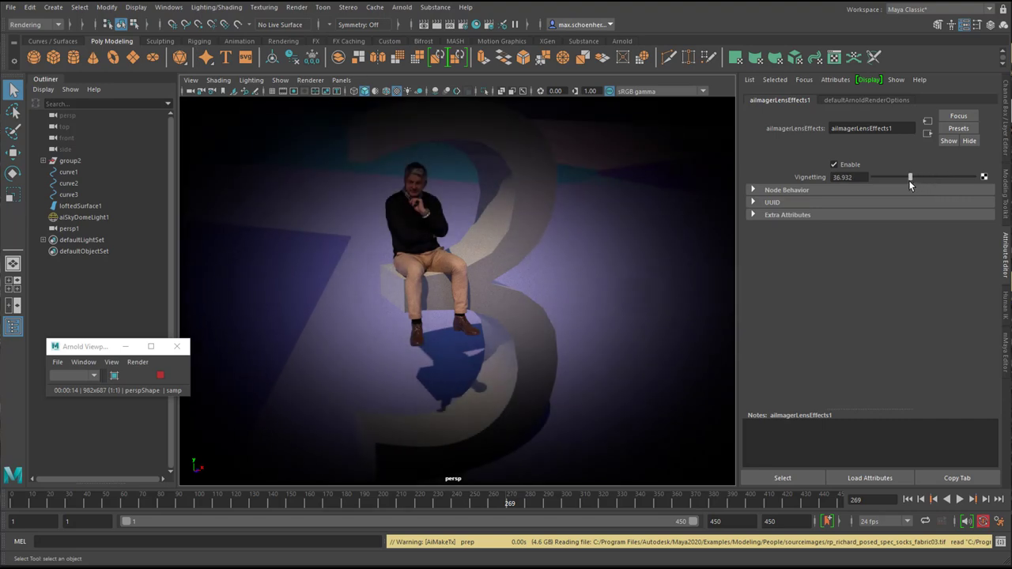
pyautogui.moveTo(910, 177); pyautogui.dragTo(873, 177)
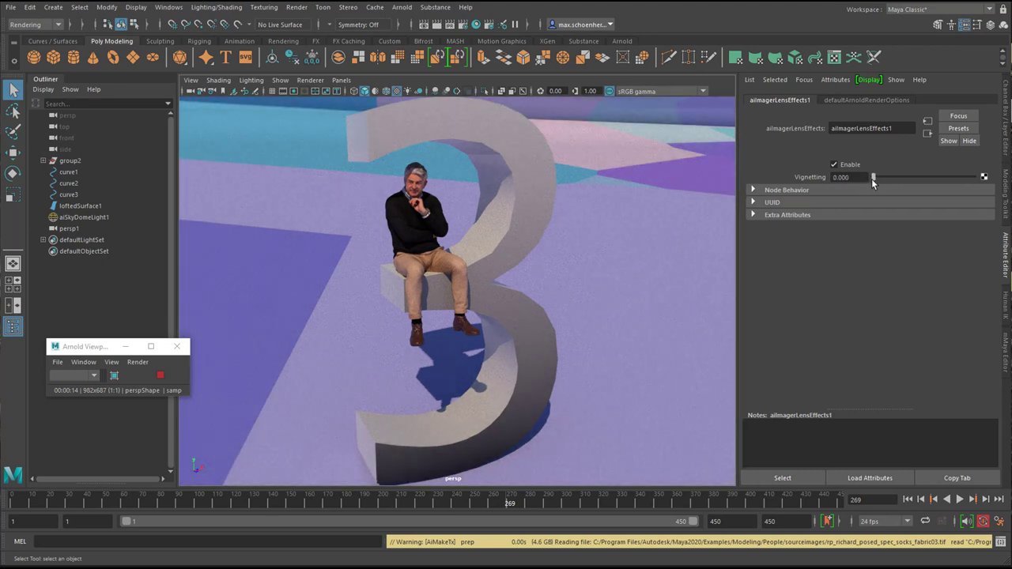
pyautogui.moveTo(851, 231)
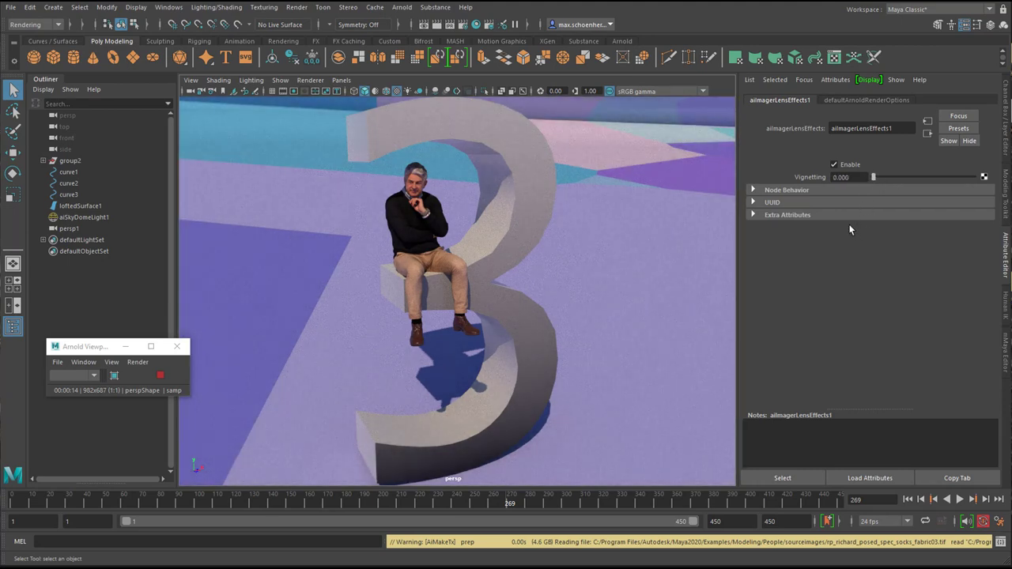